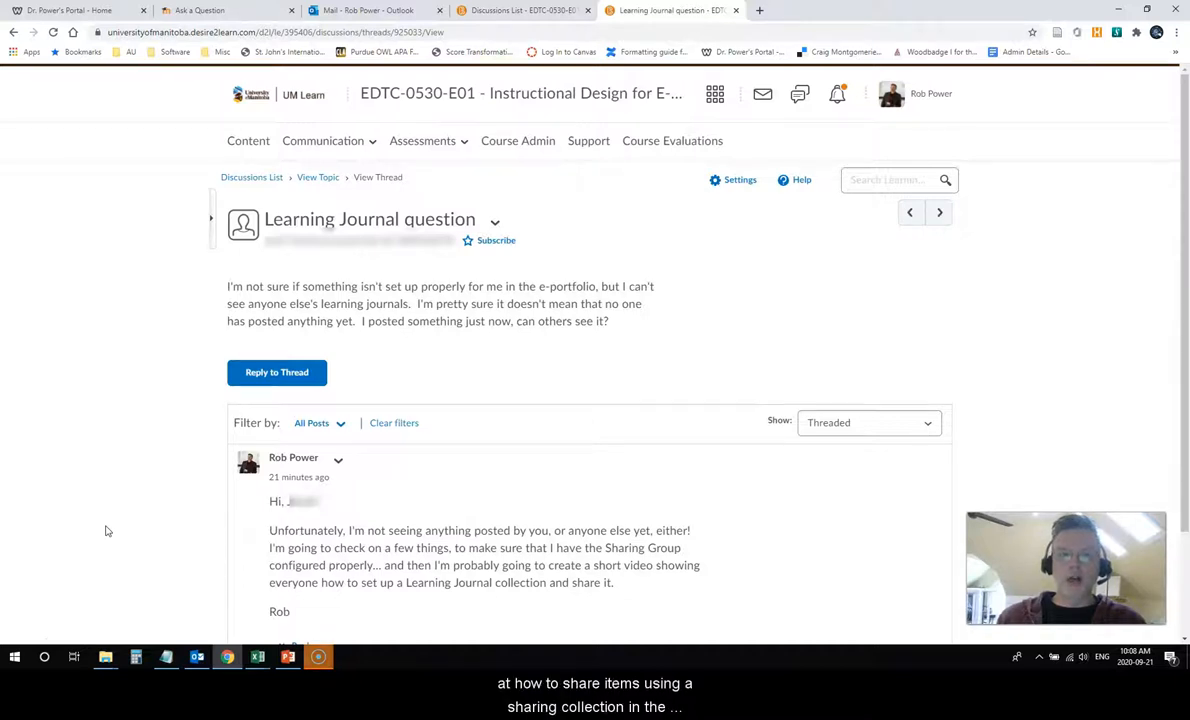
mouse_move(92, 512)
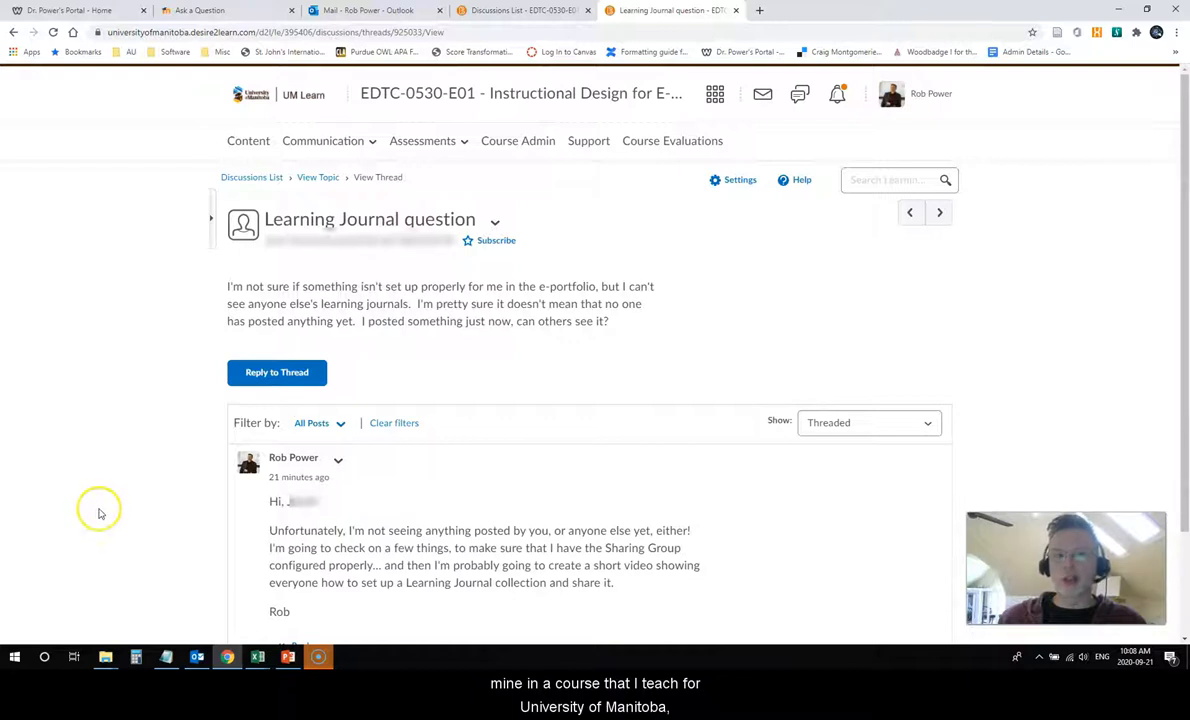
mouse_move(196, 356)
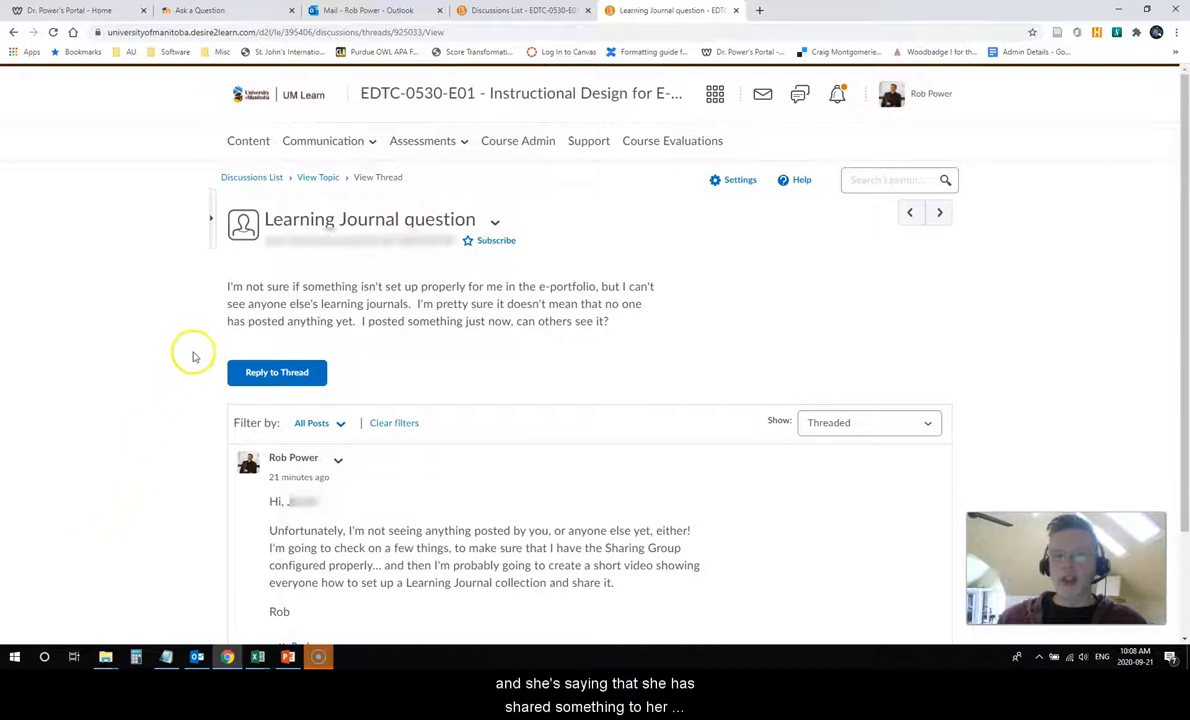
mouse_move(492, 300)
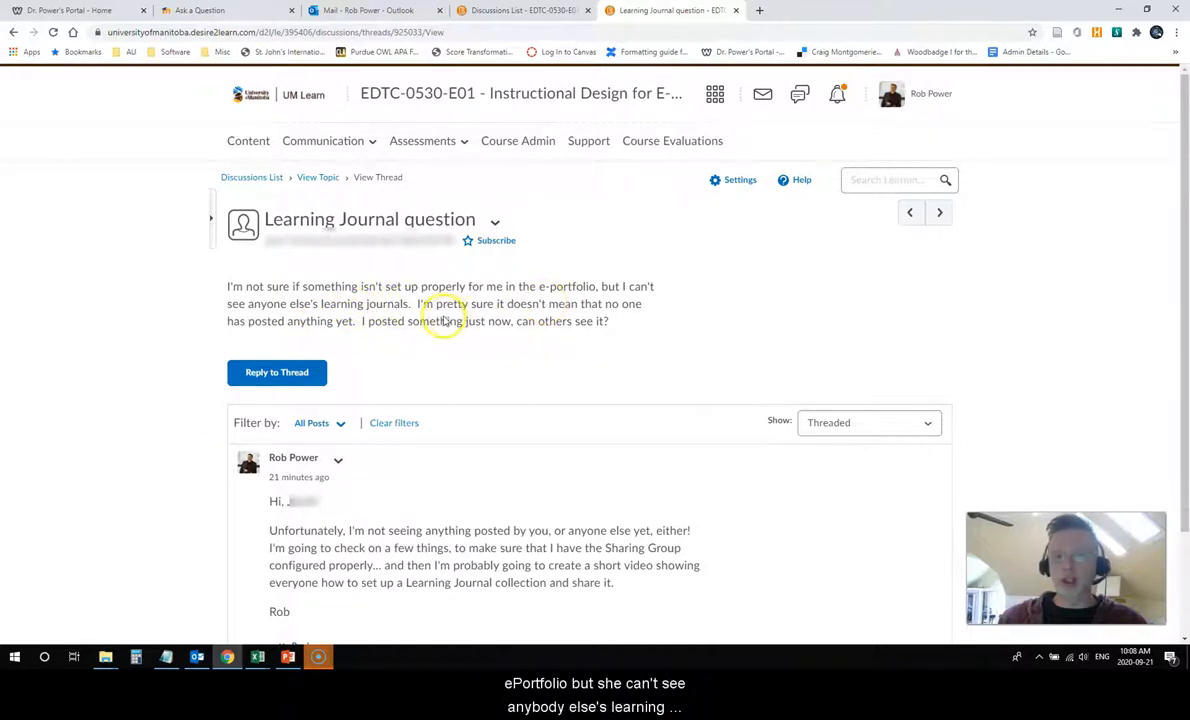
mouse_move(408, 318)
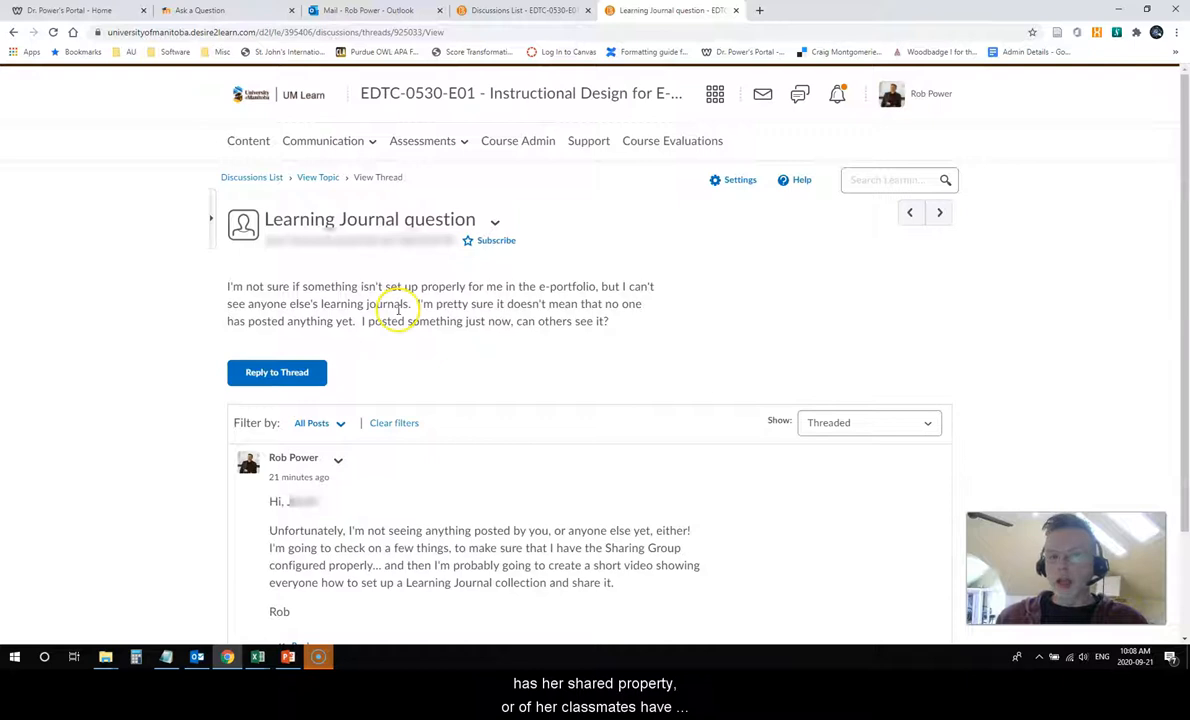
mouse_move(298, 284)
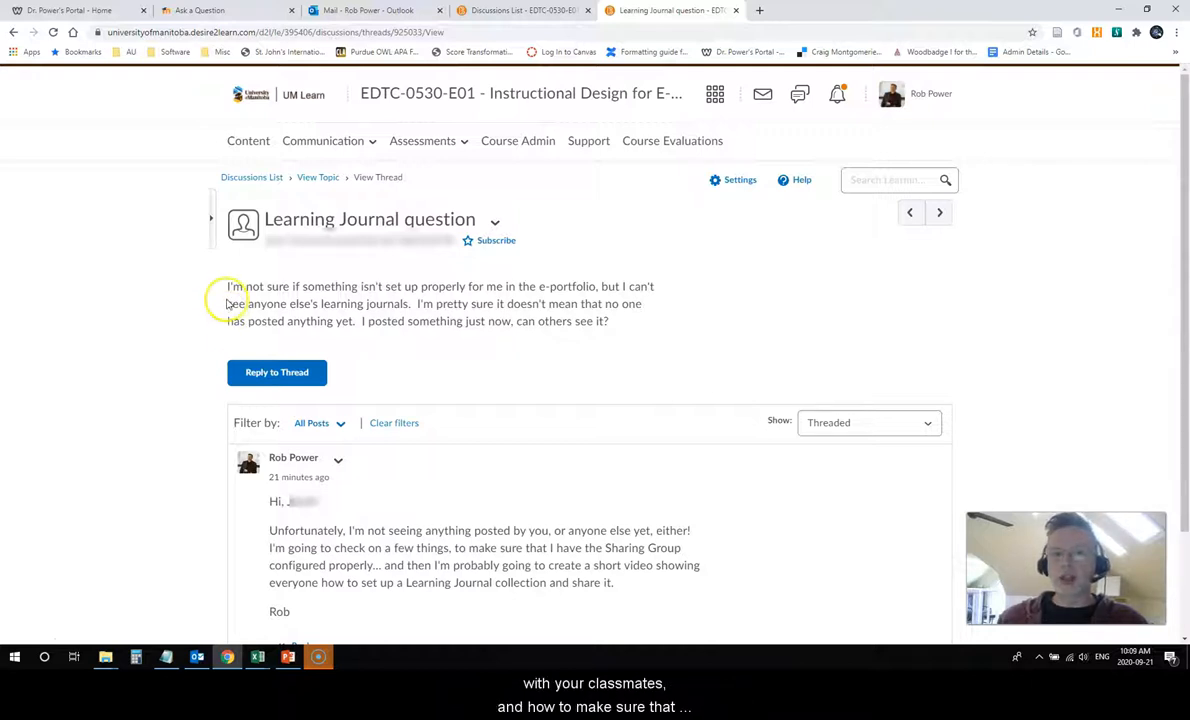
mouse_move(228, 304)
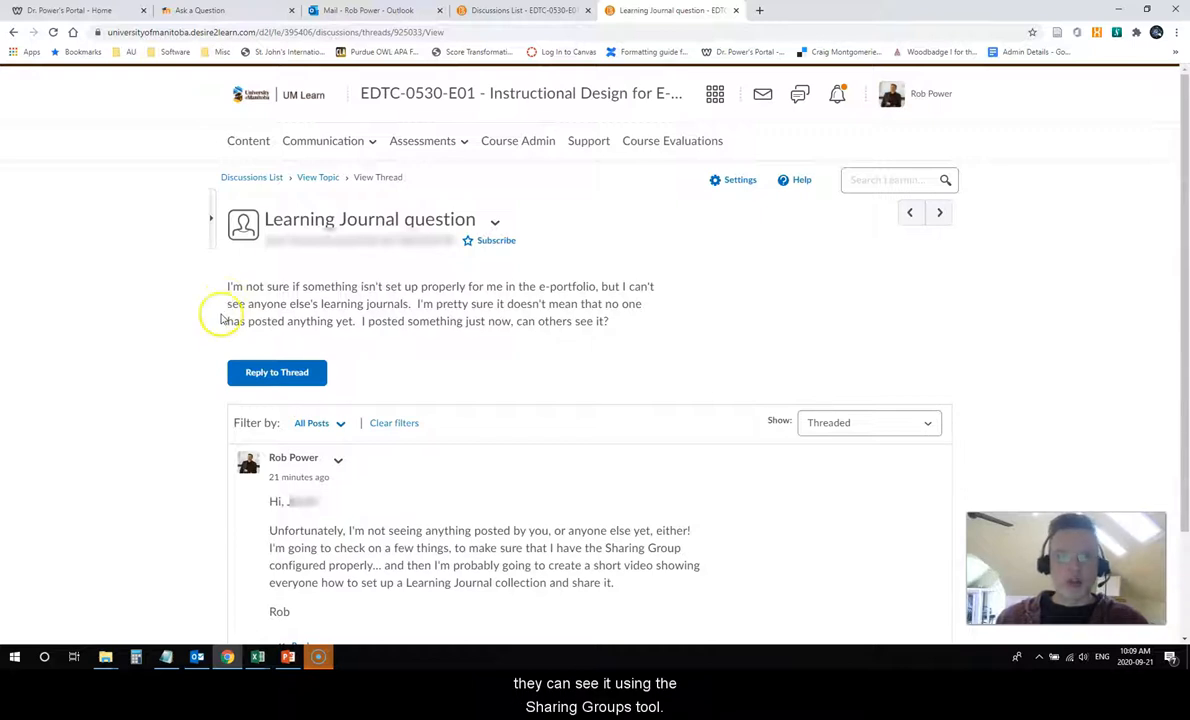
mouse_move(172, 304)
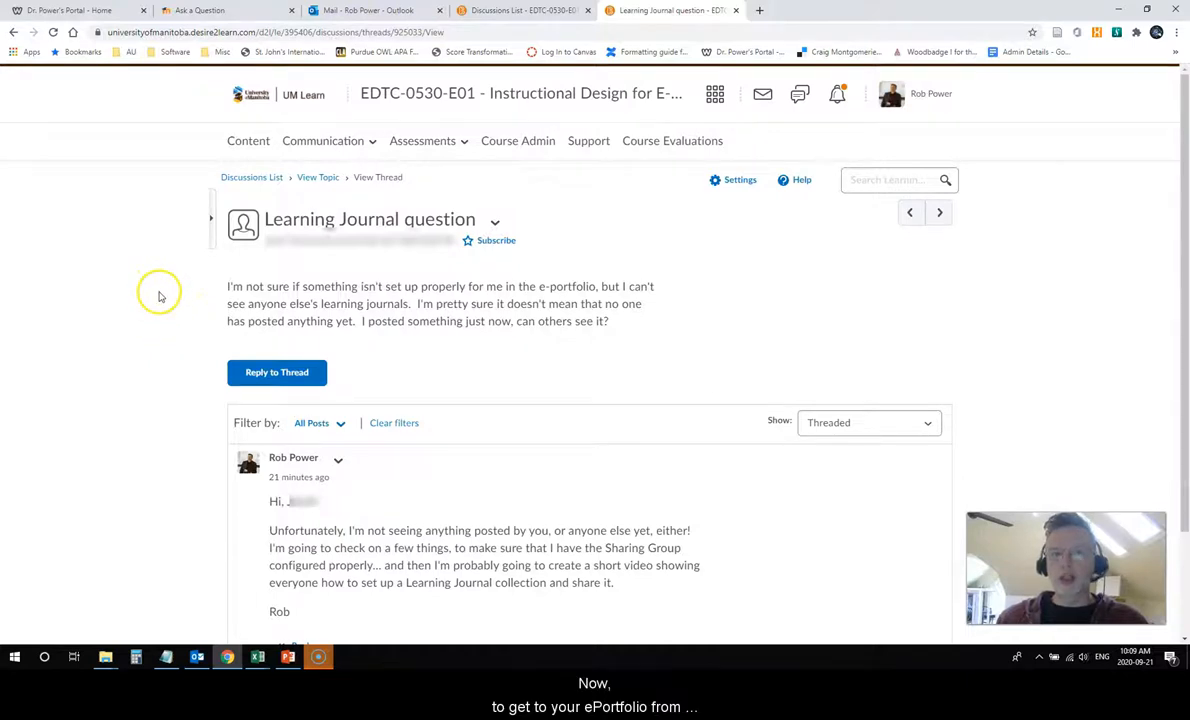
mouse_move(140, 292)
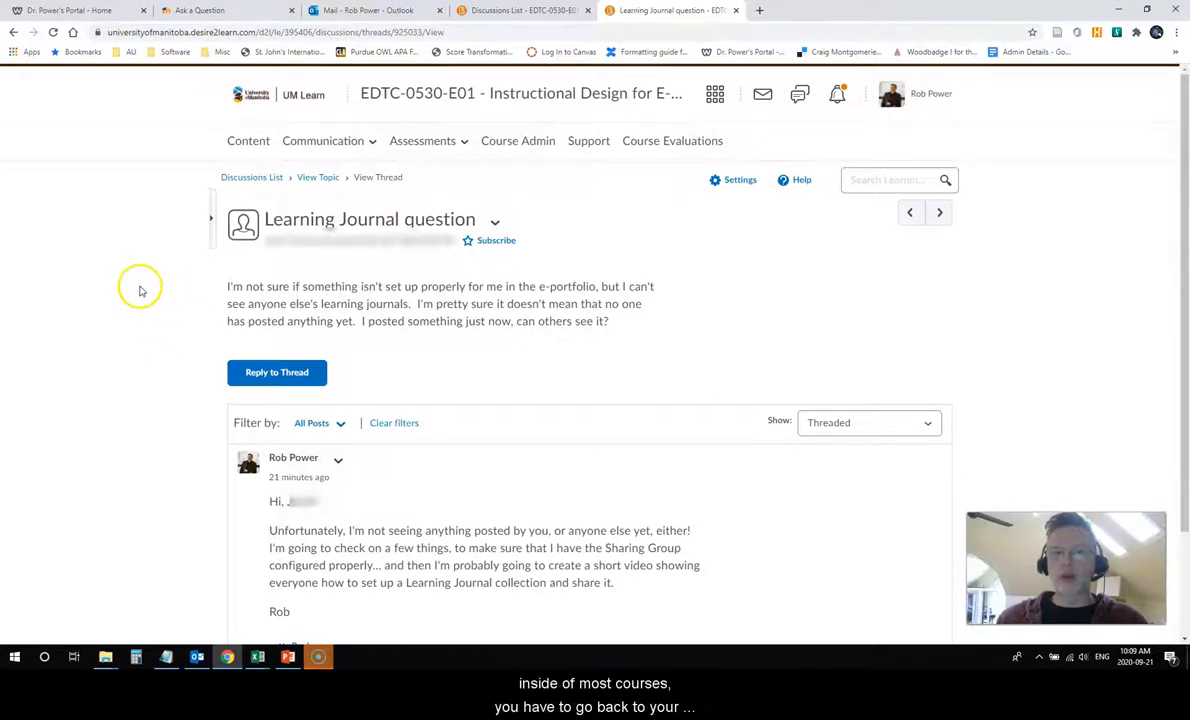
mouse_move(236, 296)
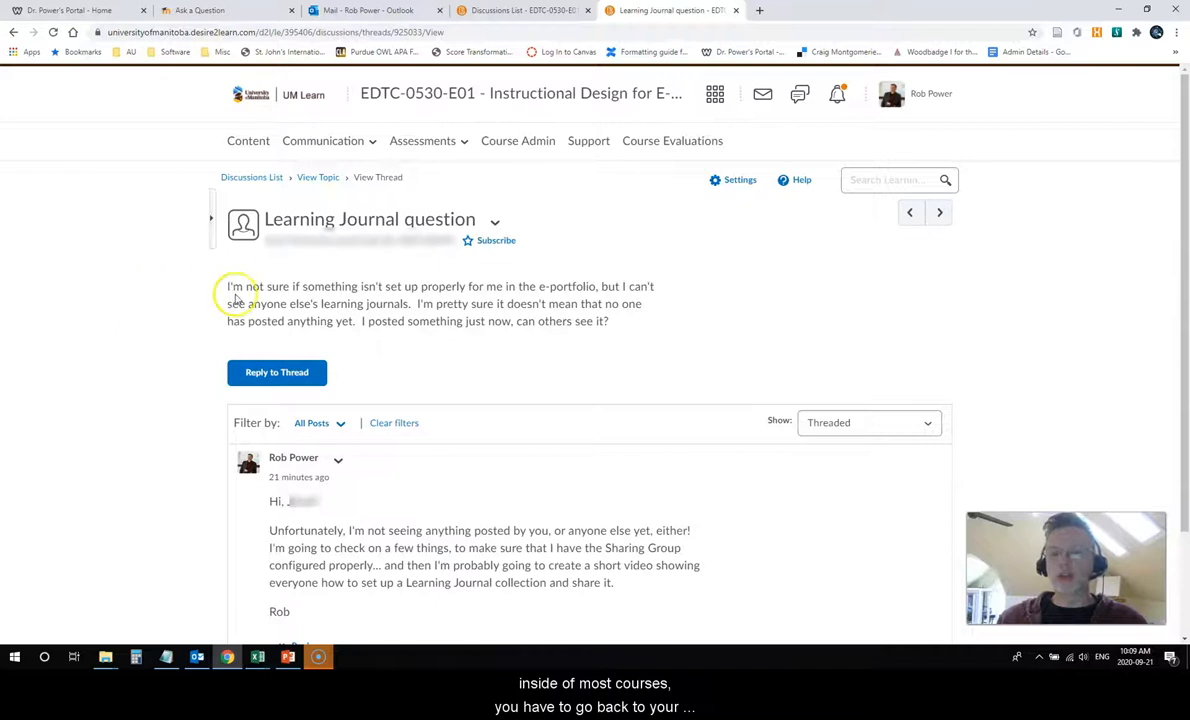
mouse_move(392, 272)
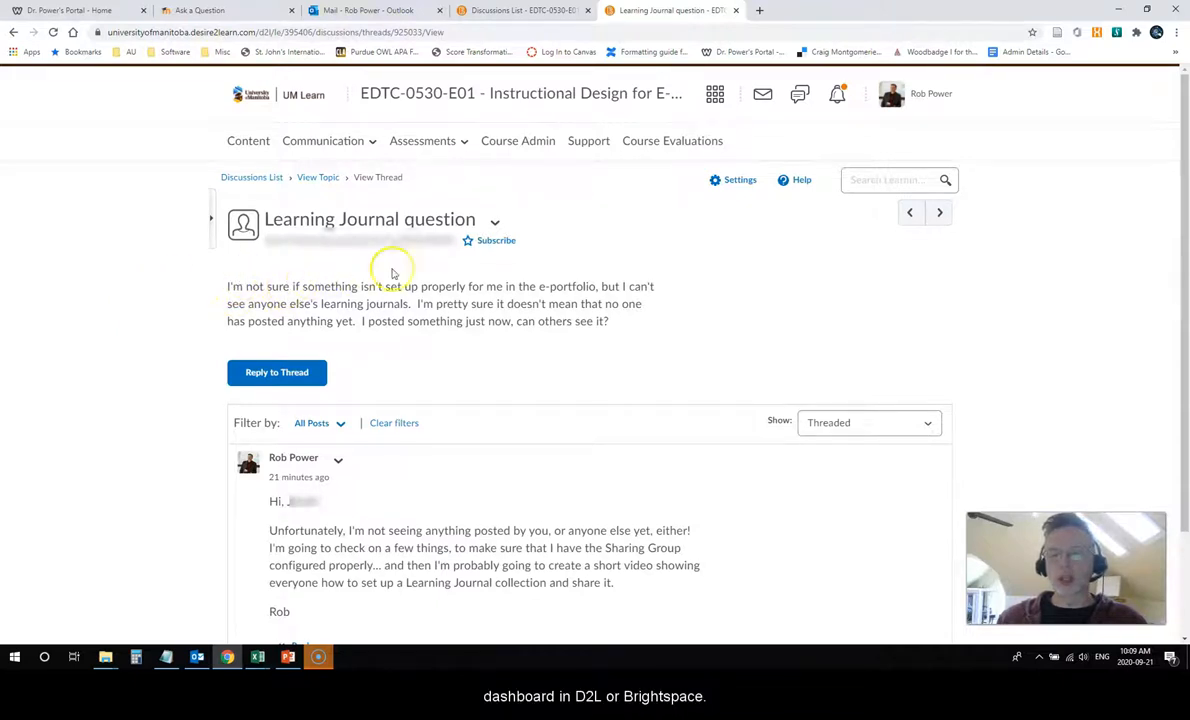
mouse_move(388, 198)
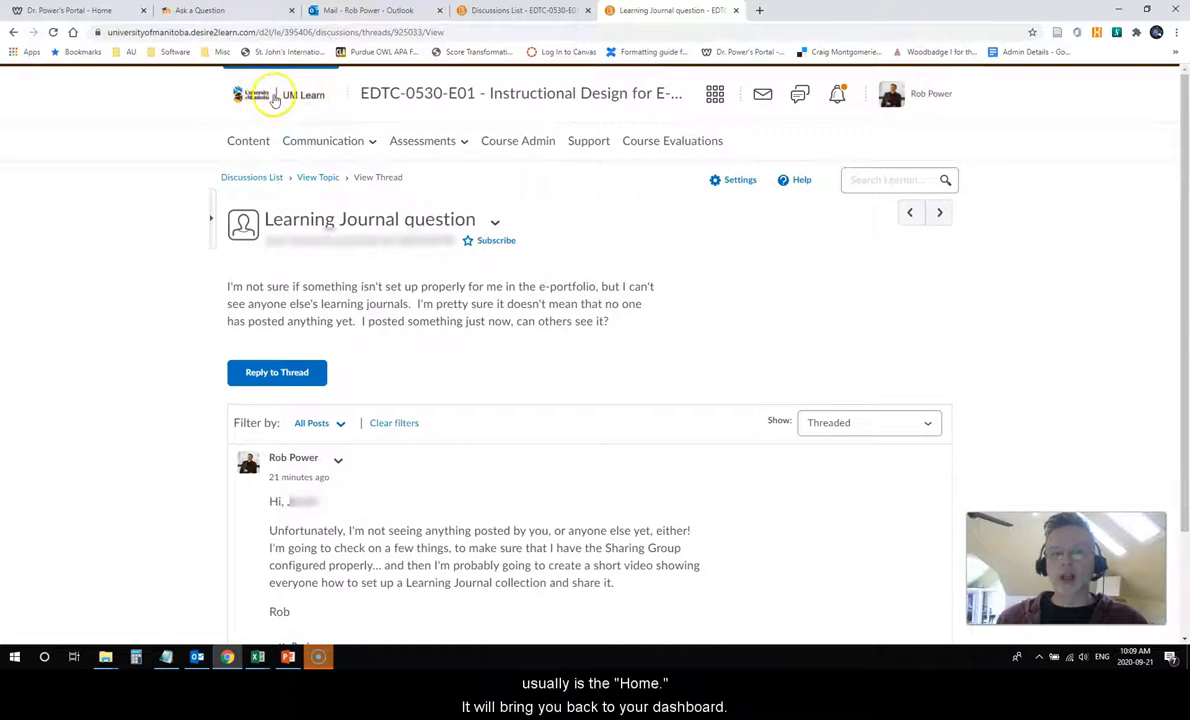
Return to the UM Learn home dashboard via the navbar logo
click(274, 94)
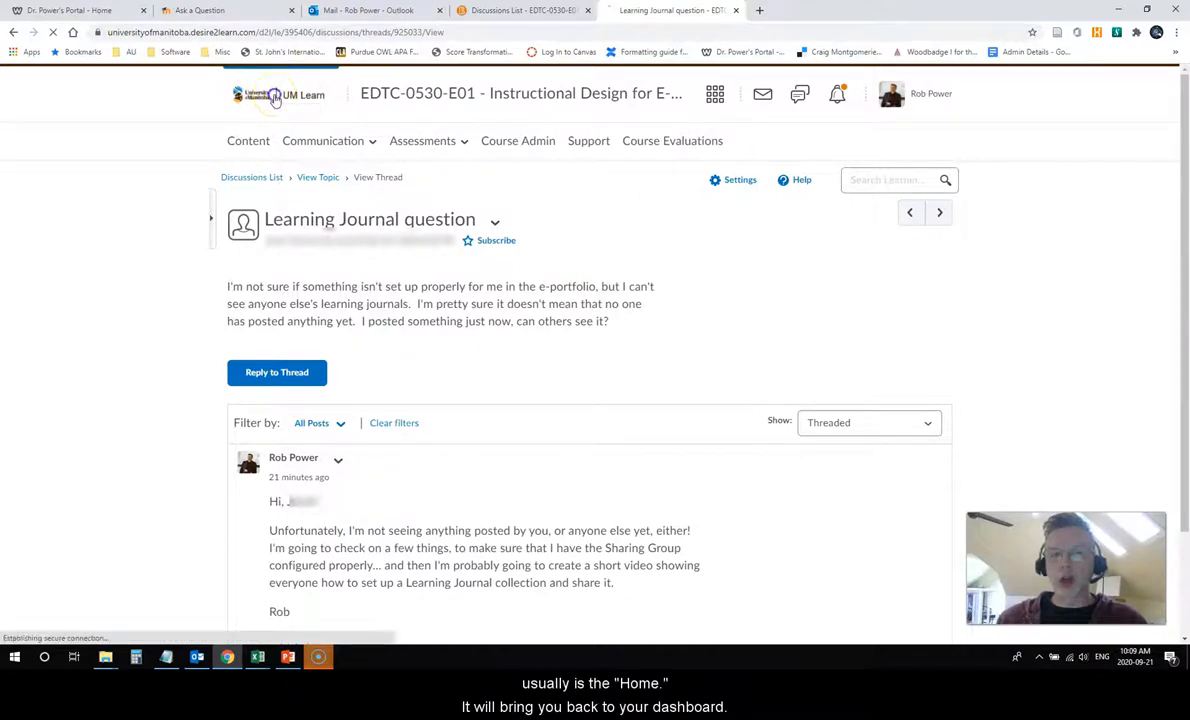
click(276, 96)
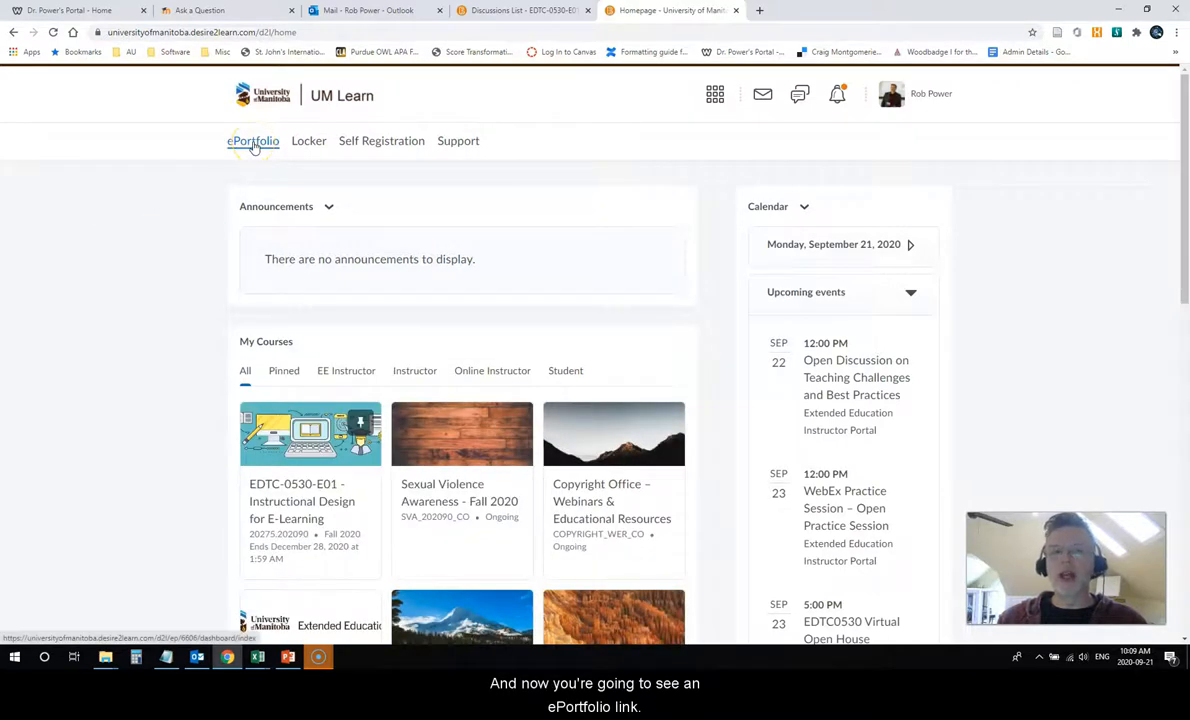
Go to the ePortfolio dashboard and browse its stream of own and shared items
click(252, 140)
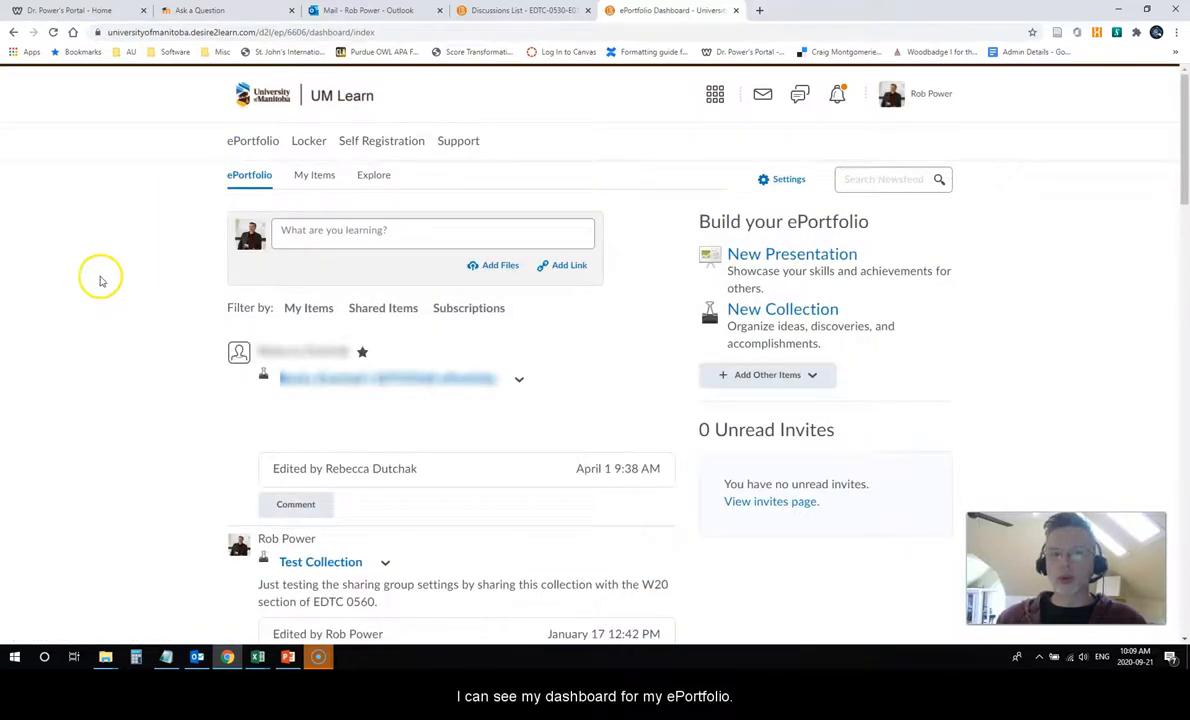
mouse_move(116, 292)
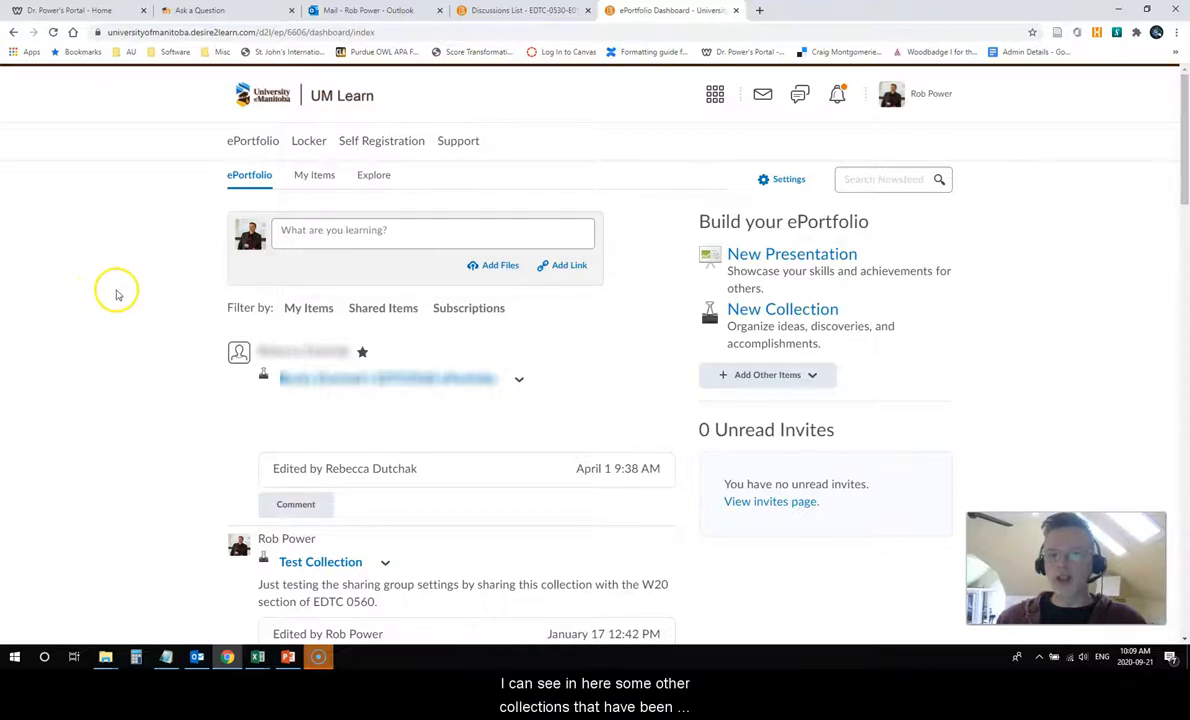
mouse_move(160, 388)
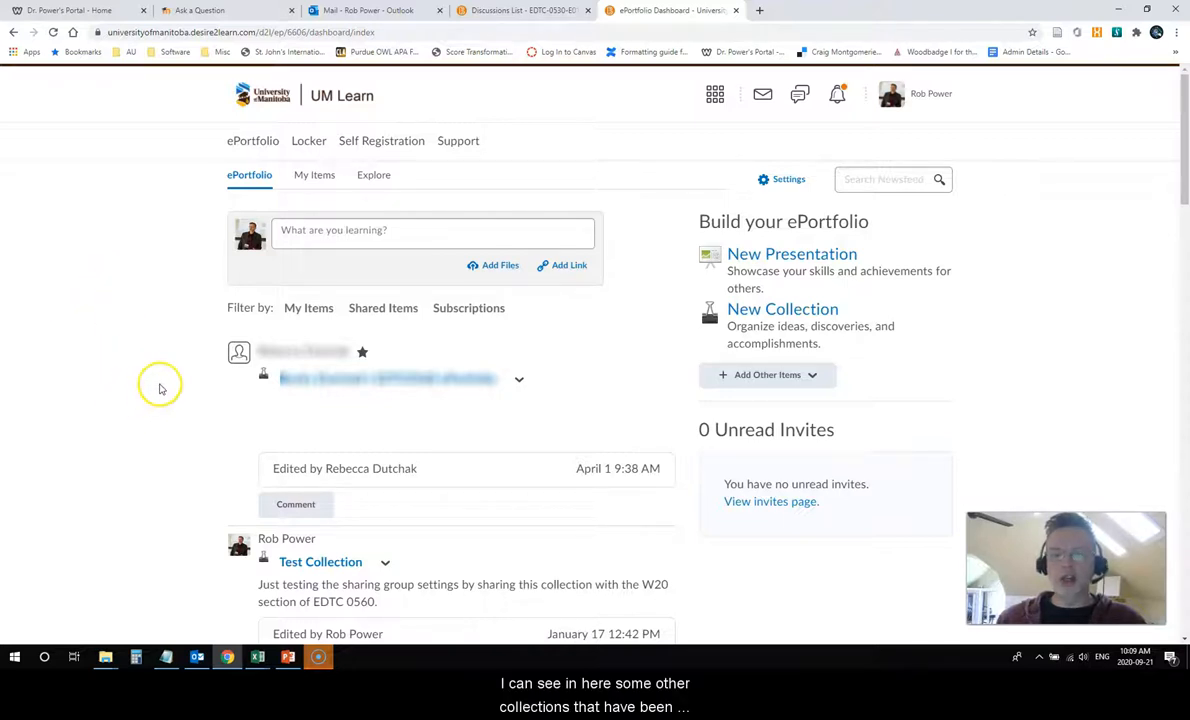
mouse_move(414, 410)
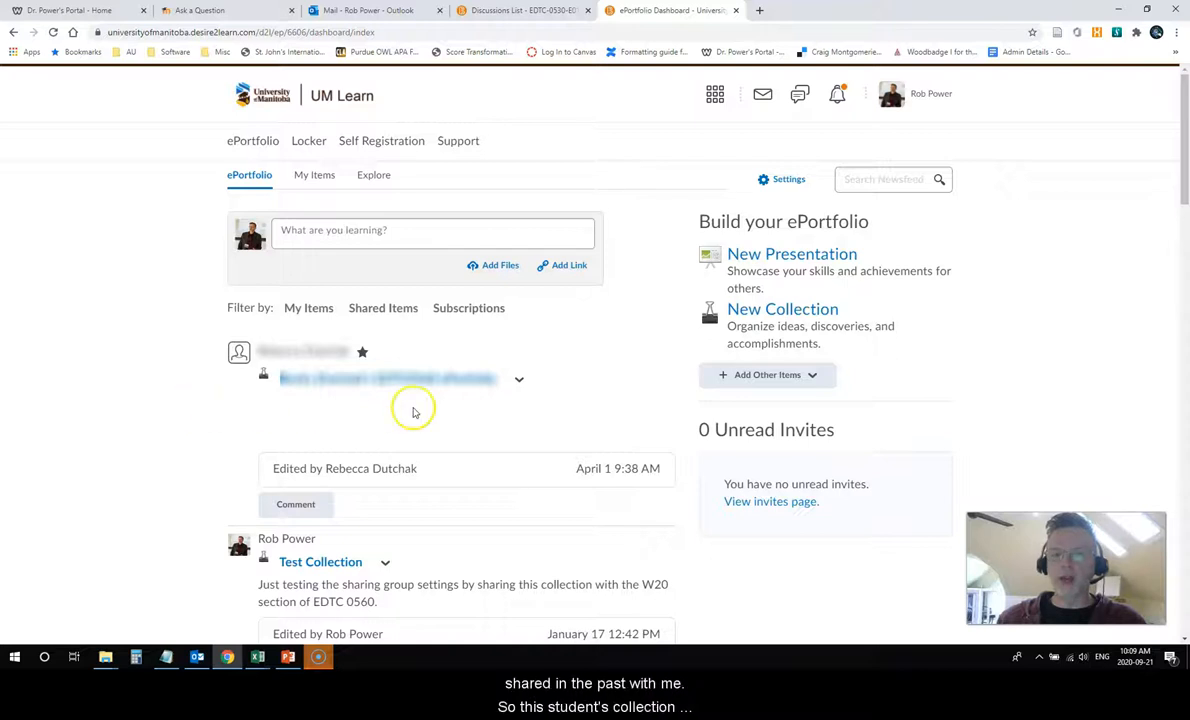
mouse_move(448, 394)
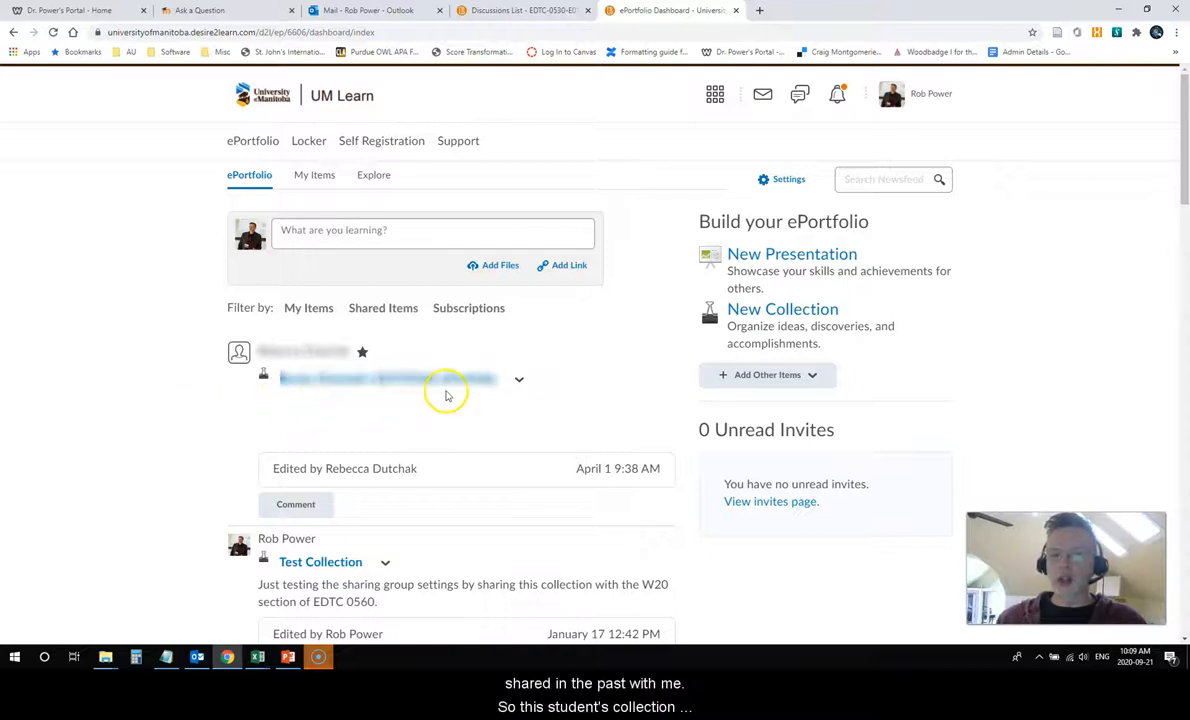
mouse_move(410, 400)
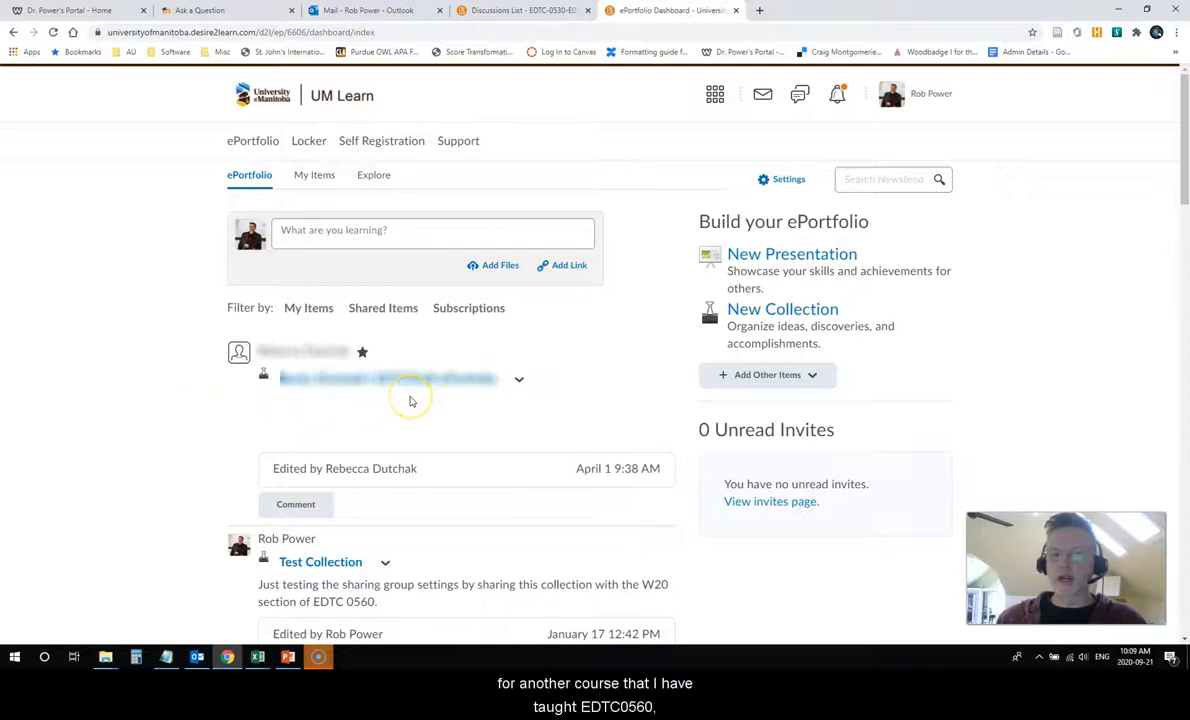
mouse_move(356, 400)
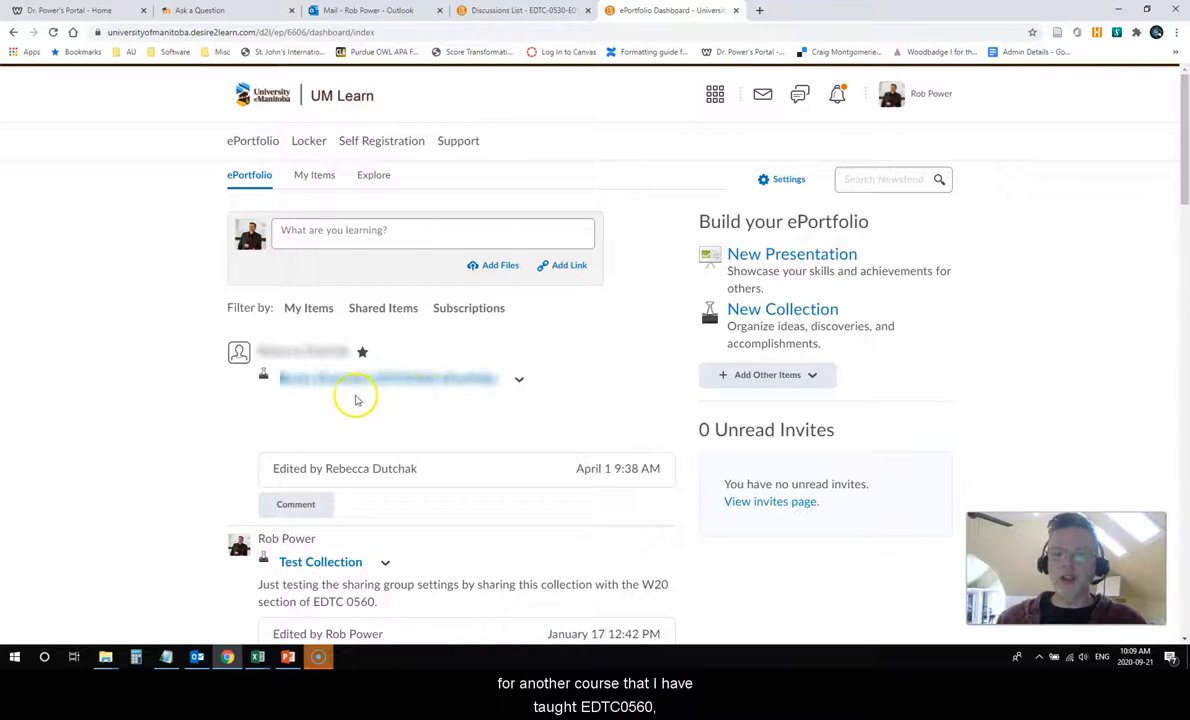
scroll(down, 3)
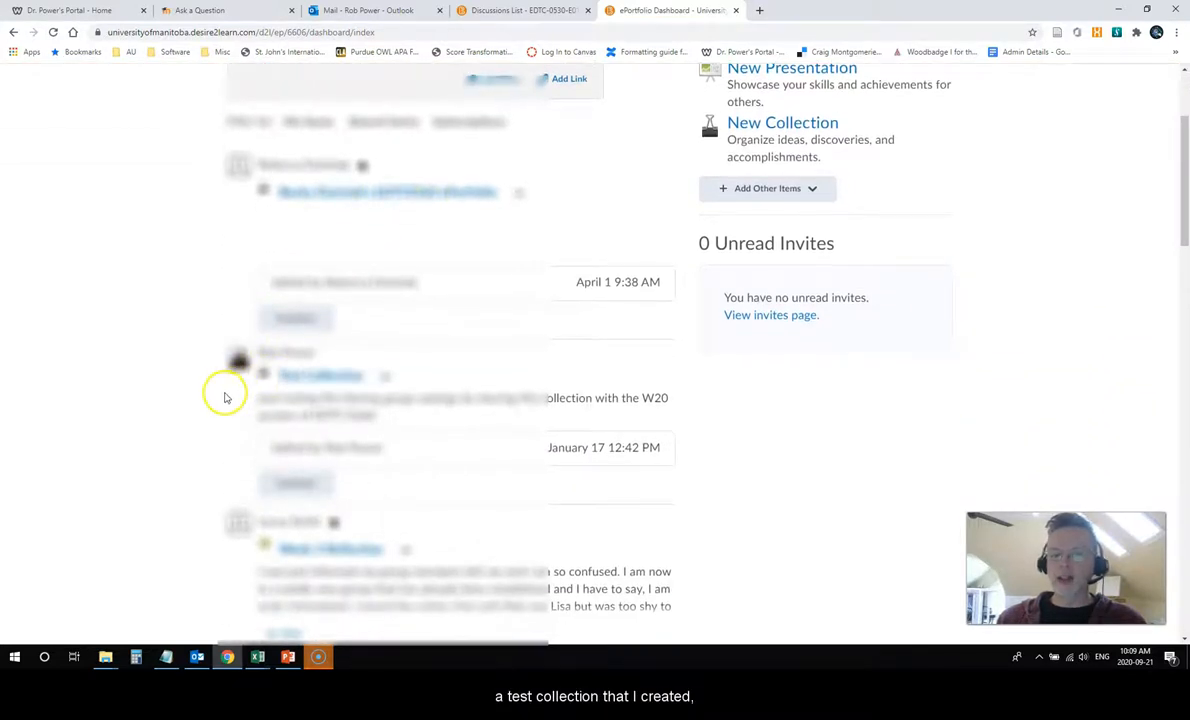
scroll(down, 3)
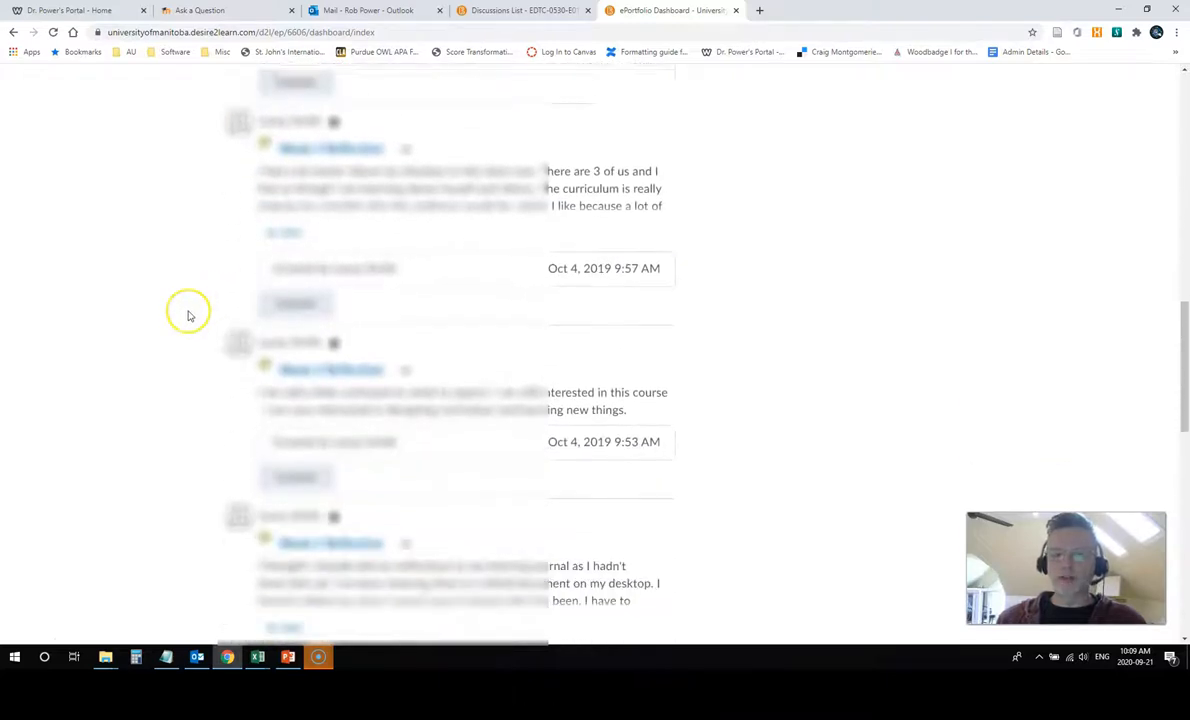
scroll(down, 3)
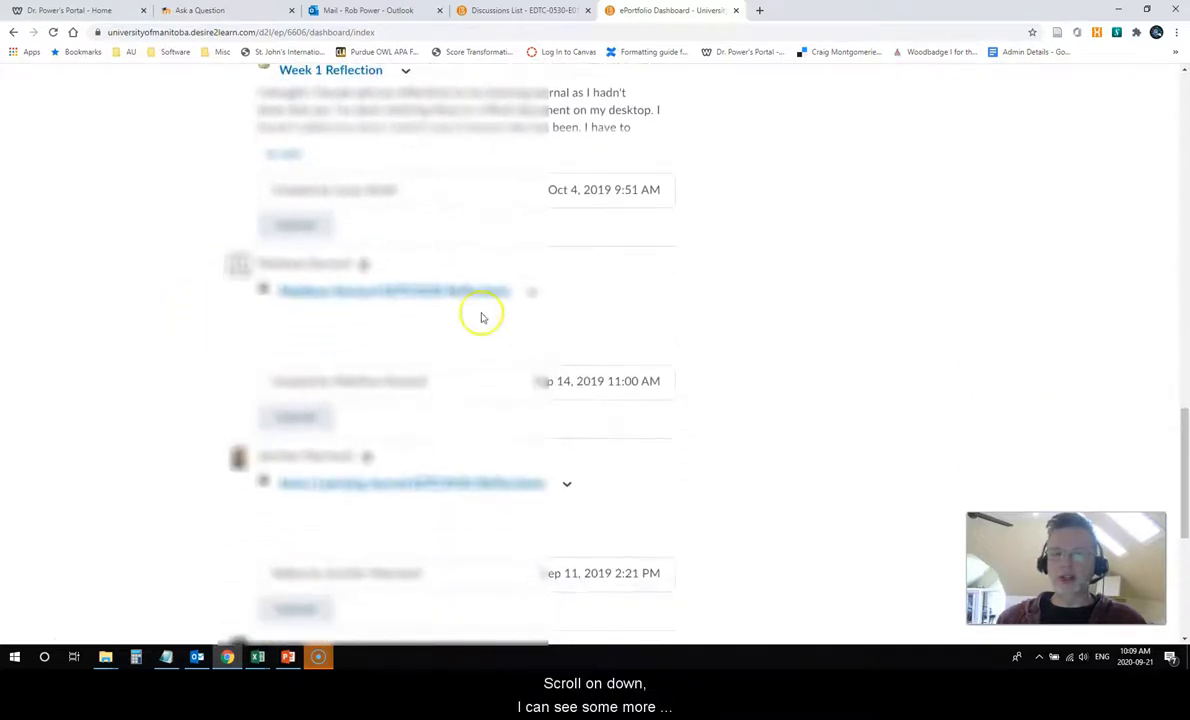
mouse_move(392, 326)
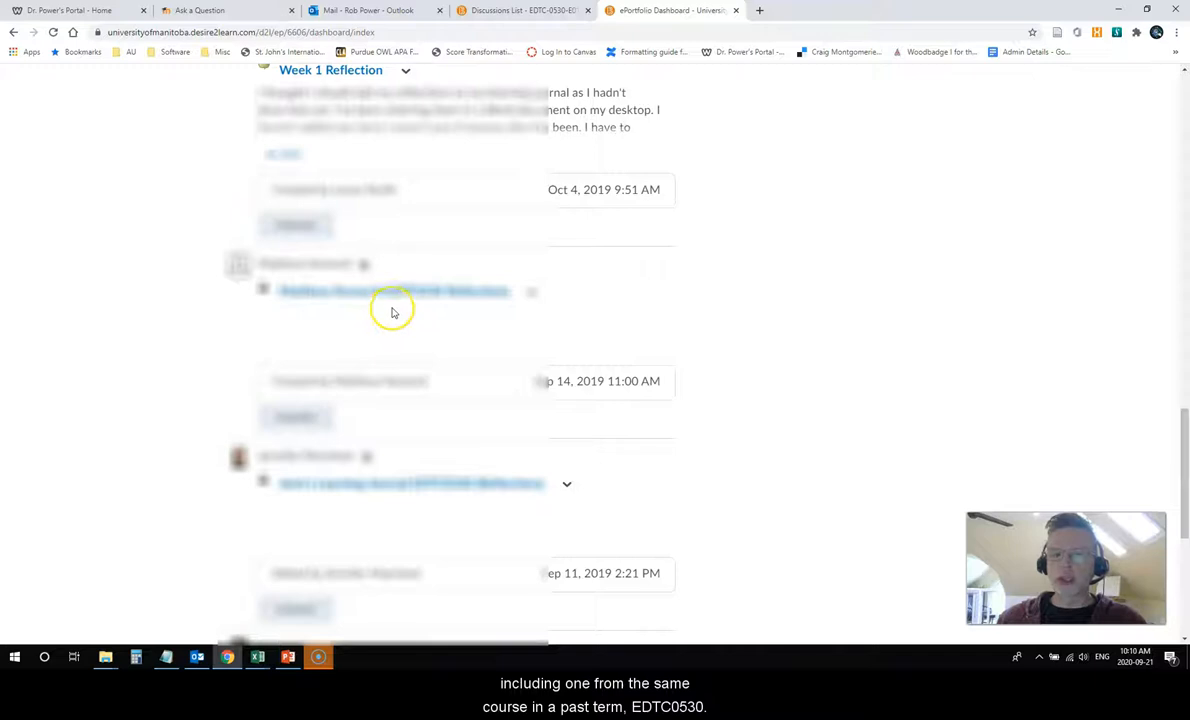
scroll(up, 3)
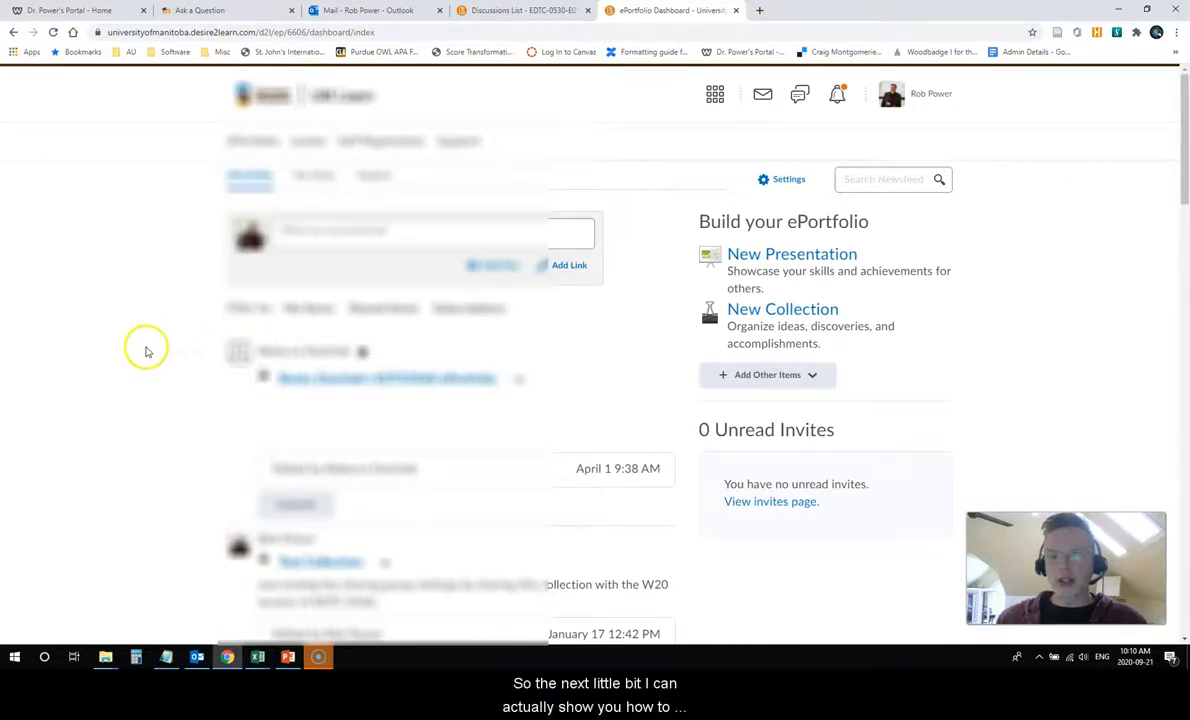
mouse_move(76, 348)
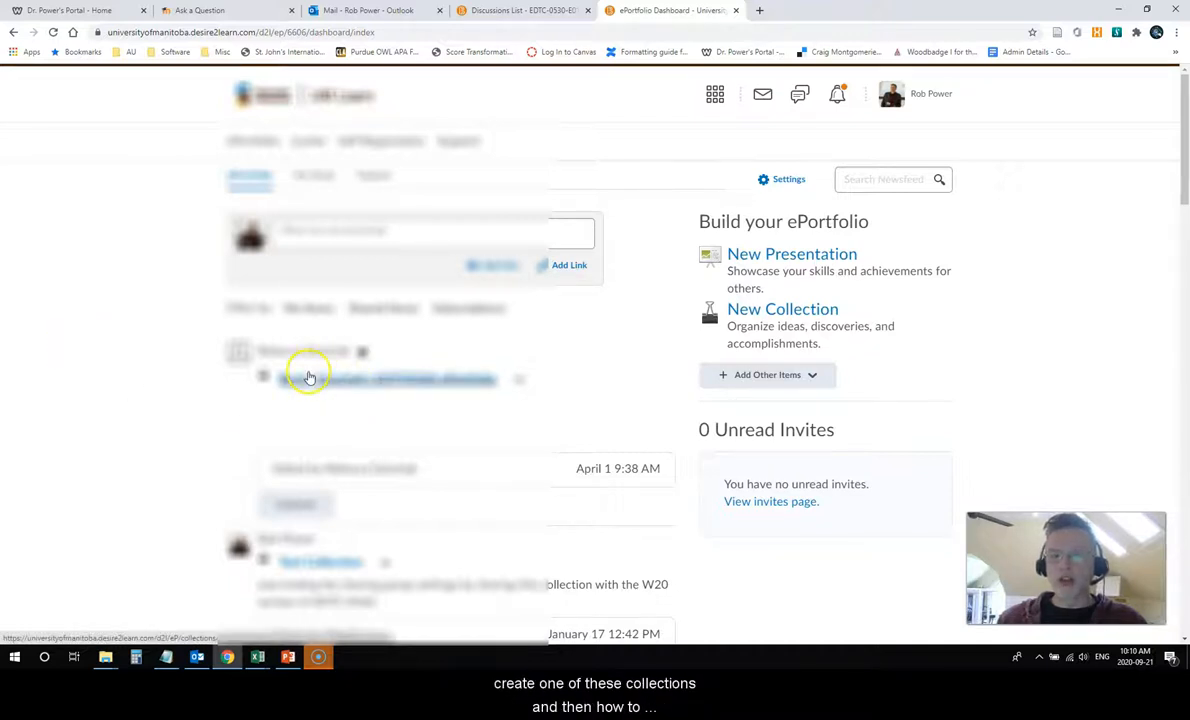
mouse_move(142, 400)
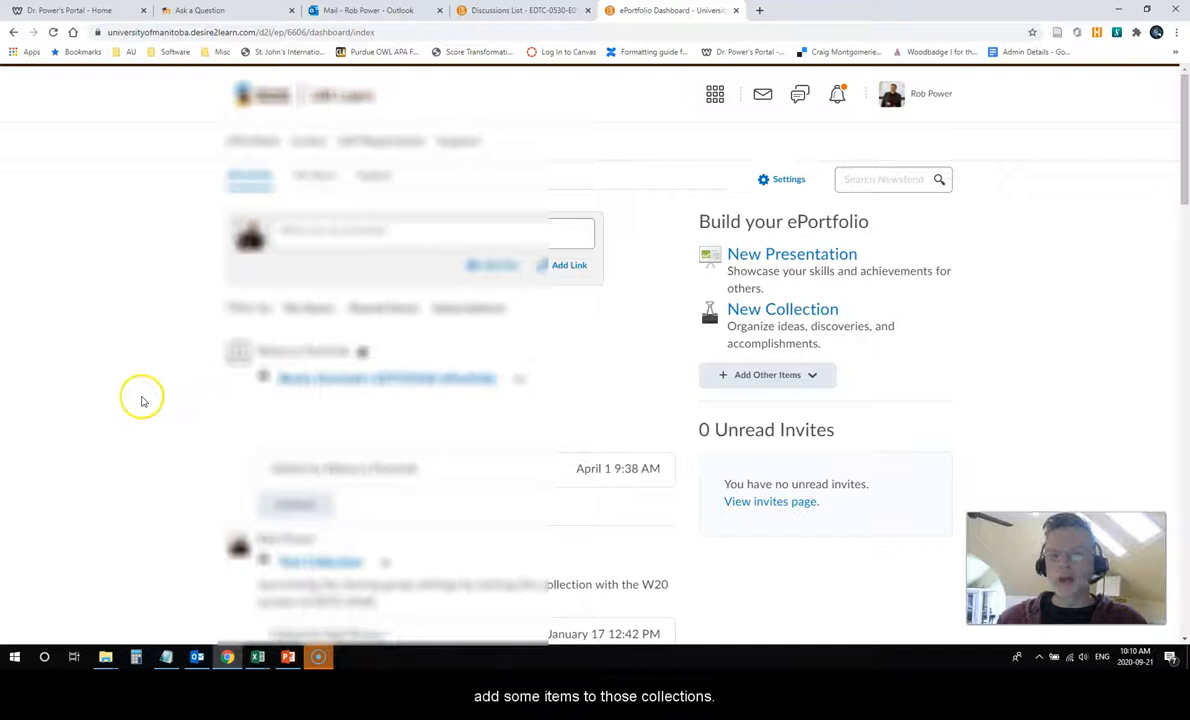
mouse_move(48, 368)
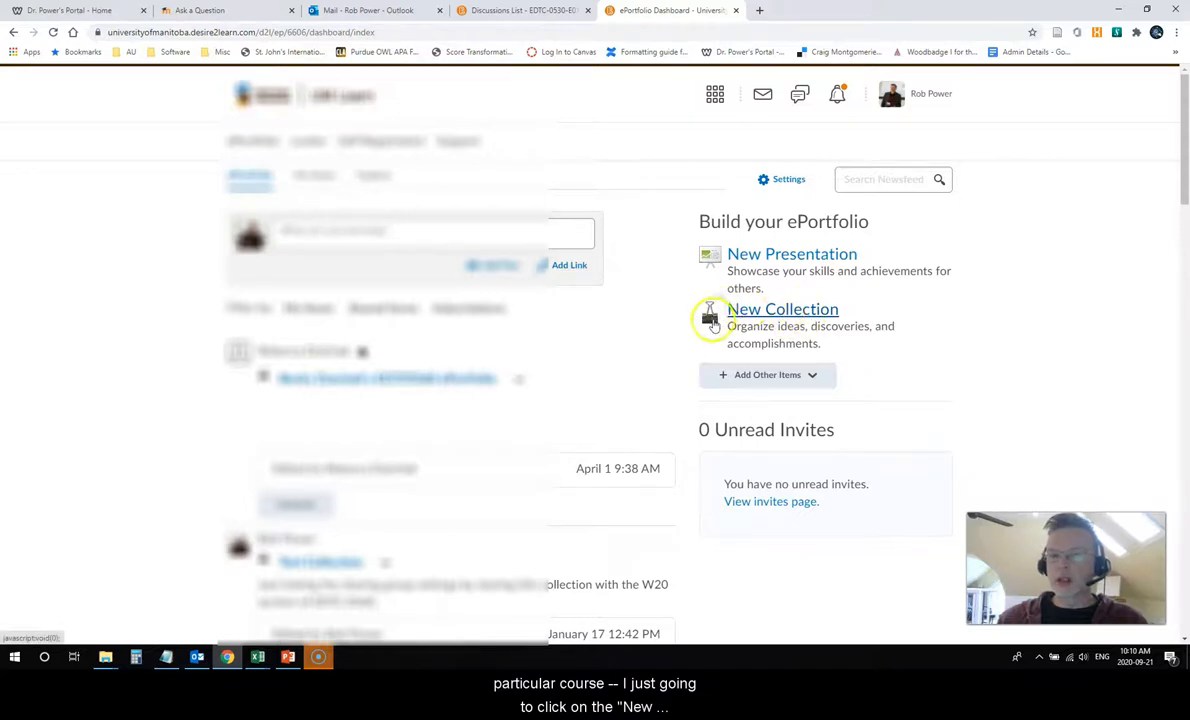
Start a new collection named 'Robi's Sample EDTC 0530 Learning Journal'
click(784, 308)
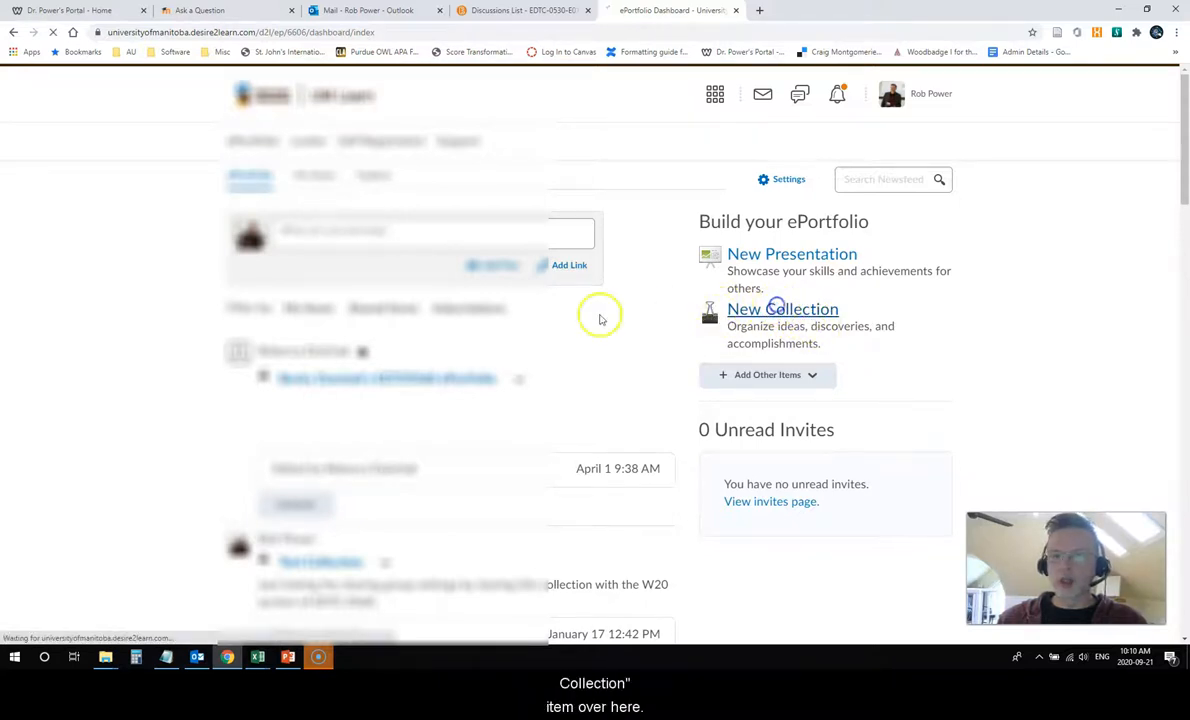
click(782, 308)
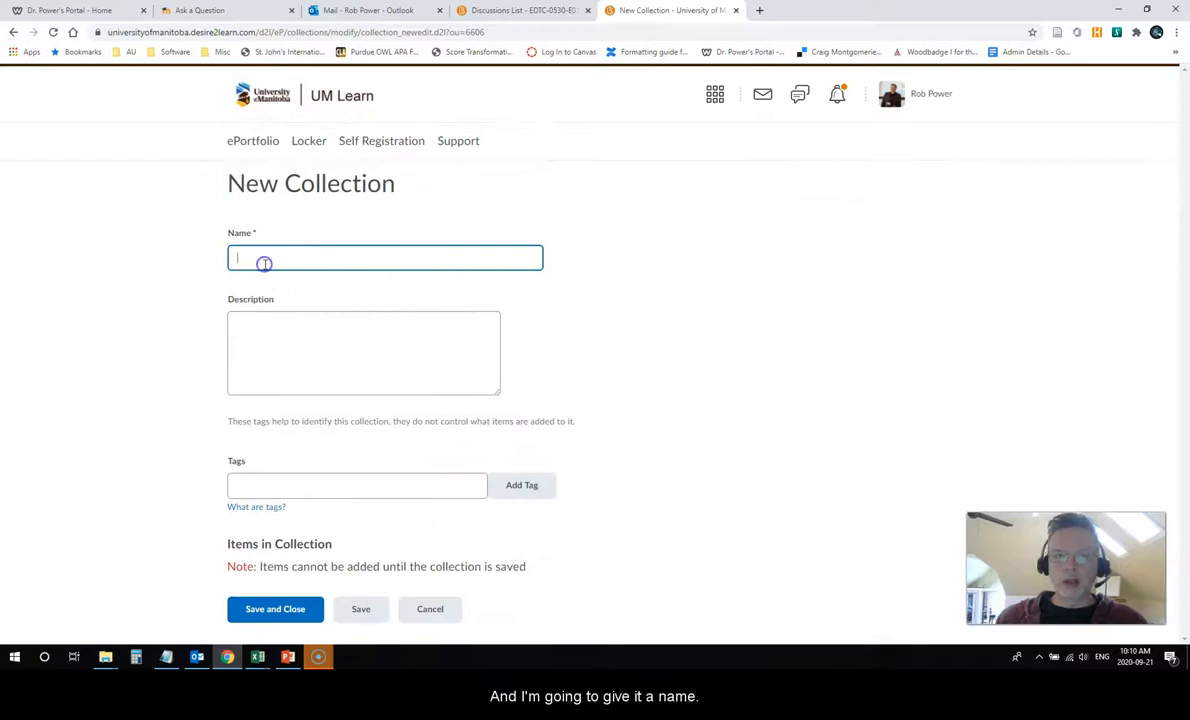
text(Robi)
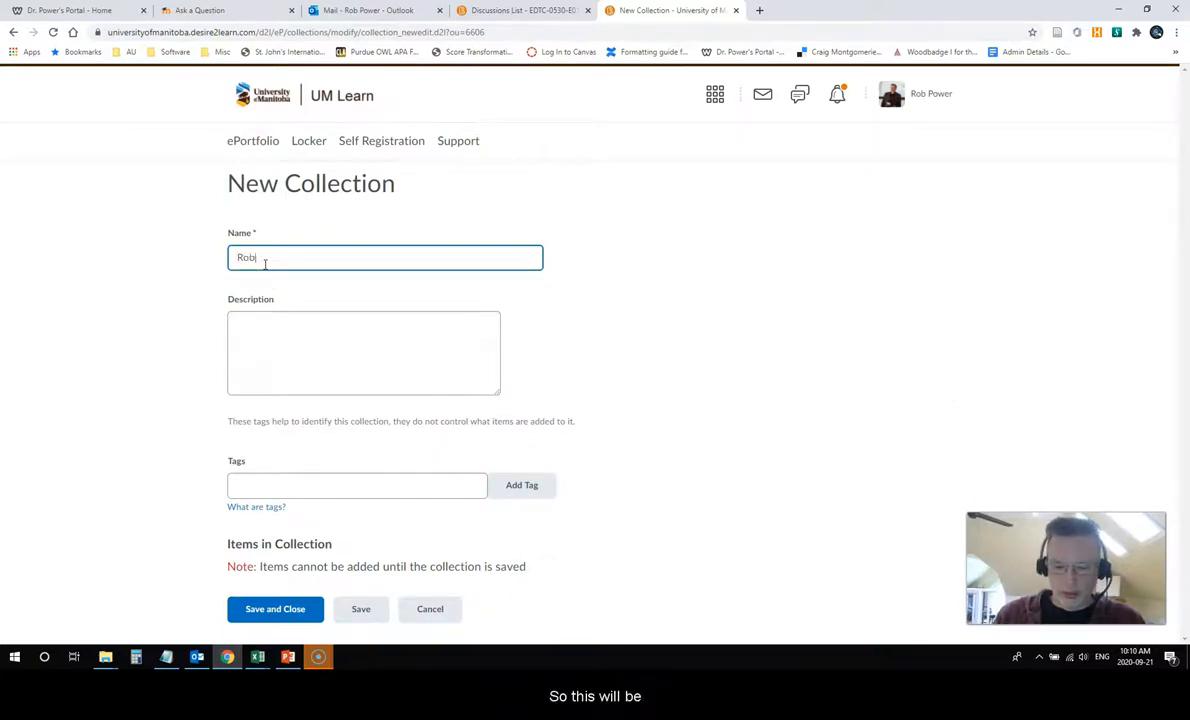
text('s Sampl)
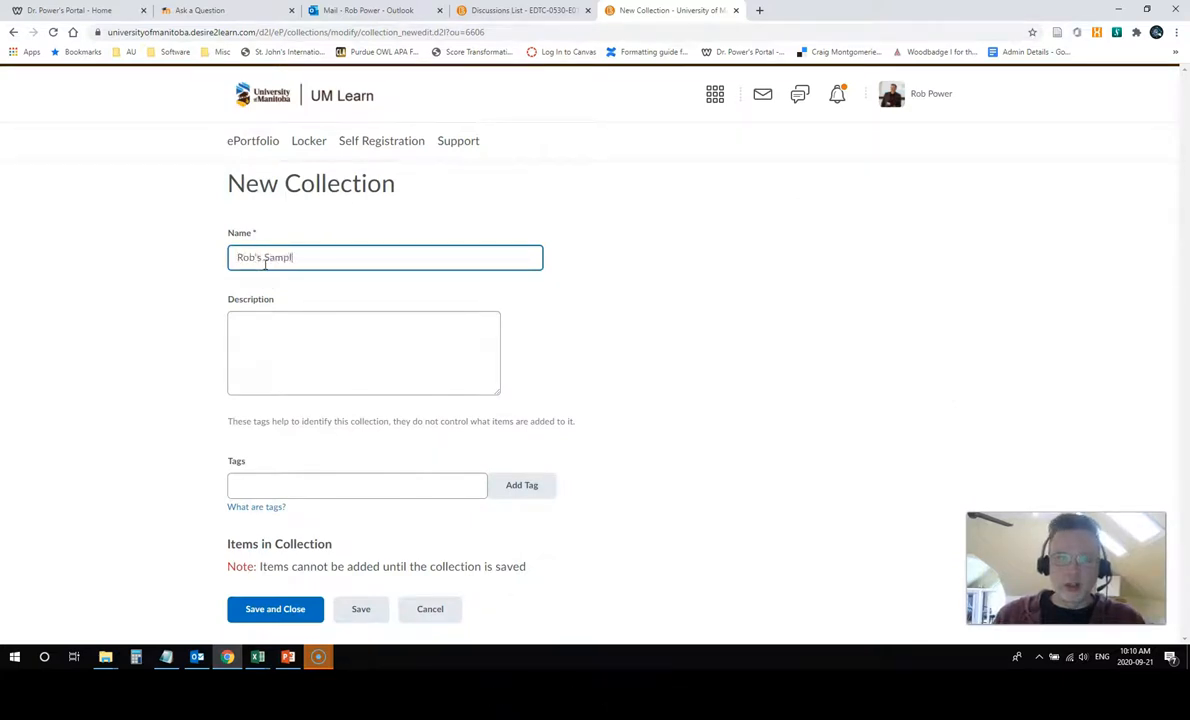
text(e EDTC)
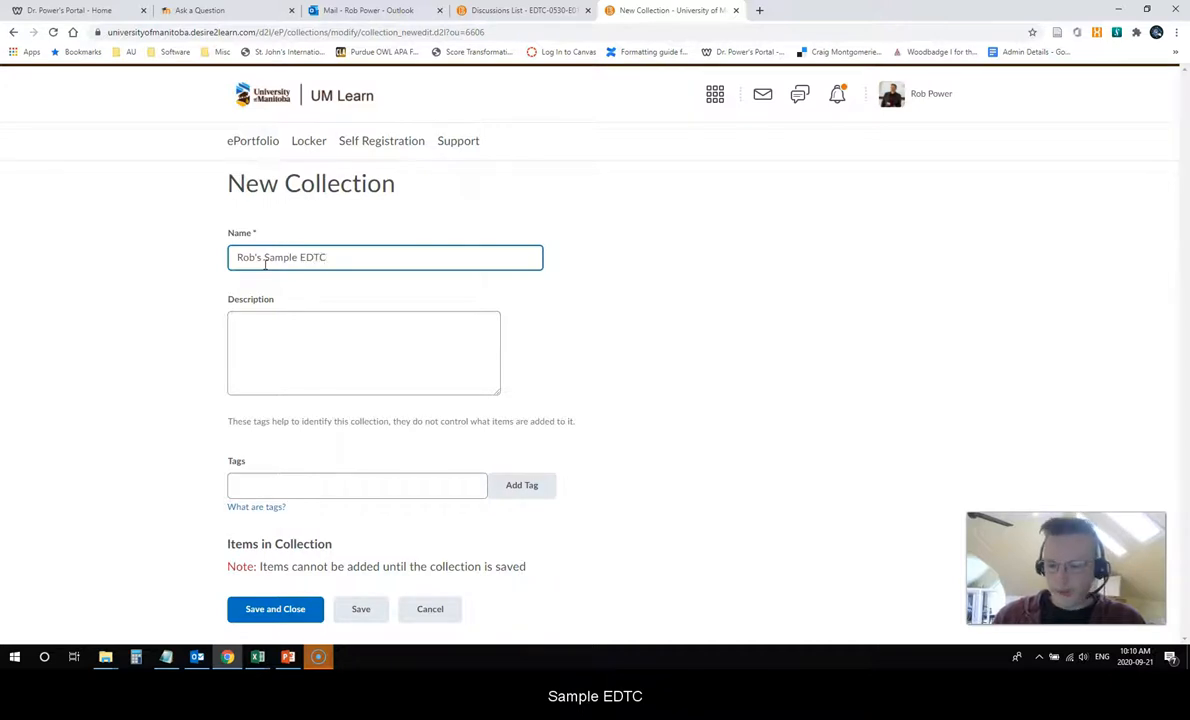
text(0530)
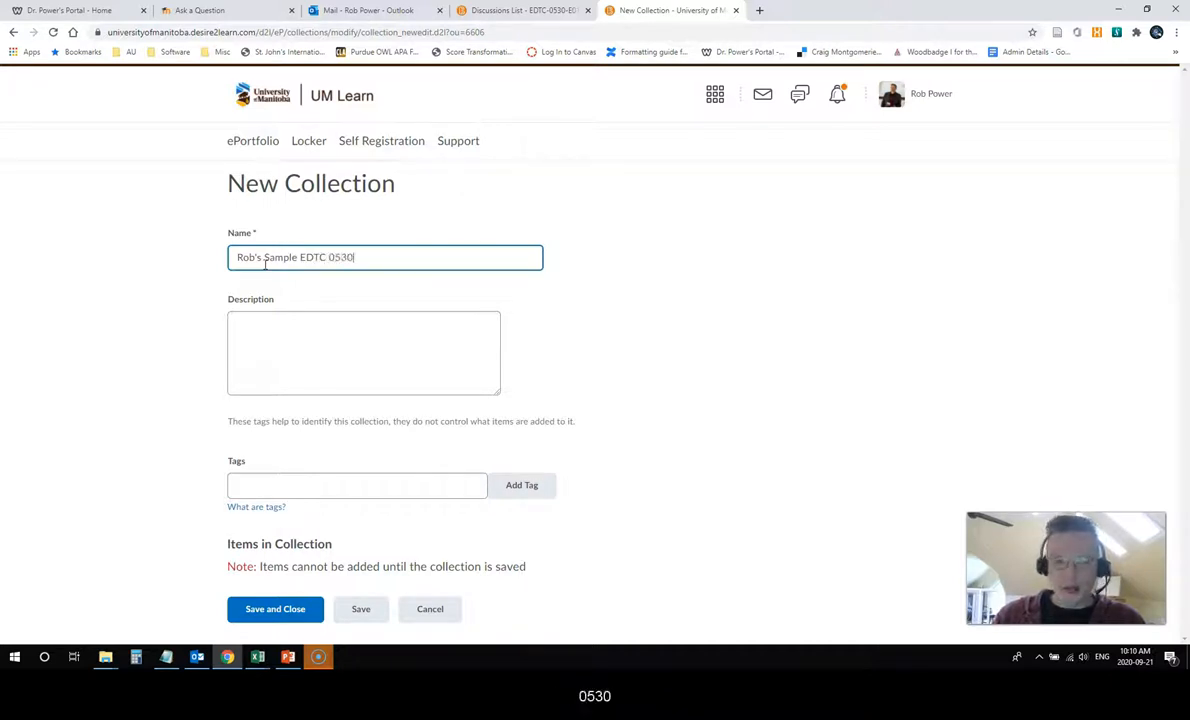
text(L)
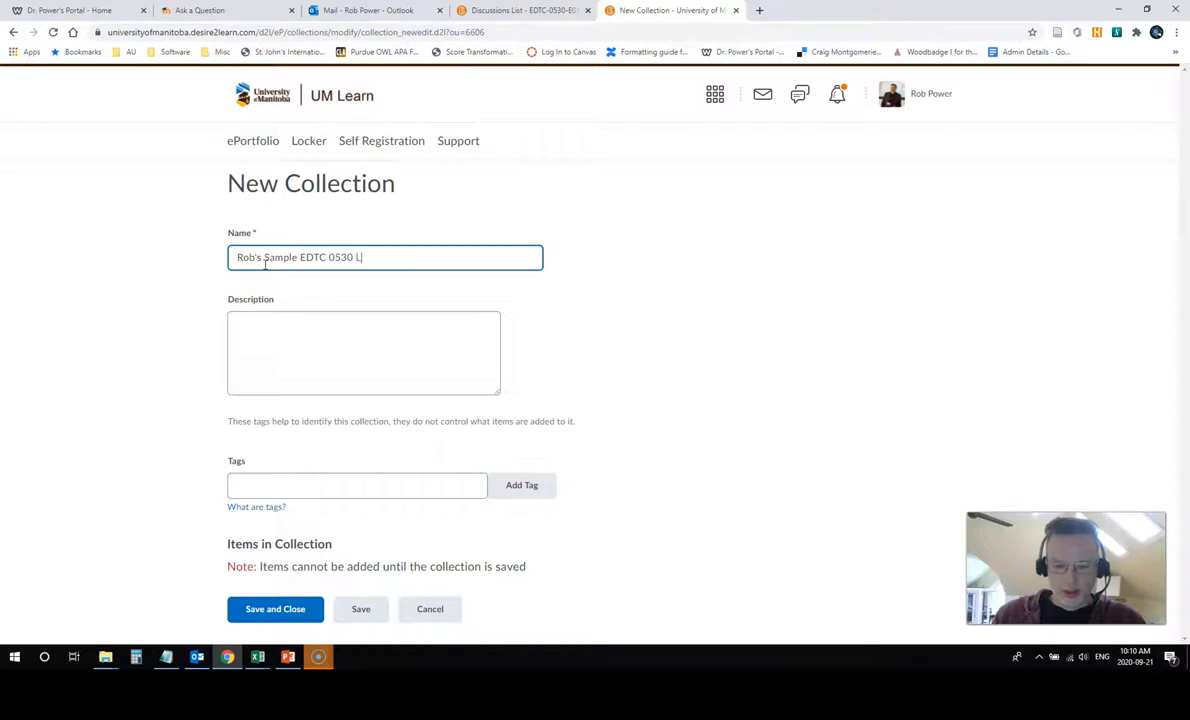
text(Learning Jour)
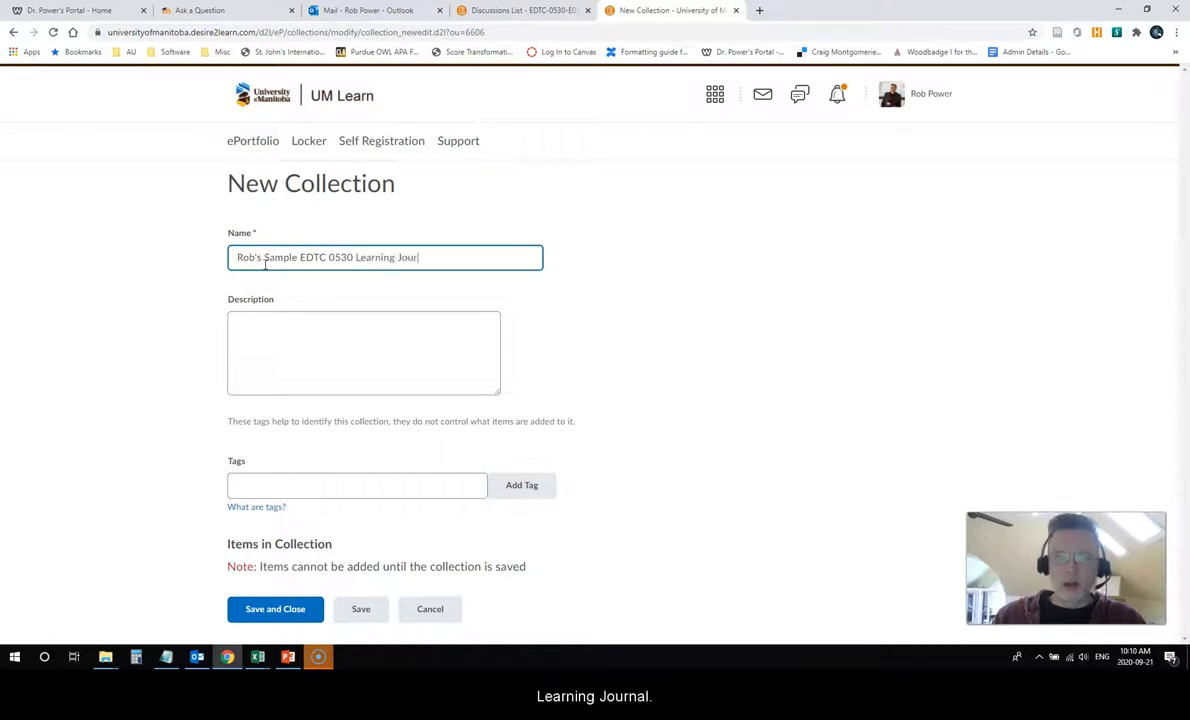
Describe the collection as 'My sample learning journal'
click(364, 352)
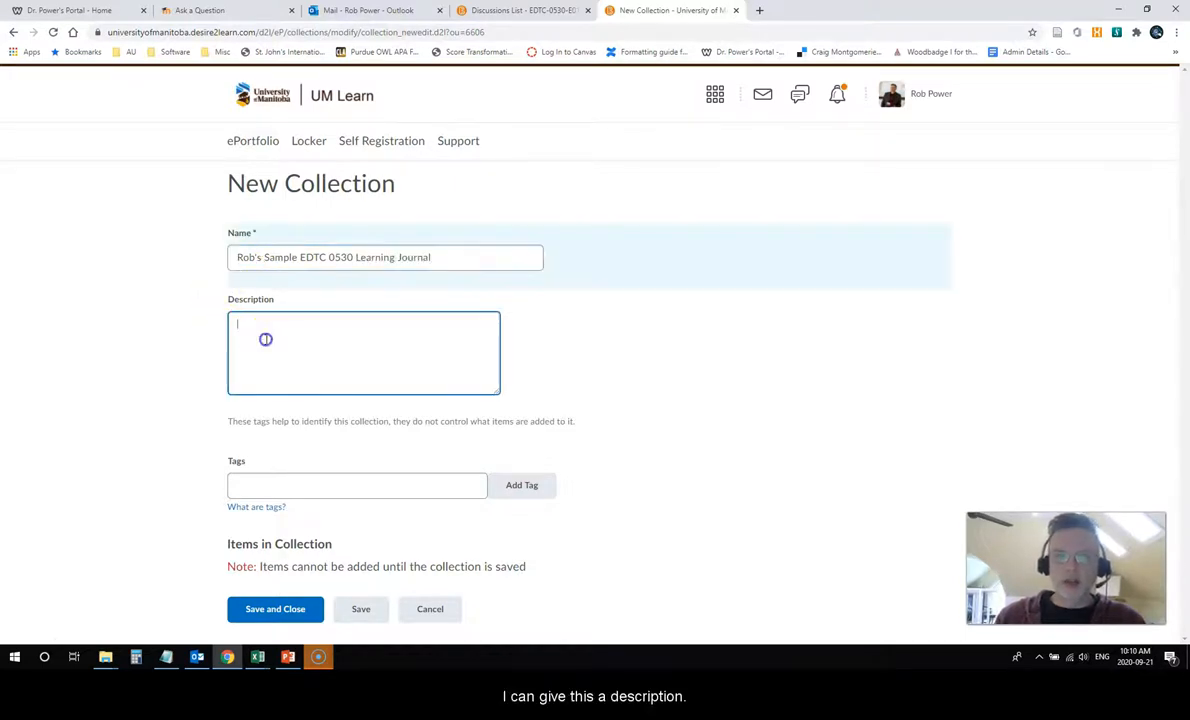
text(My sam)
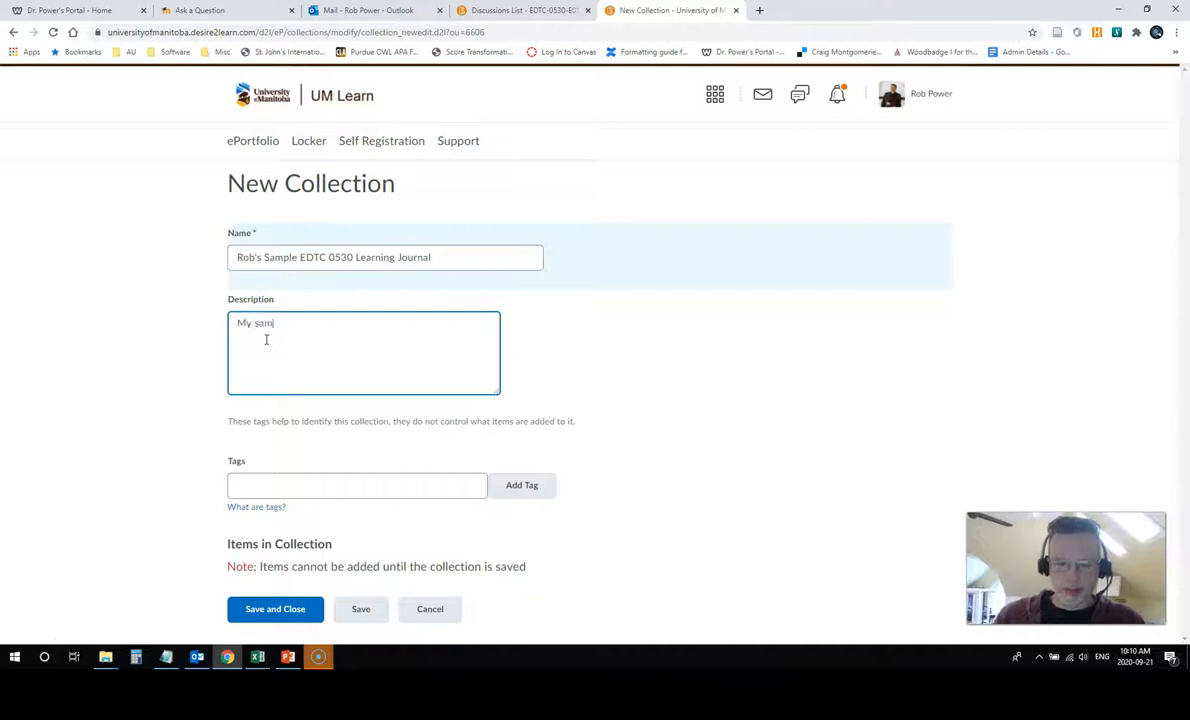
text(ple learning journal.)
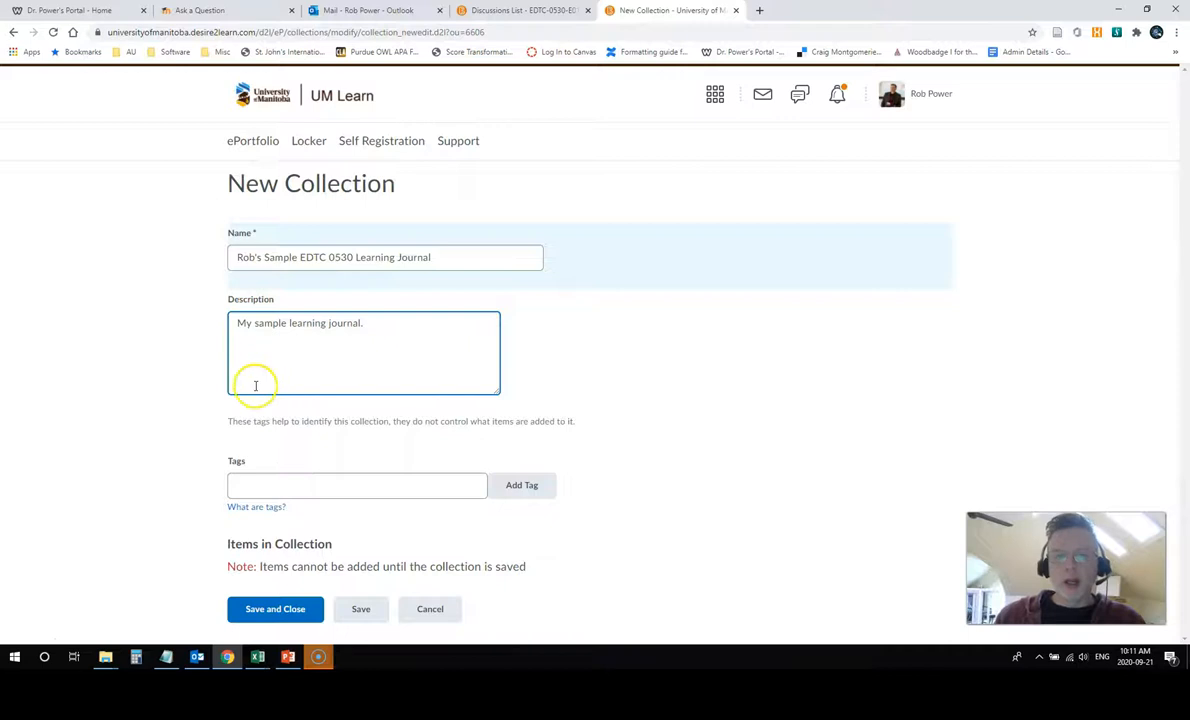
Tag the collection edtc0530, then save and close it
click(356, 486)
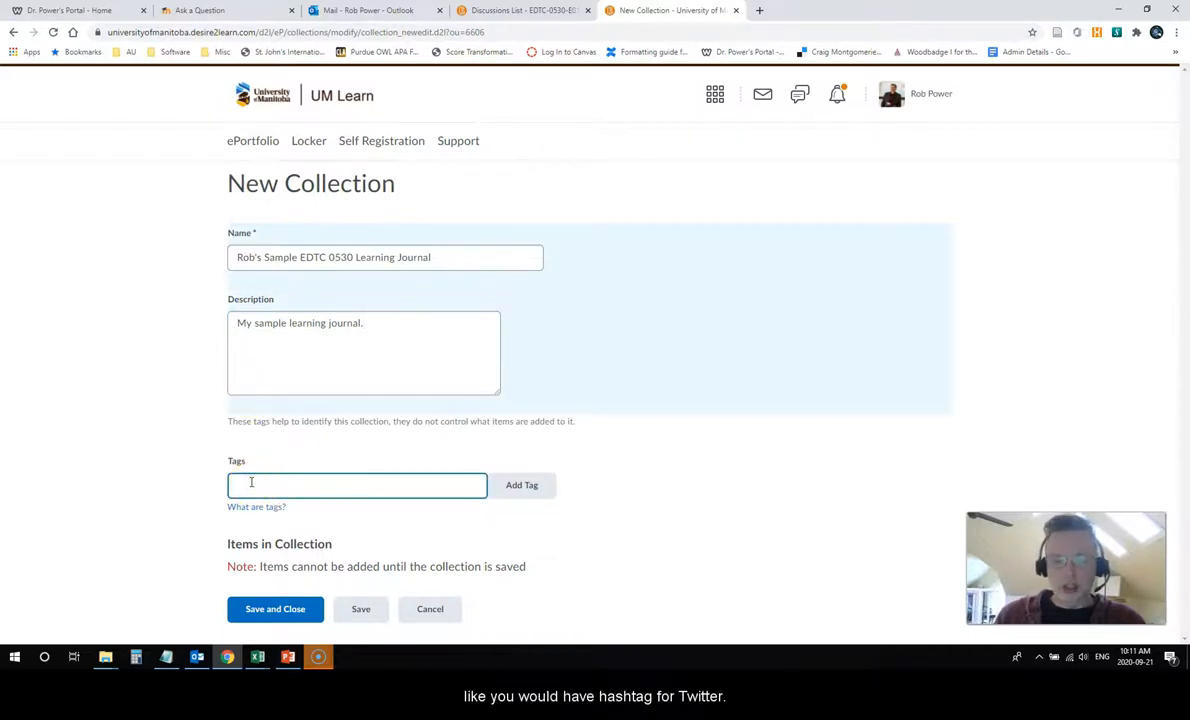
text(edt)
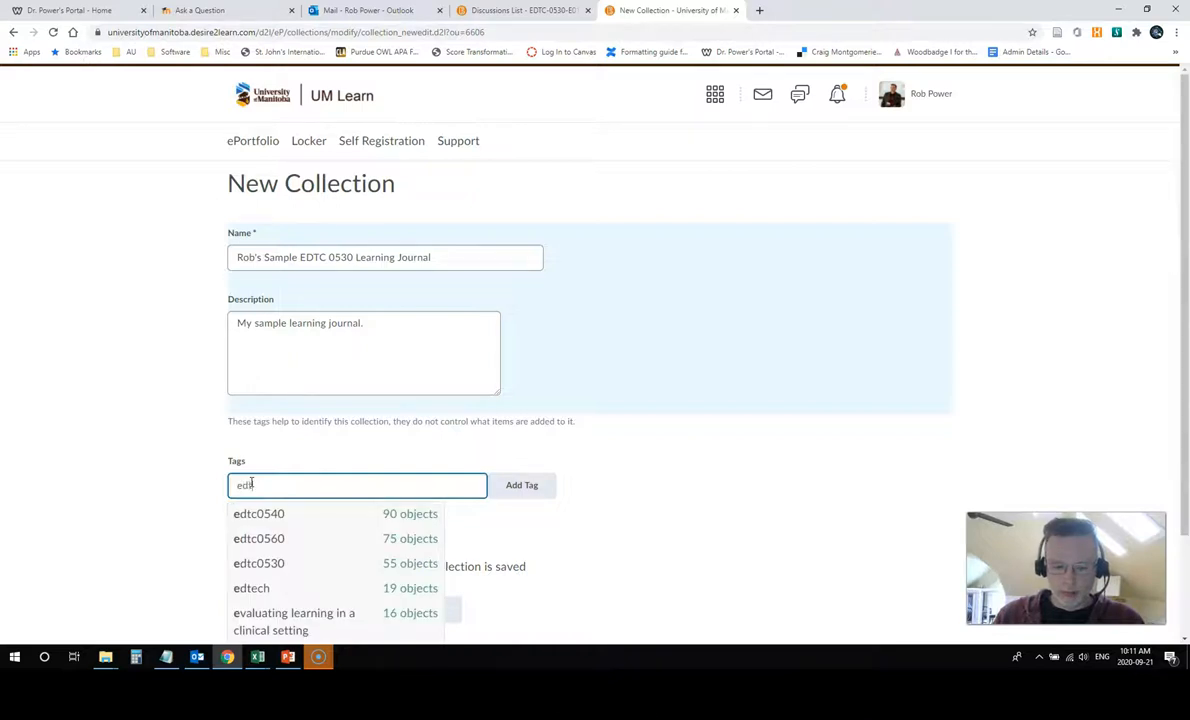
text(c05)
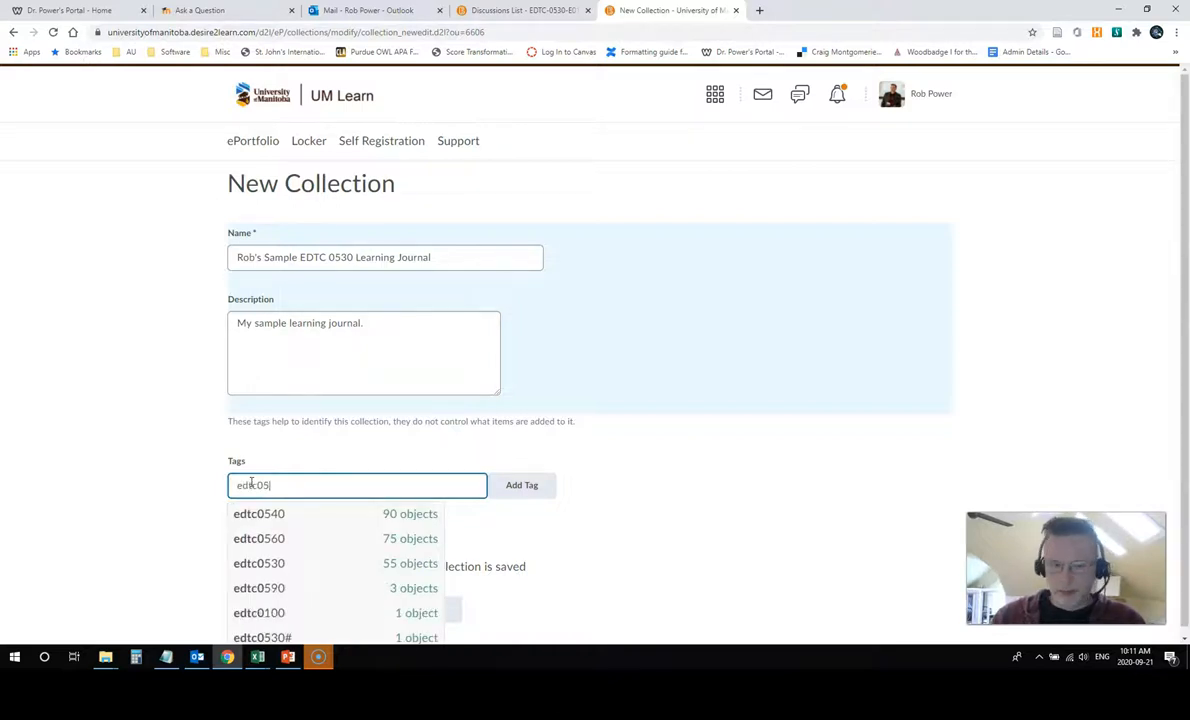
click(258, 564)
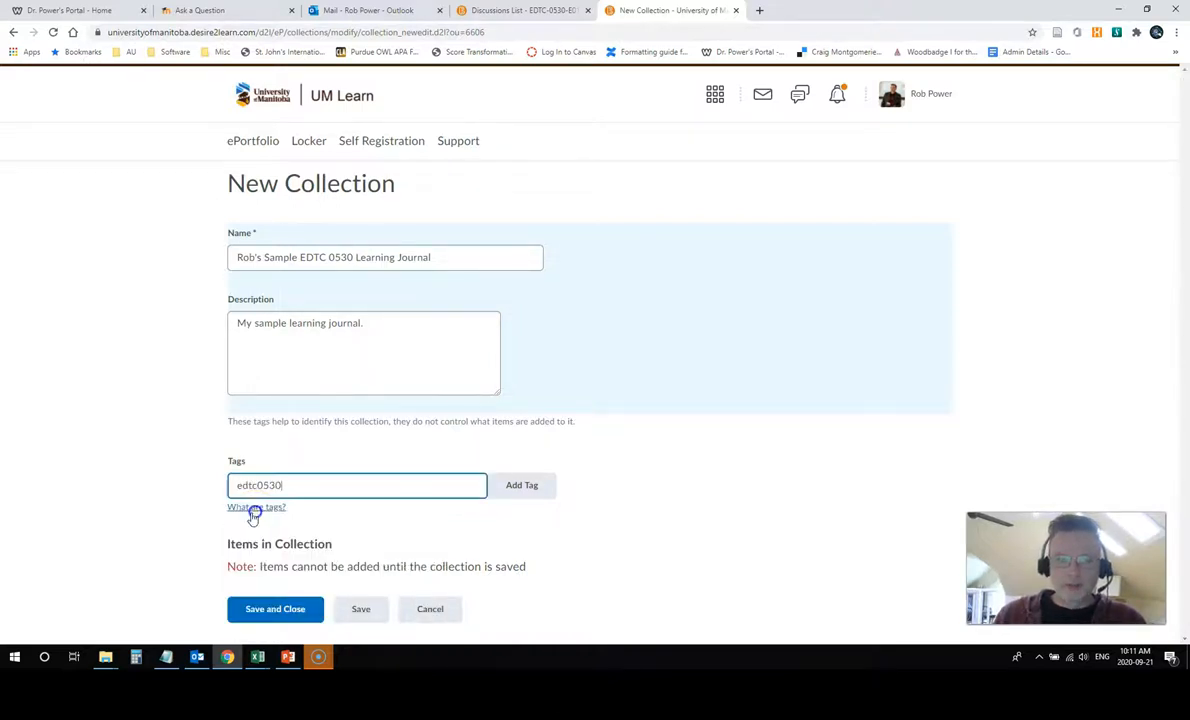
click(520, 486)
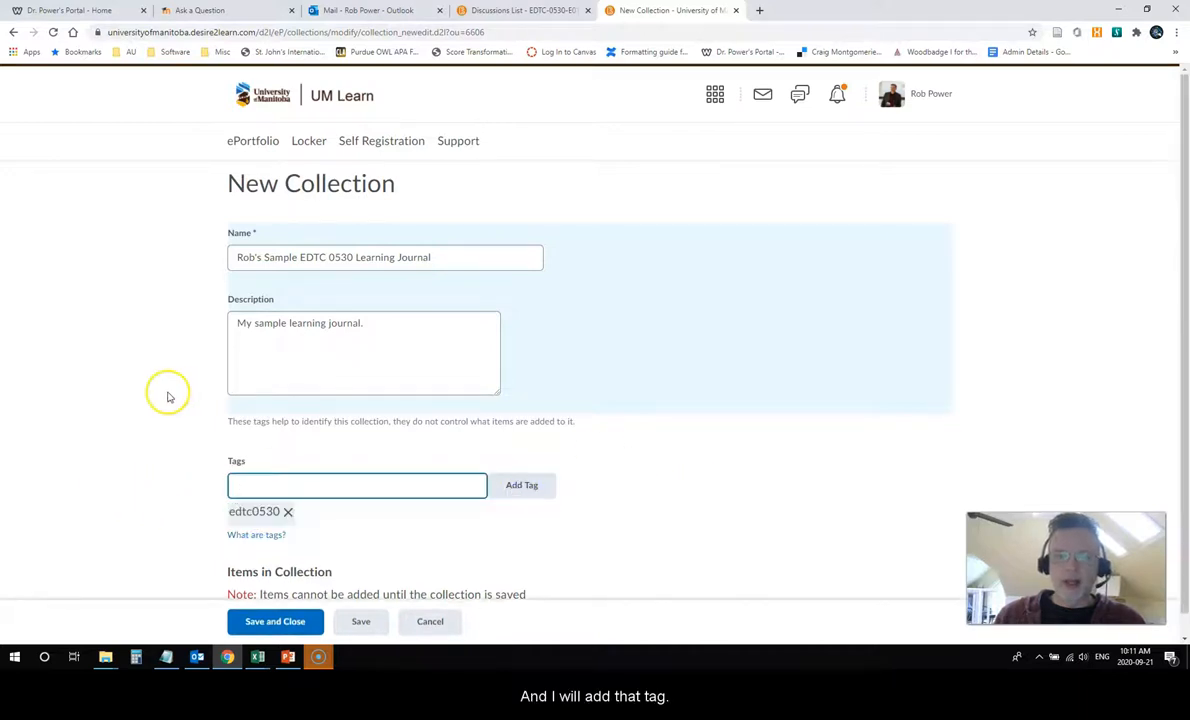
scroll(up, 3)
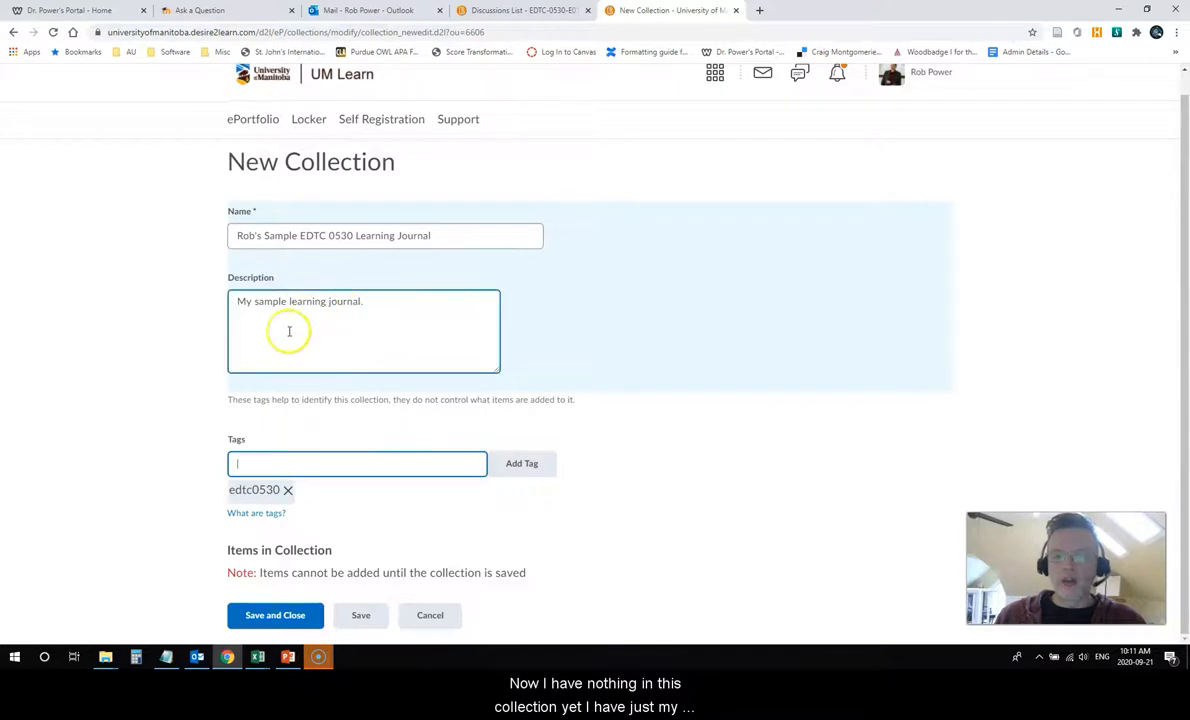
click(276, 616)
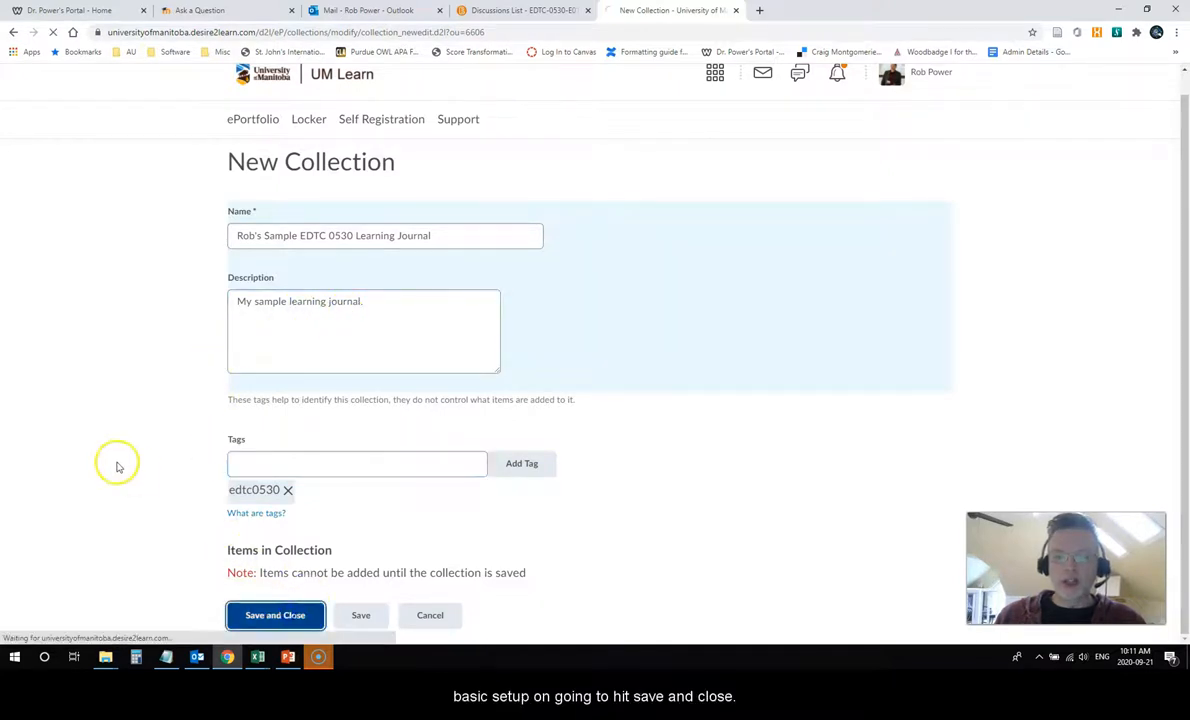
click(276, 616)
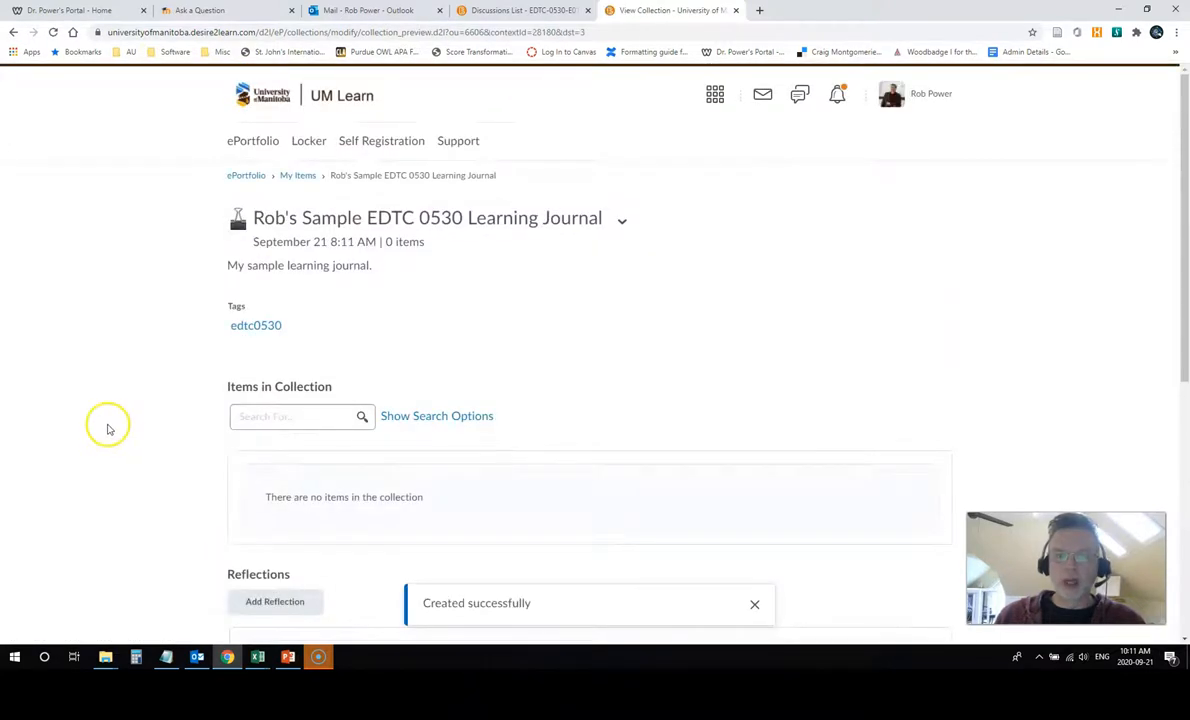
mouse_move(232, 340)
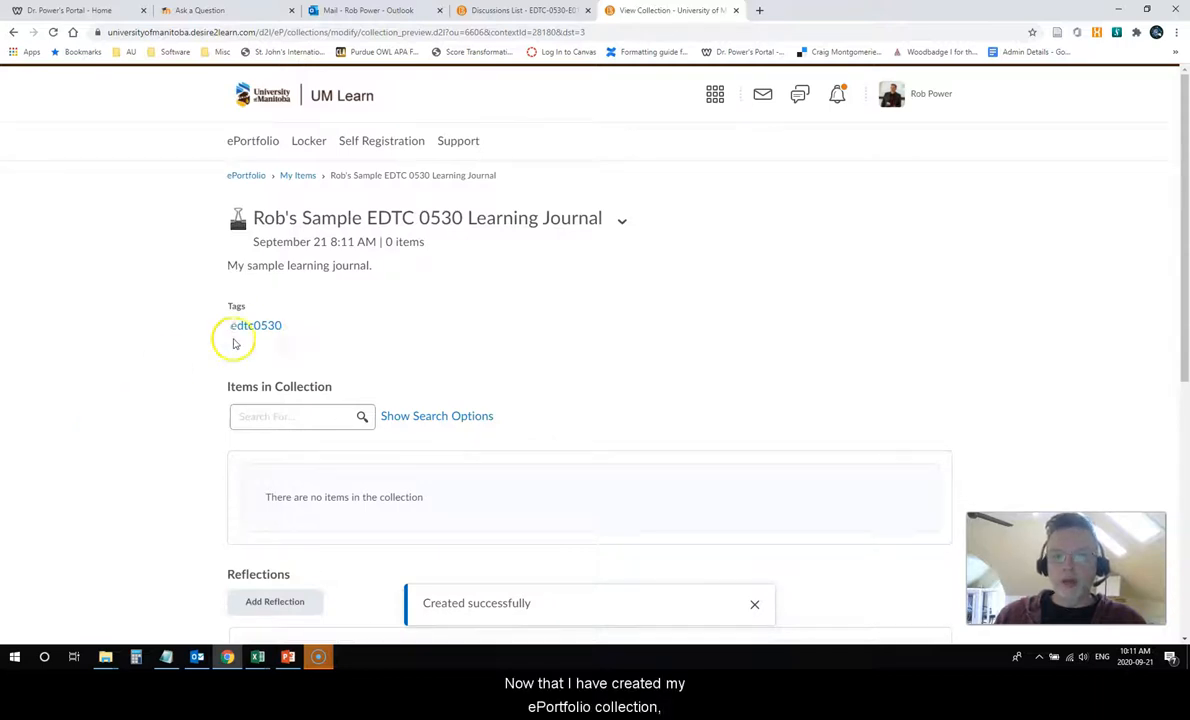
click(754, 604)
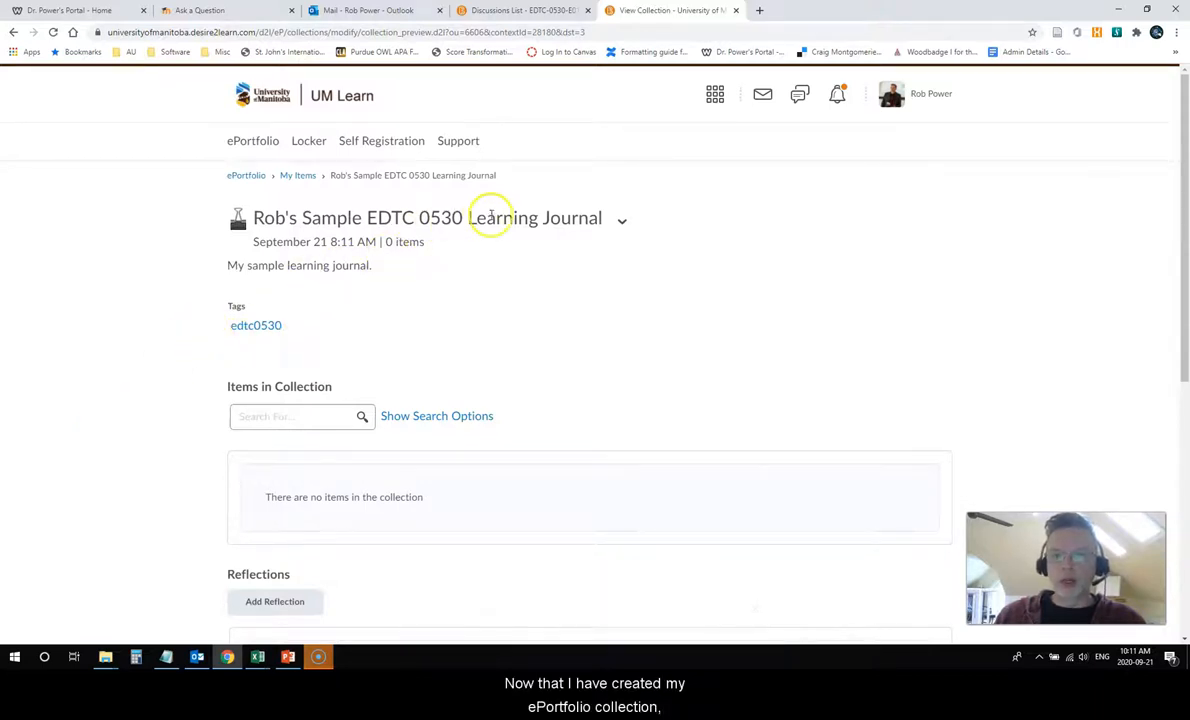
mouse_move(496, 278)
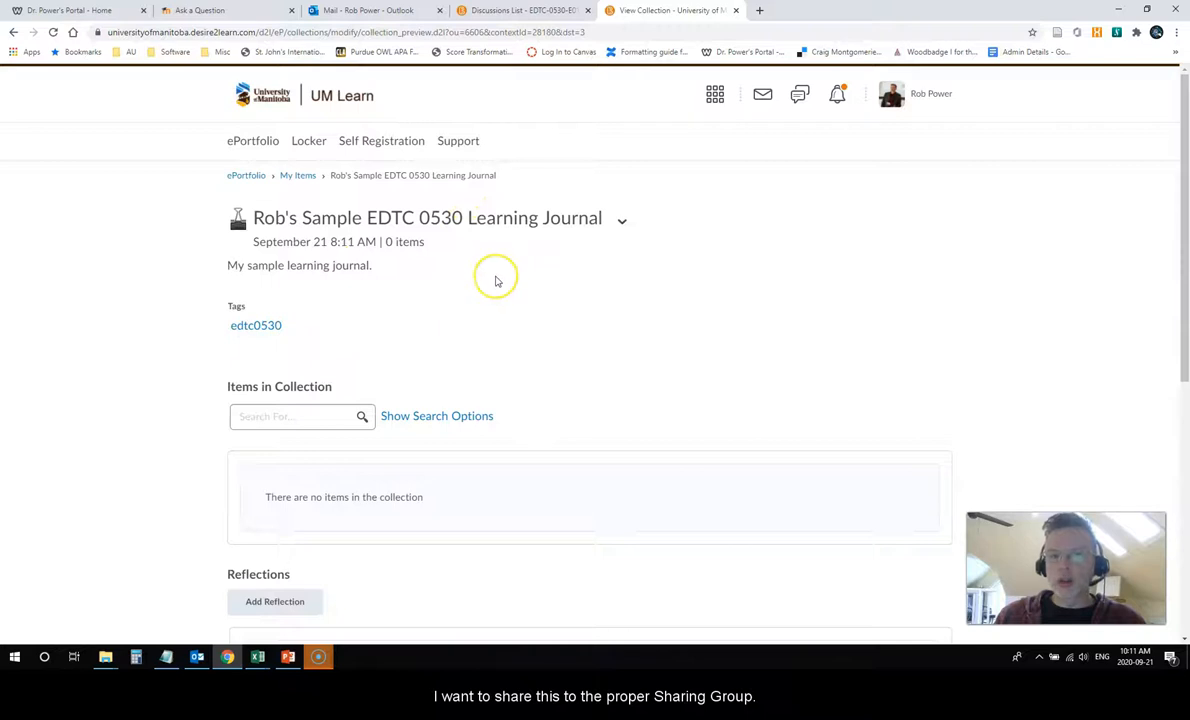
mouse_move(532, 264)
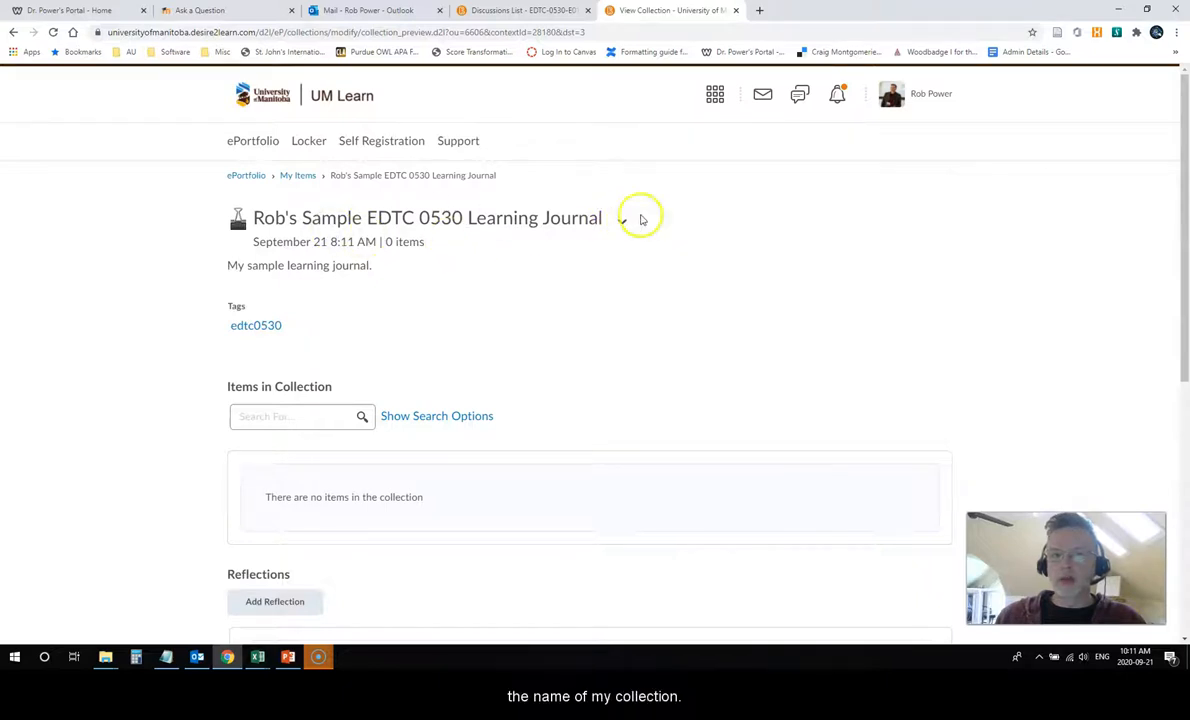
Bring up the collection's Share settings and its Add Users and Groups list
click(622, 220)
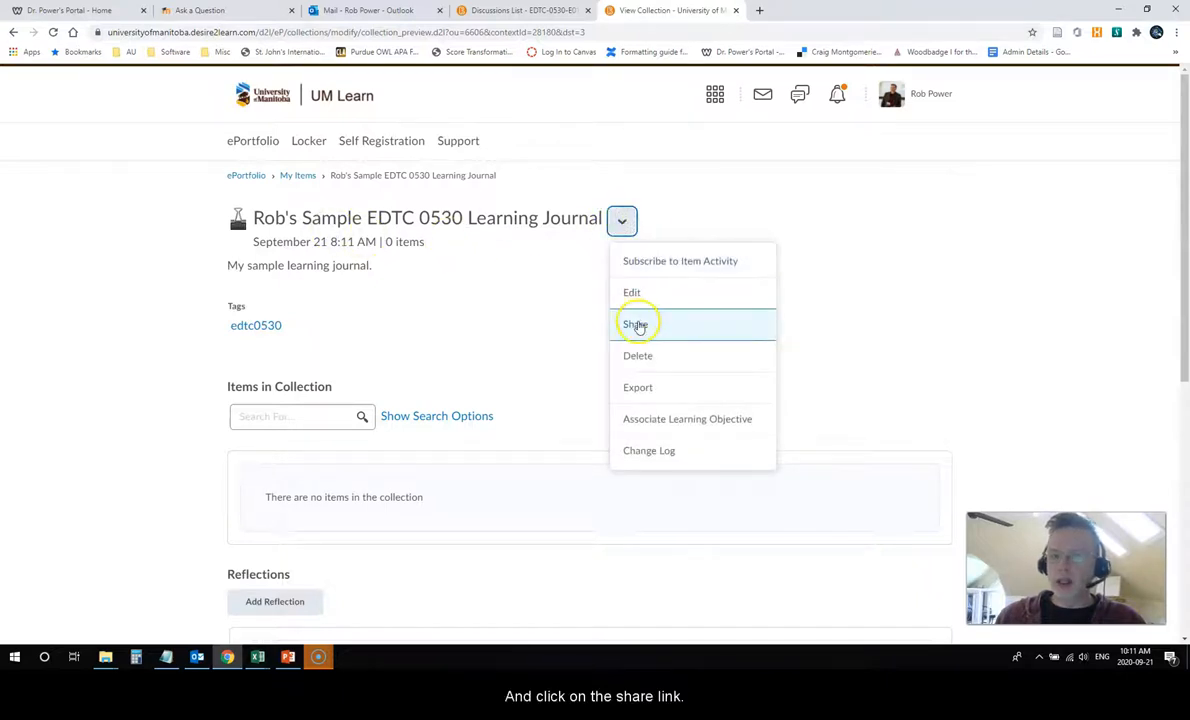
click(636, 324)
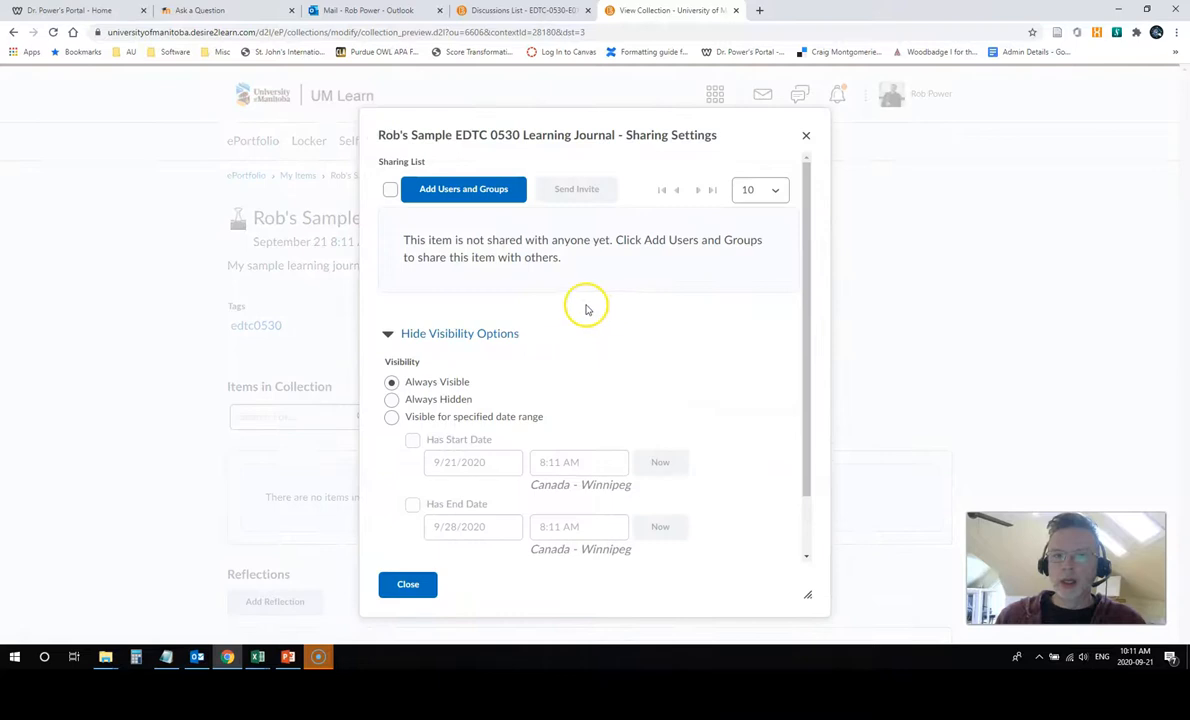
mouse_move(460, 230)
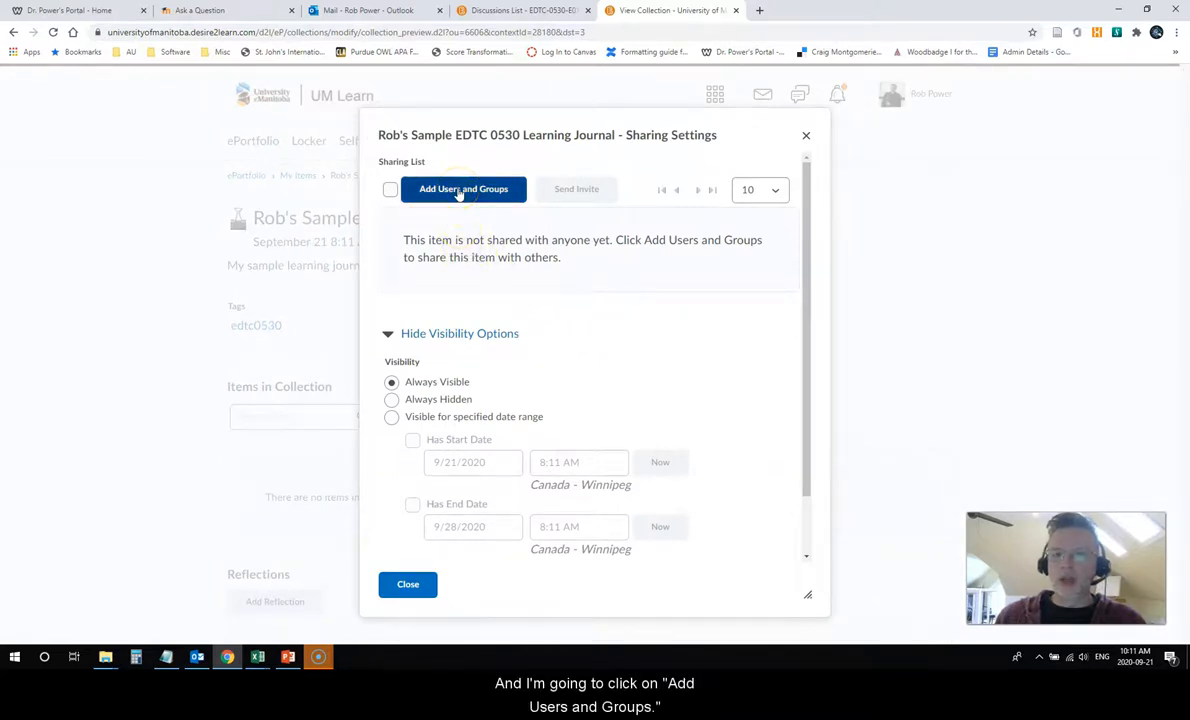
click(464, 188)
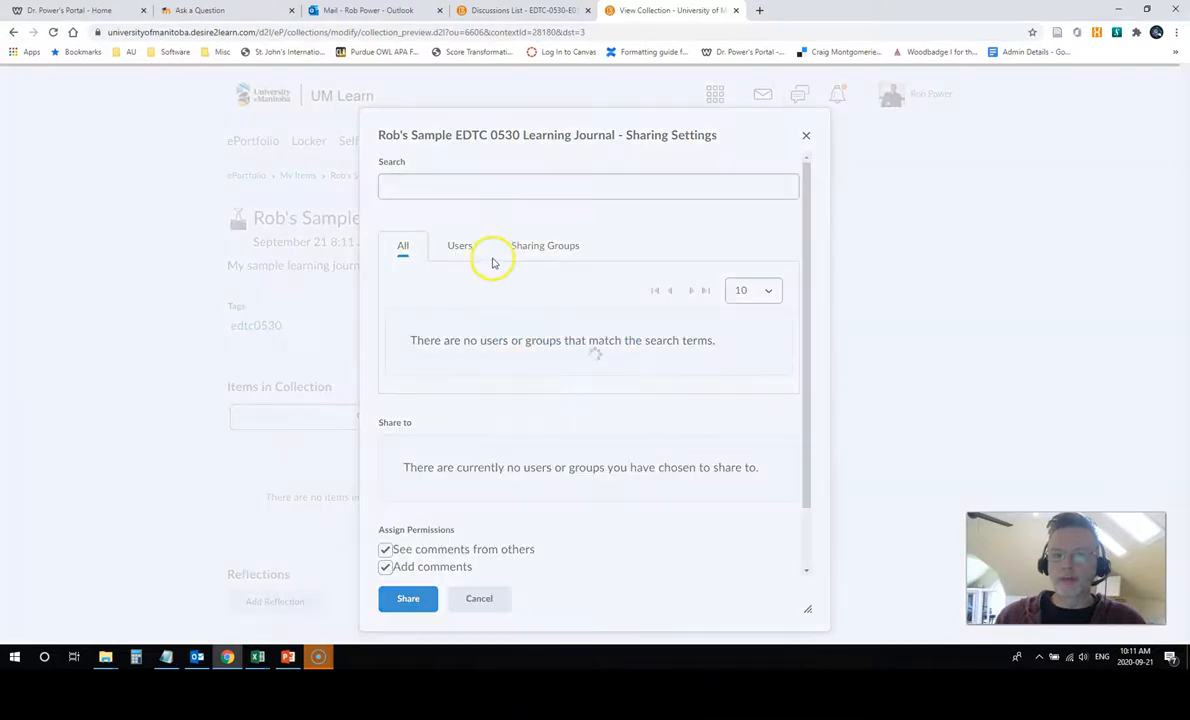
click(544, 244)
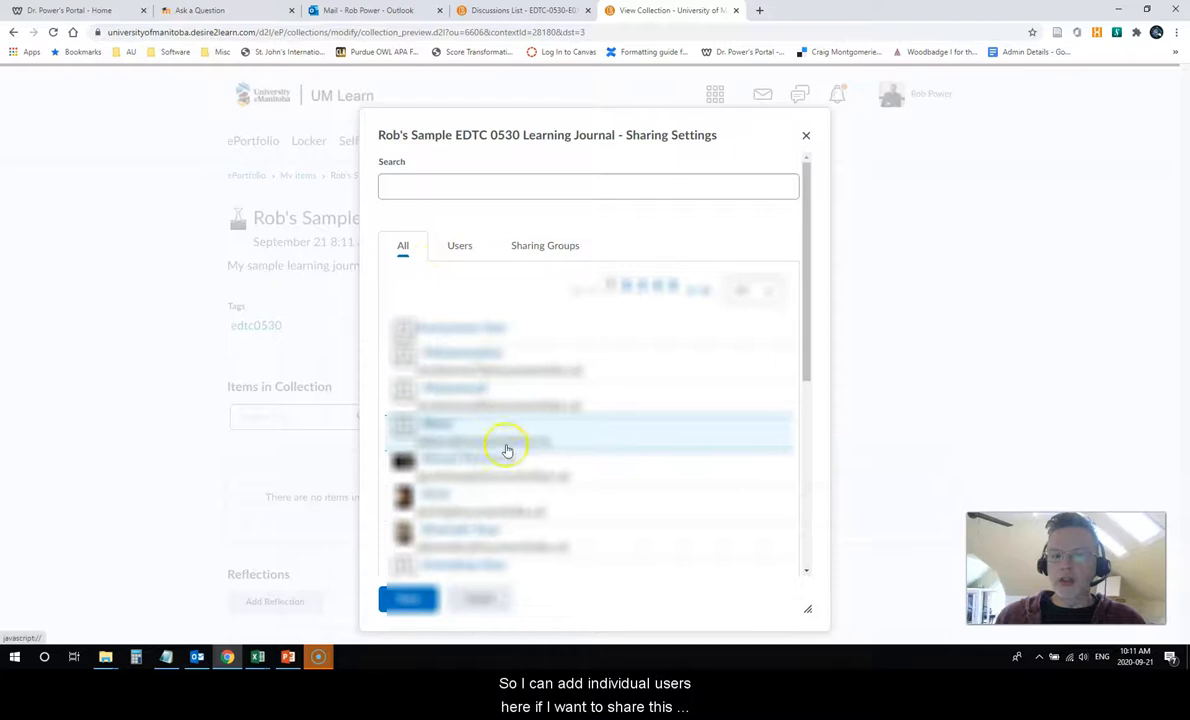
mouse_move(538, 316)
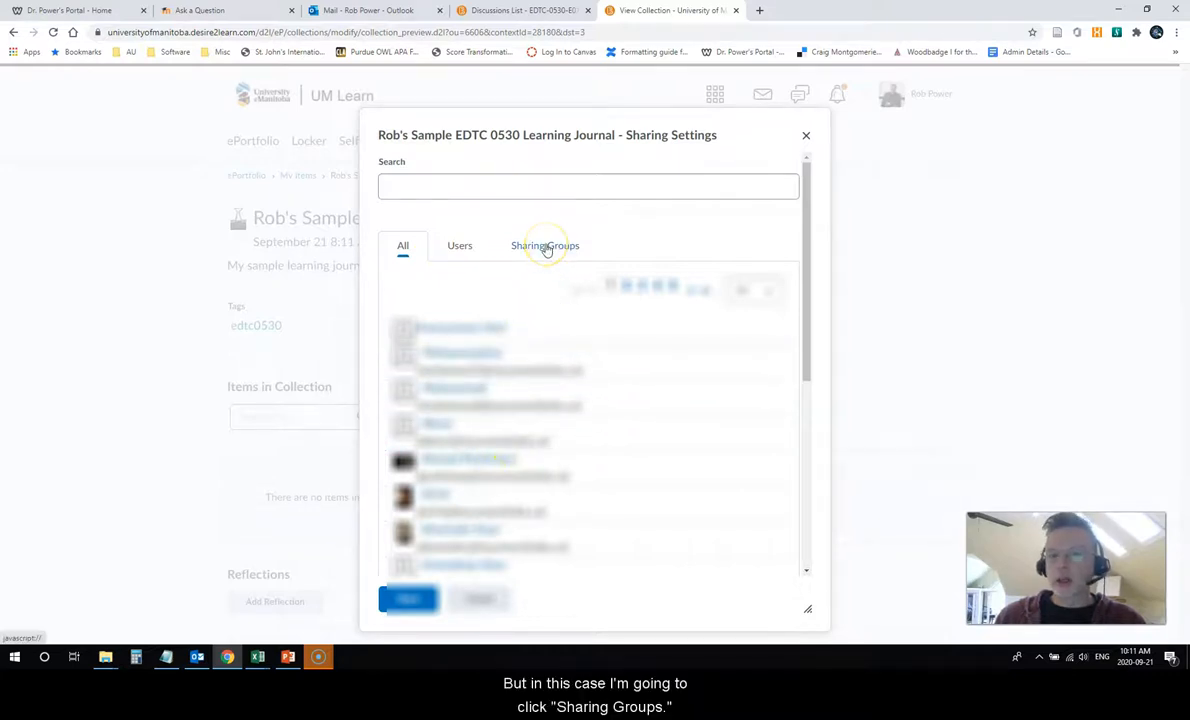
Share the collection with EDTC 0530 (Fall 2020), all permissions ticked, always visible
click(544, 244)
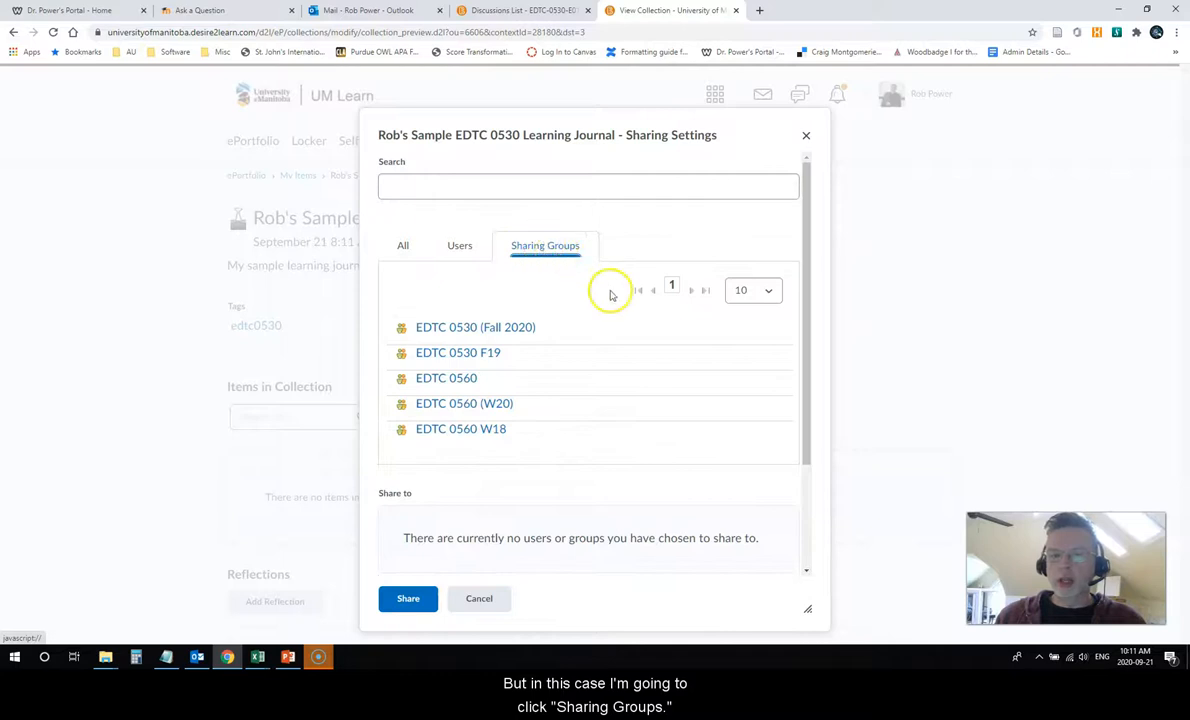
mouse_move(480, 298)
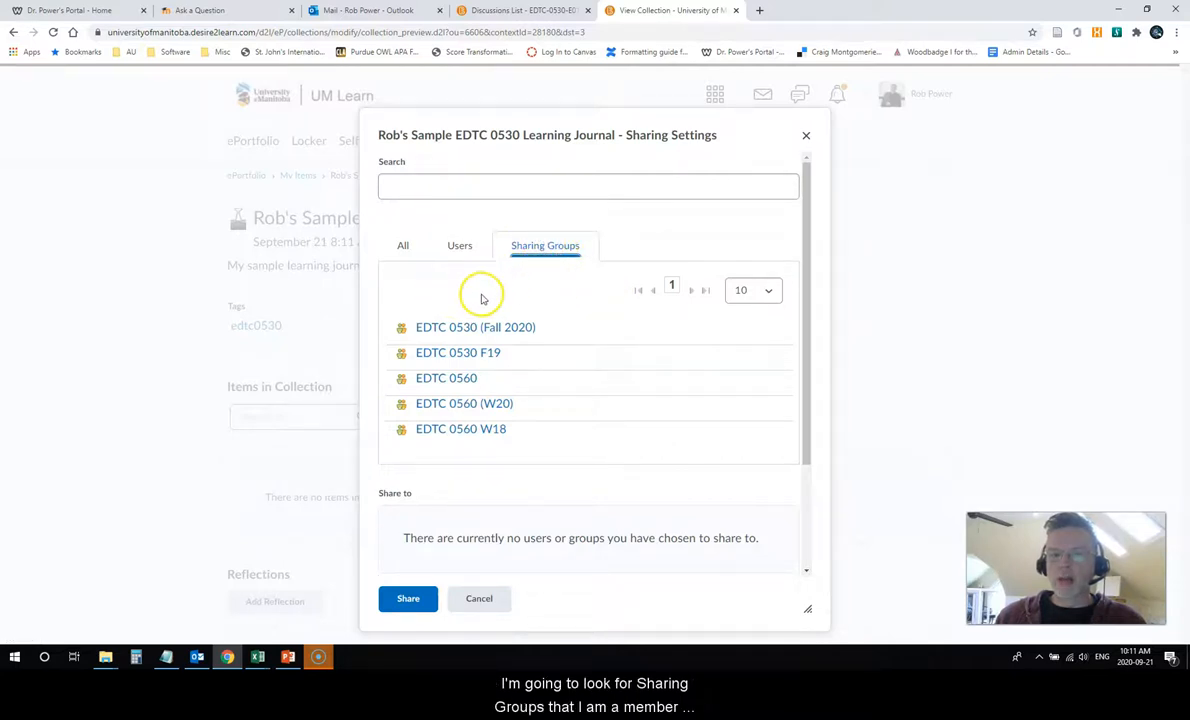
mouse_move(436, 340)
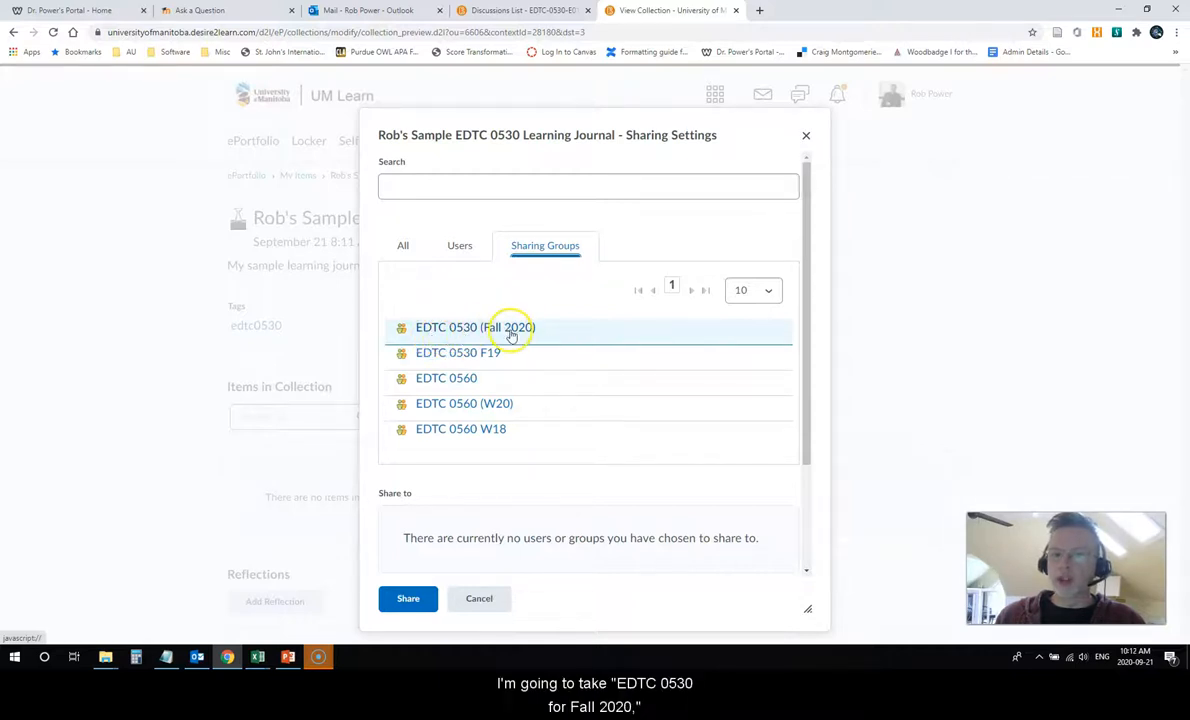
mouse_move(468, 328)
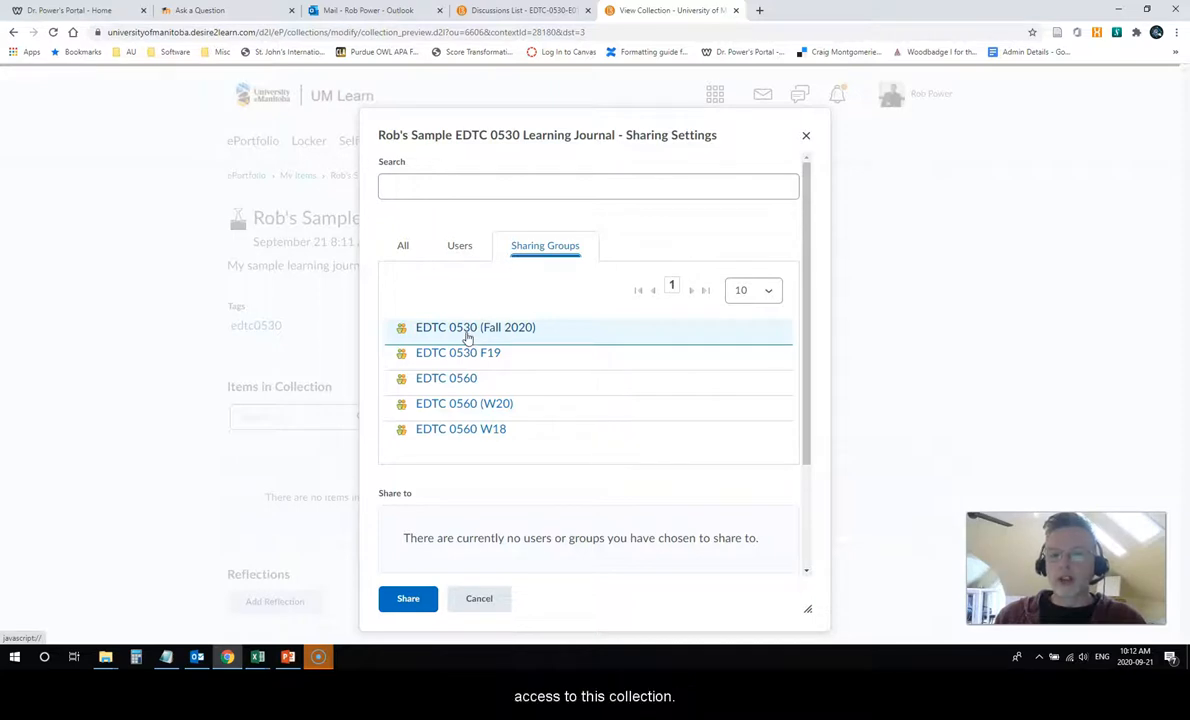
click(476, 328)
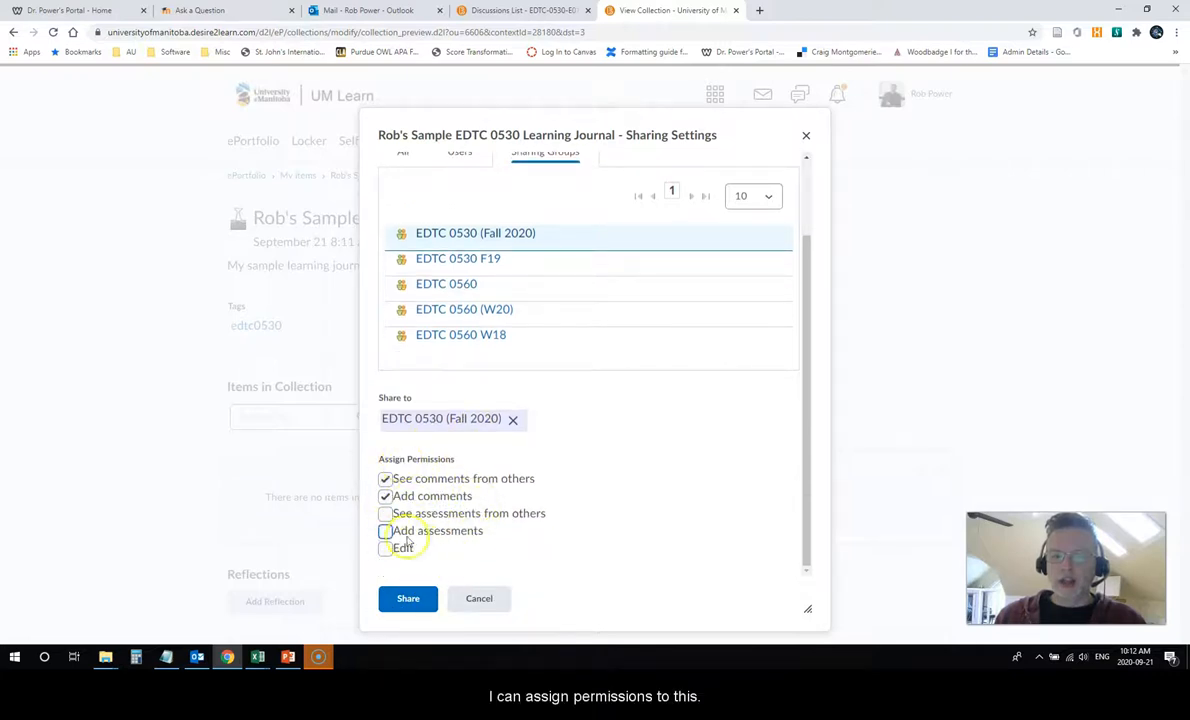
click(384, 512)
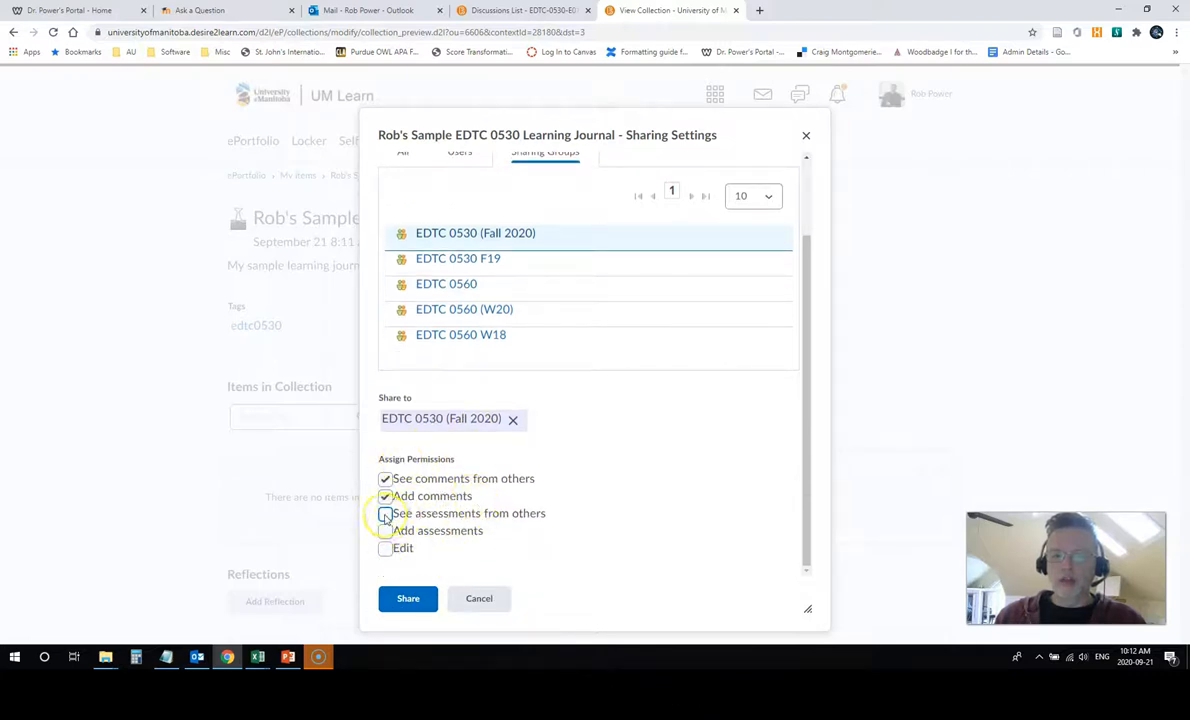
click(384, 512)
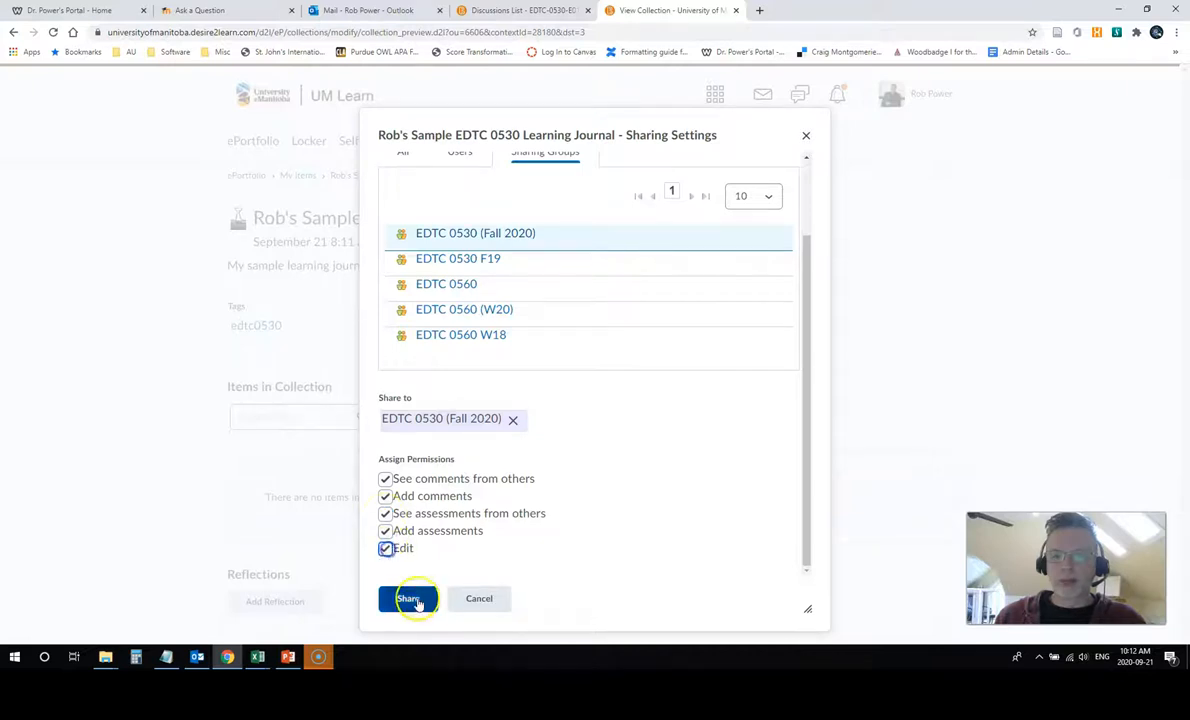
click(408, 598)
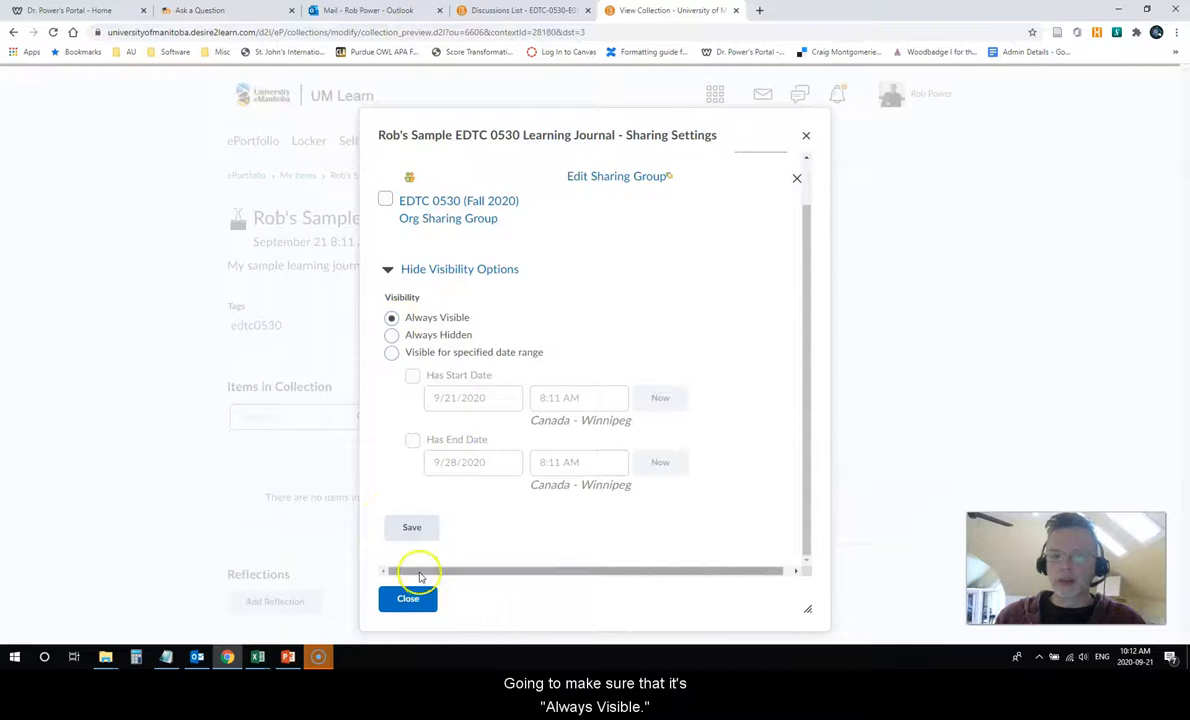
click(408, 598)
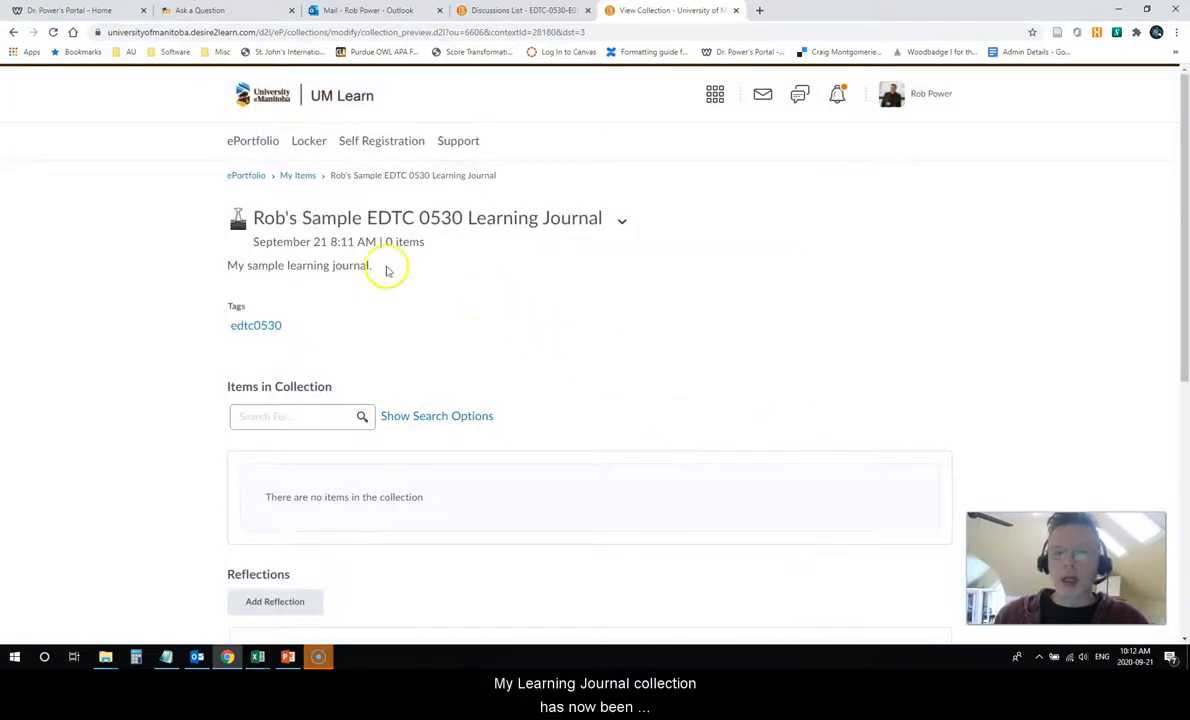
mouse_move(464, 244)
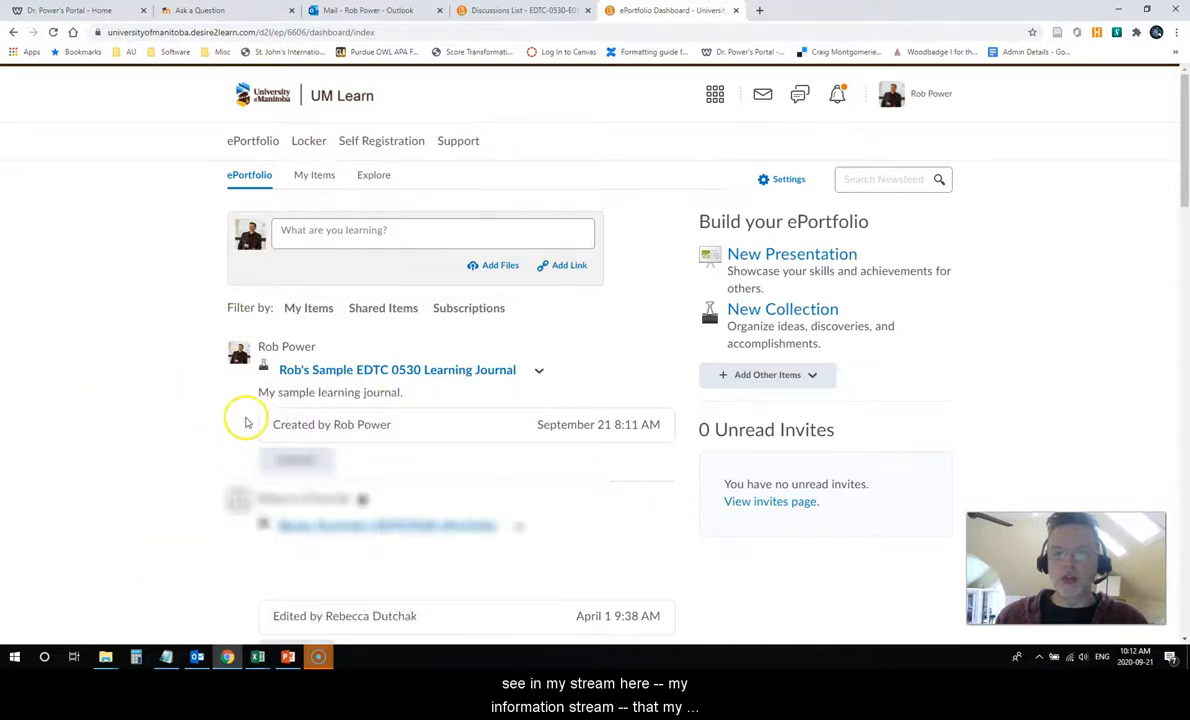
mouse_move(450, 388)
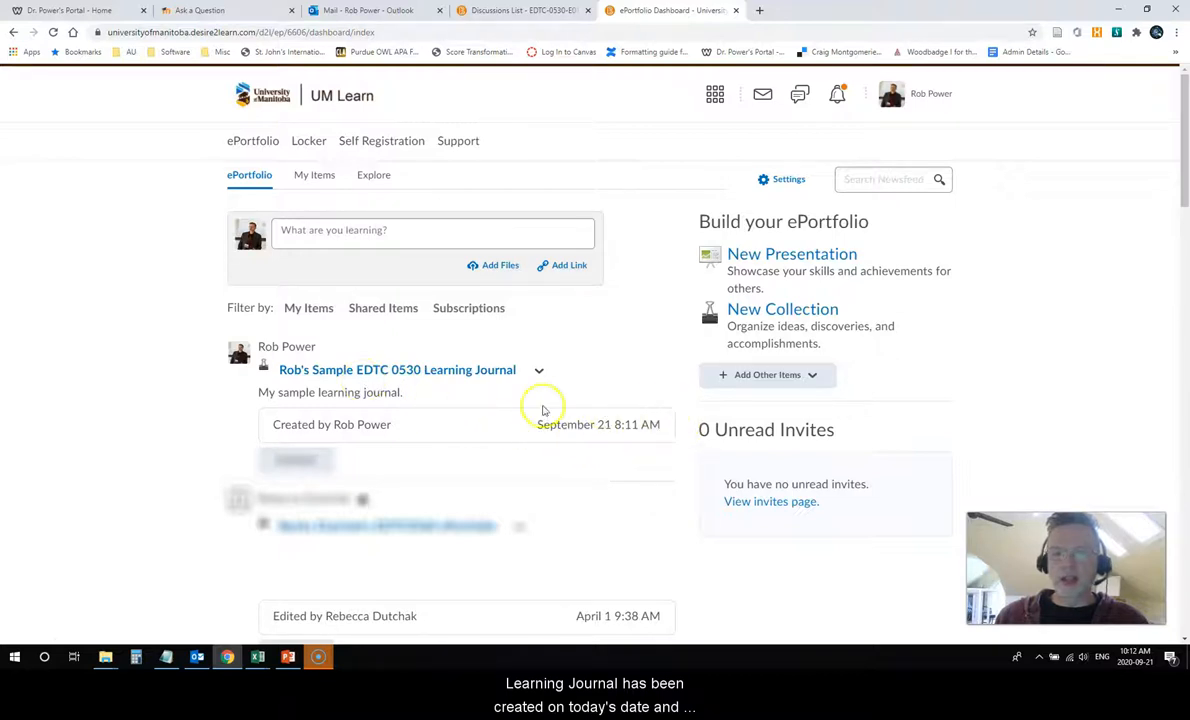
mouse_move(300, 440)
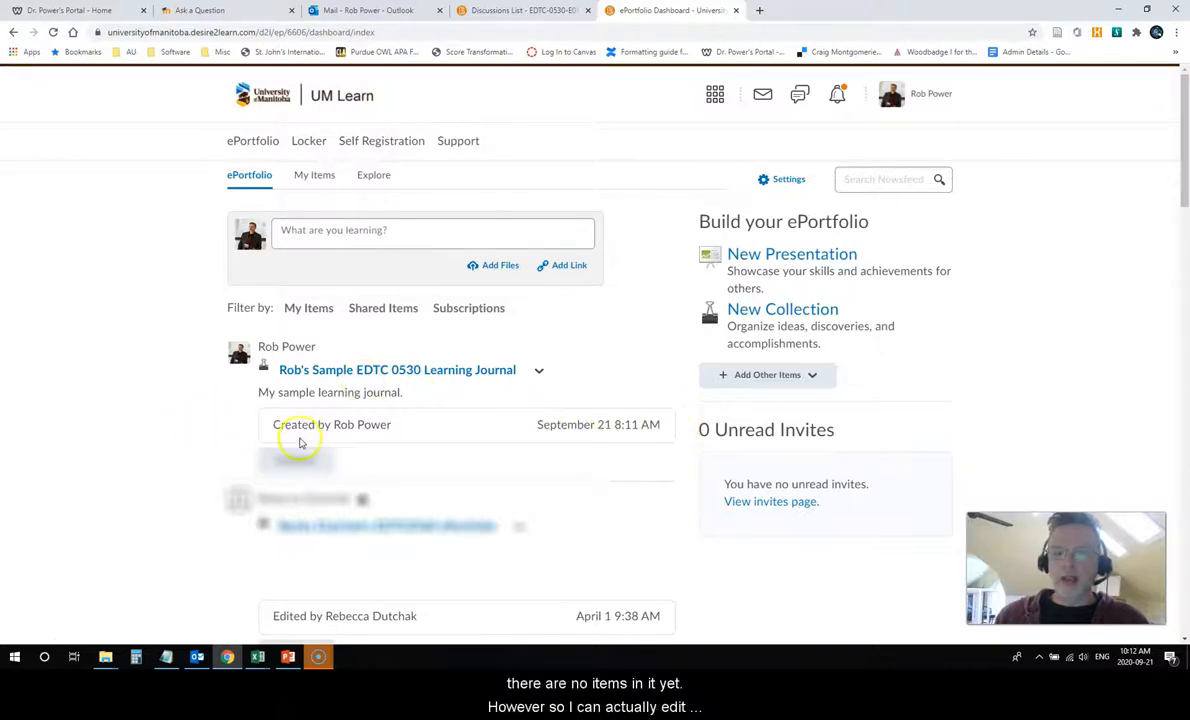
mouse_move(504, 408)
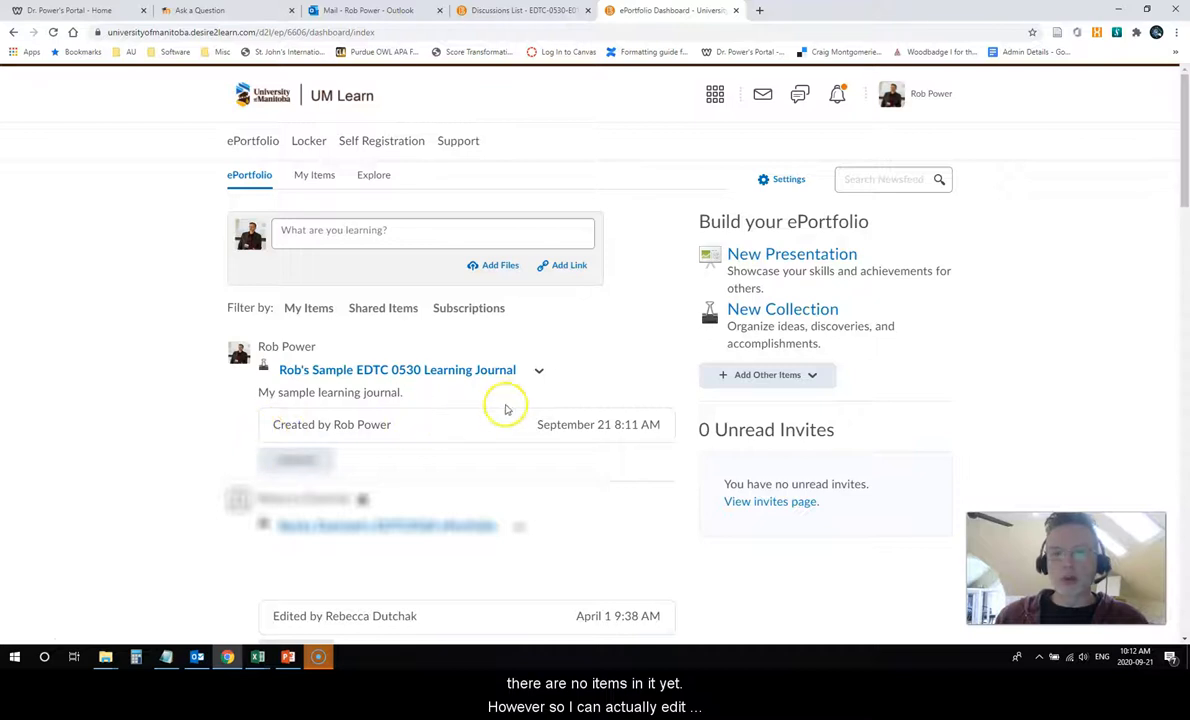
Go back to the ePortfolio stream, now headed by the Learning Journal collection
click(538, 368)
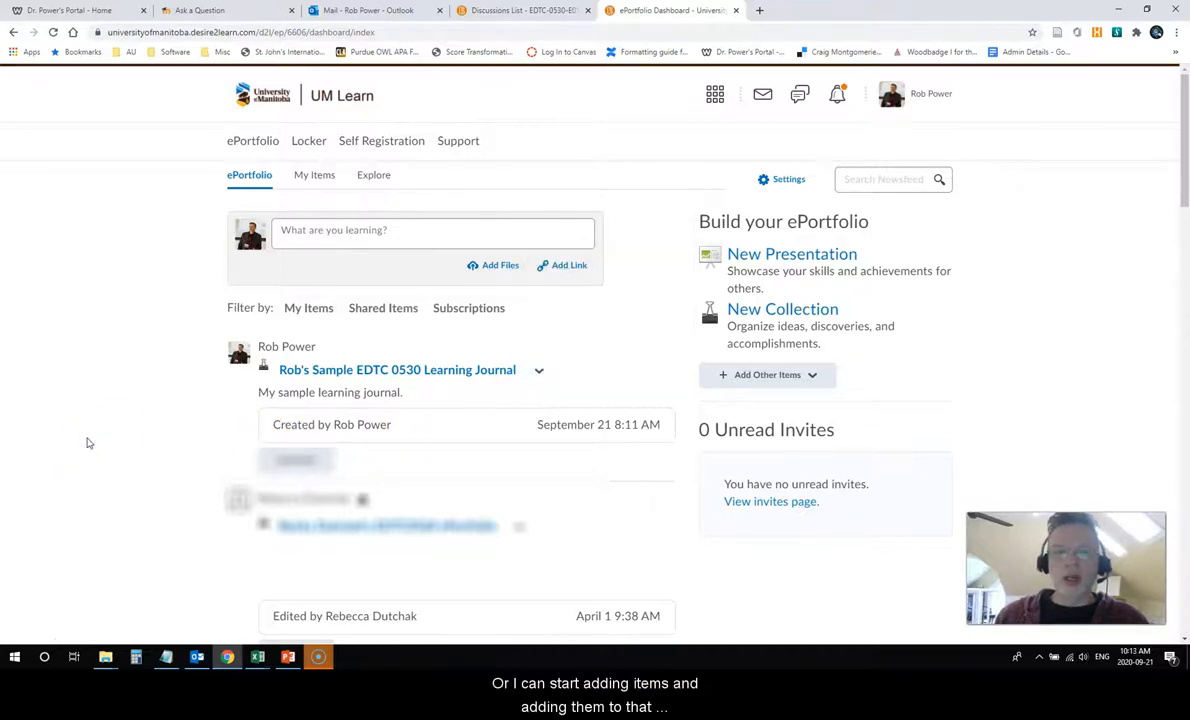
mouse_move(128, 452)
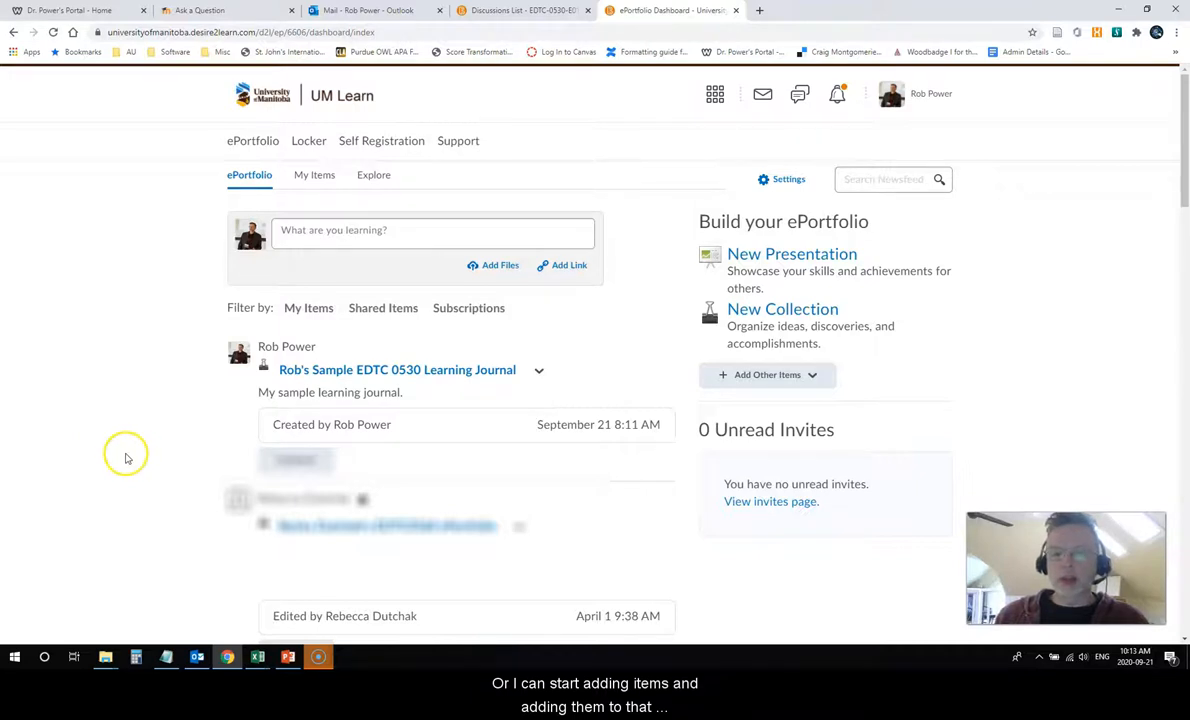
mouse_move(132, 476)
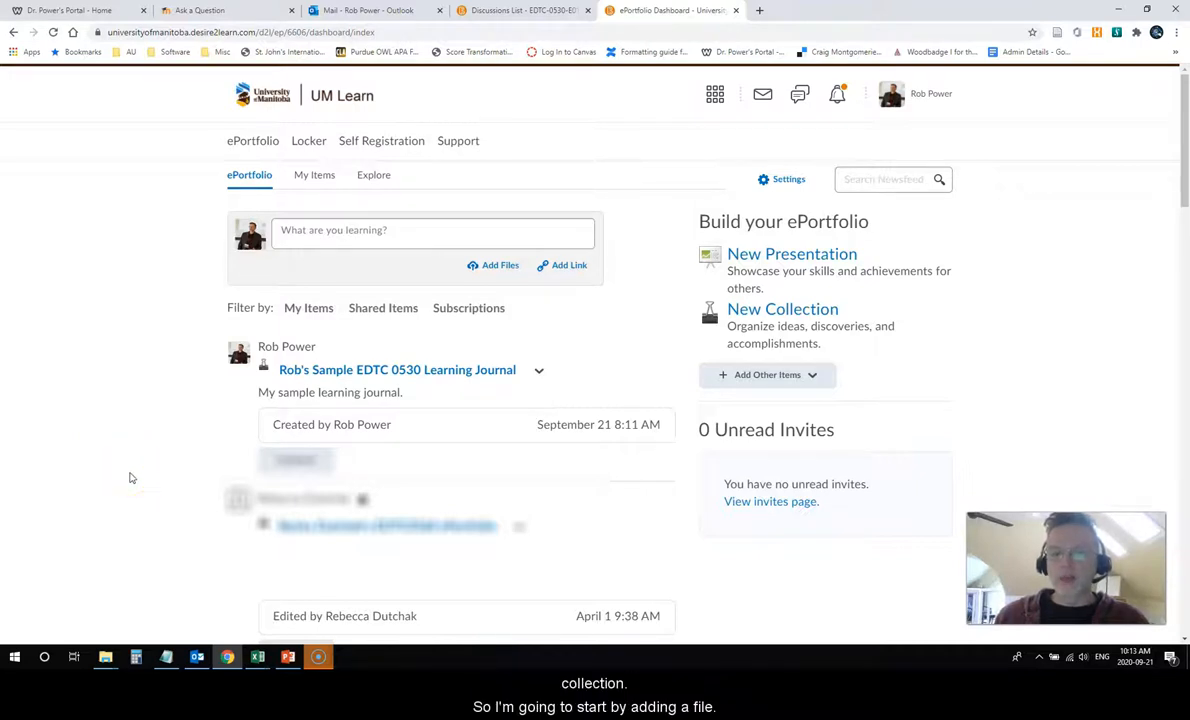
mouse_move(324, 332)
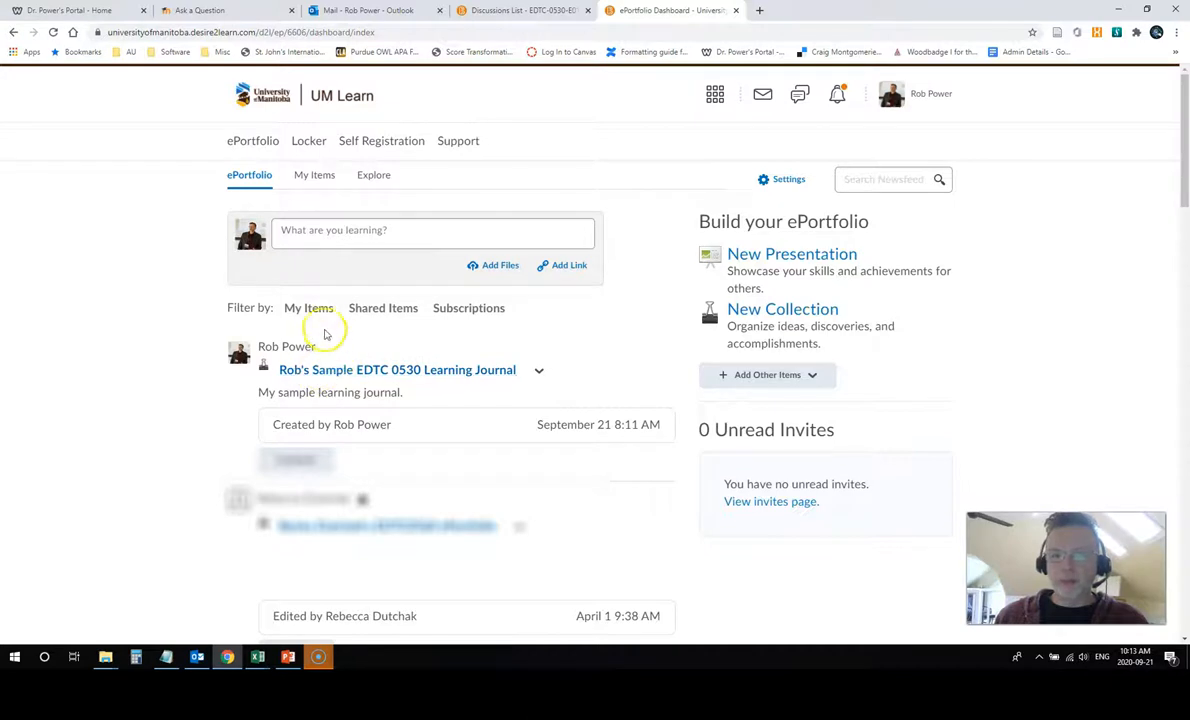
mouse_move(296, 264)
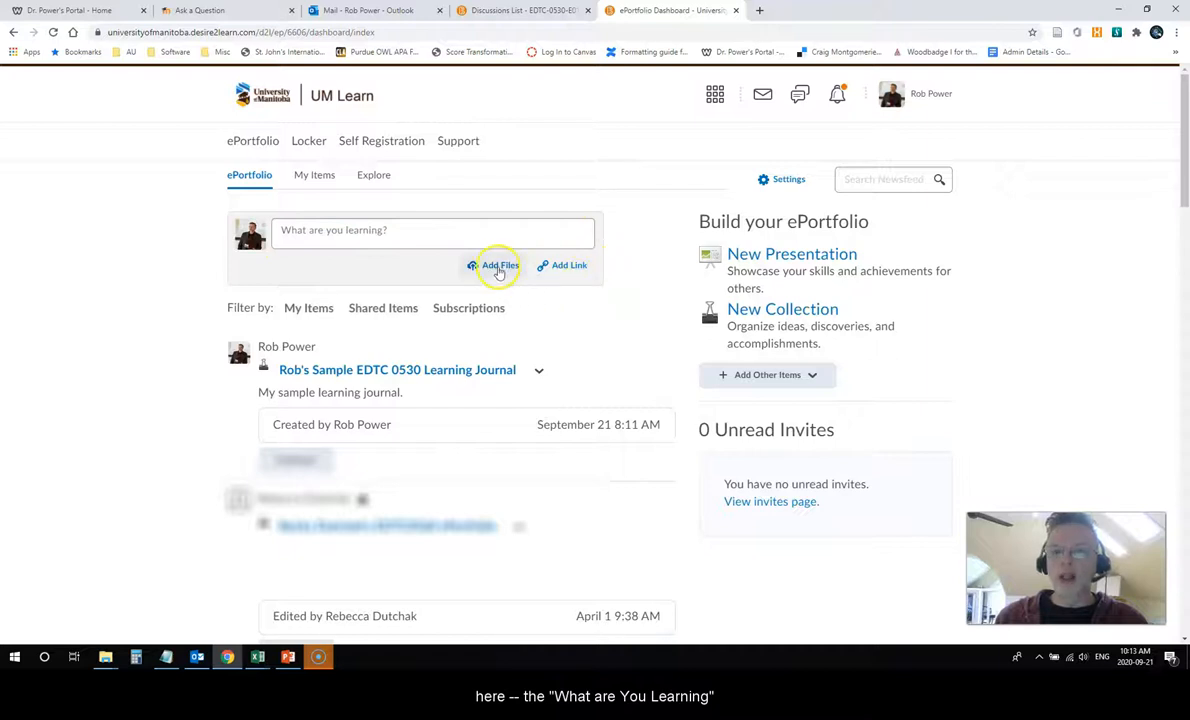
After checking My Items and Shared with Me, upload the course outline PDF to a new entry
click(494, 264)
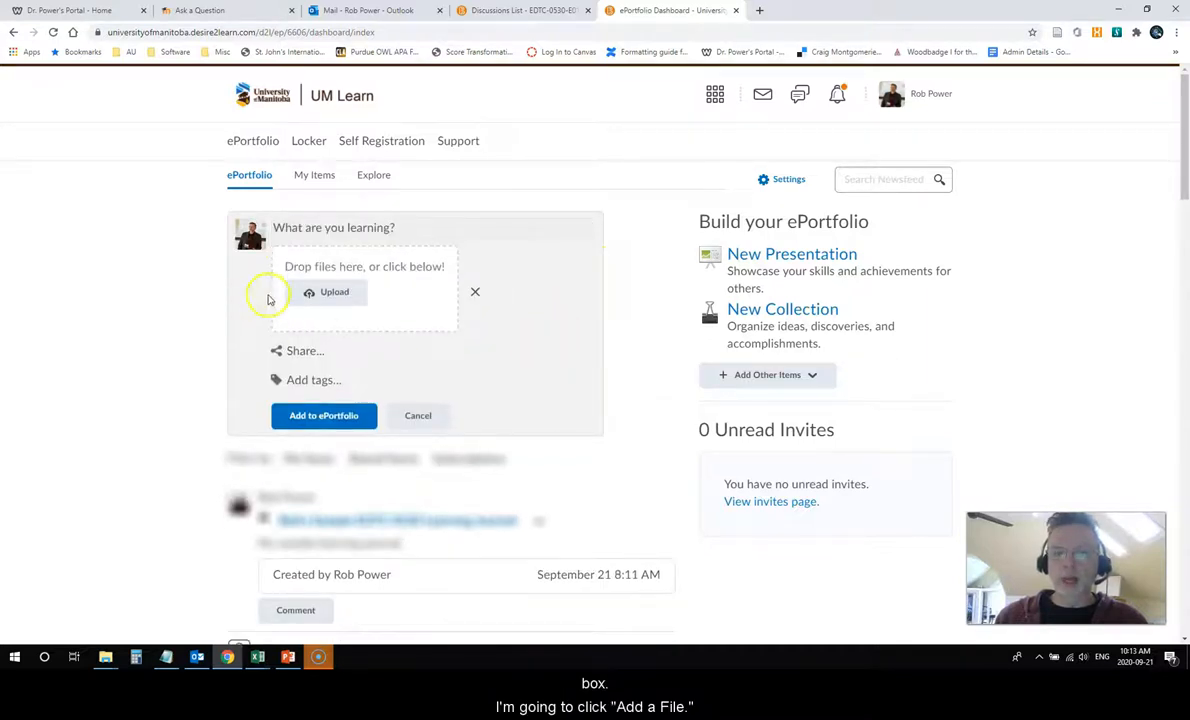
click(416, 414)
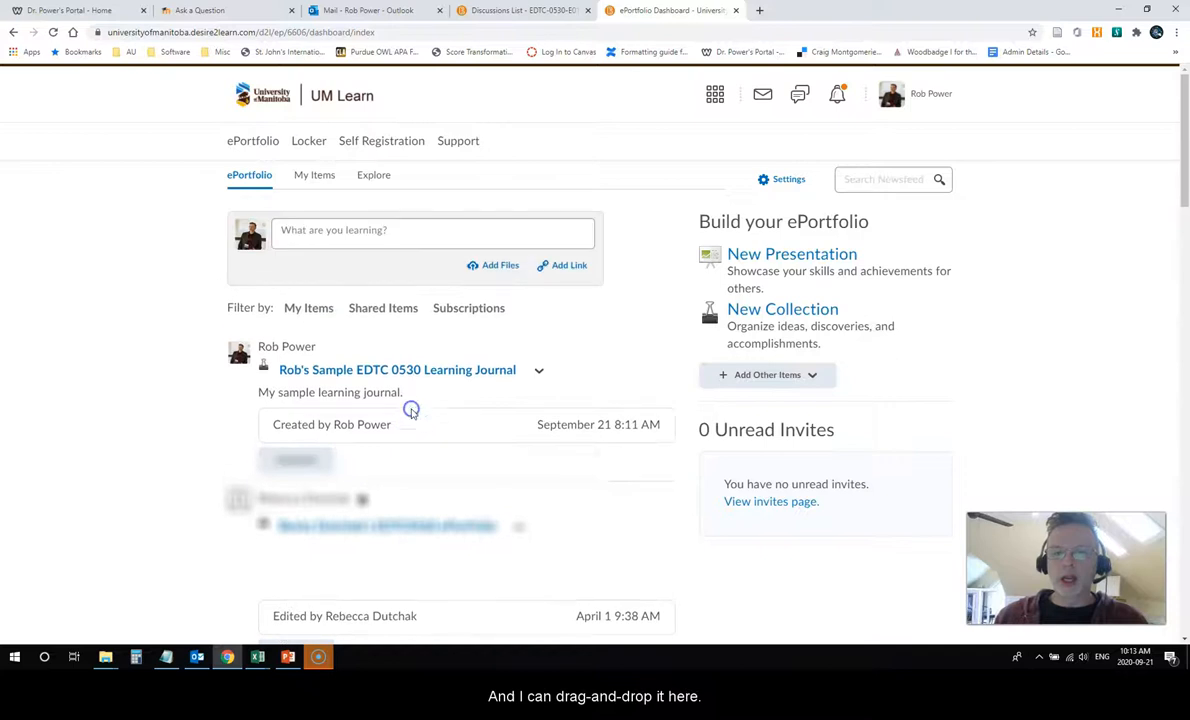
click(308, 308)
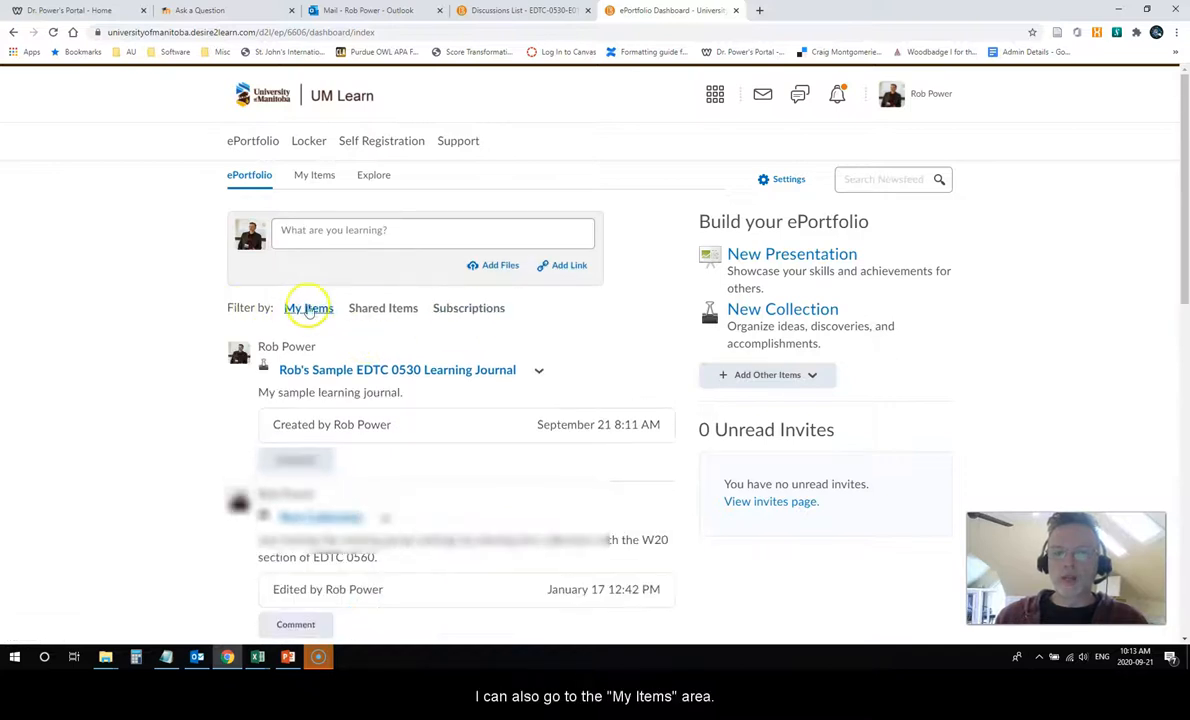
mouse_move(384, 308)
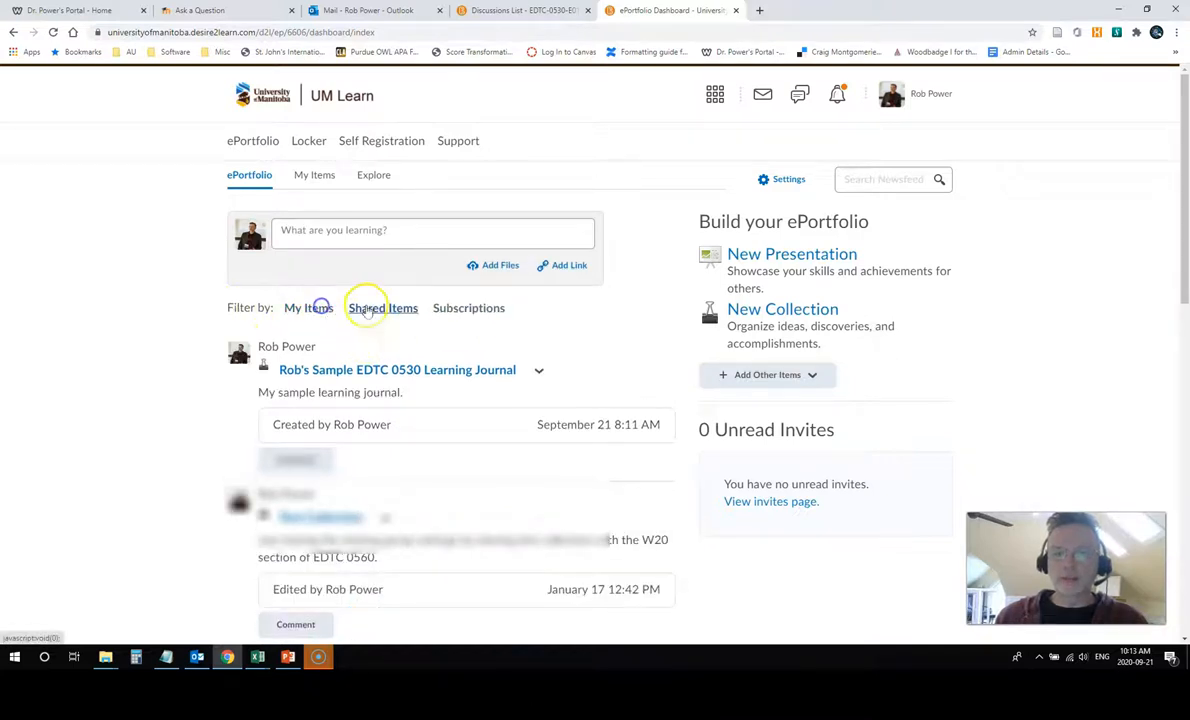
click(384, 308)
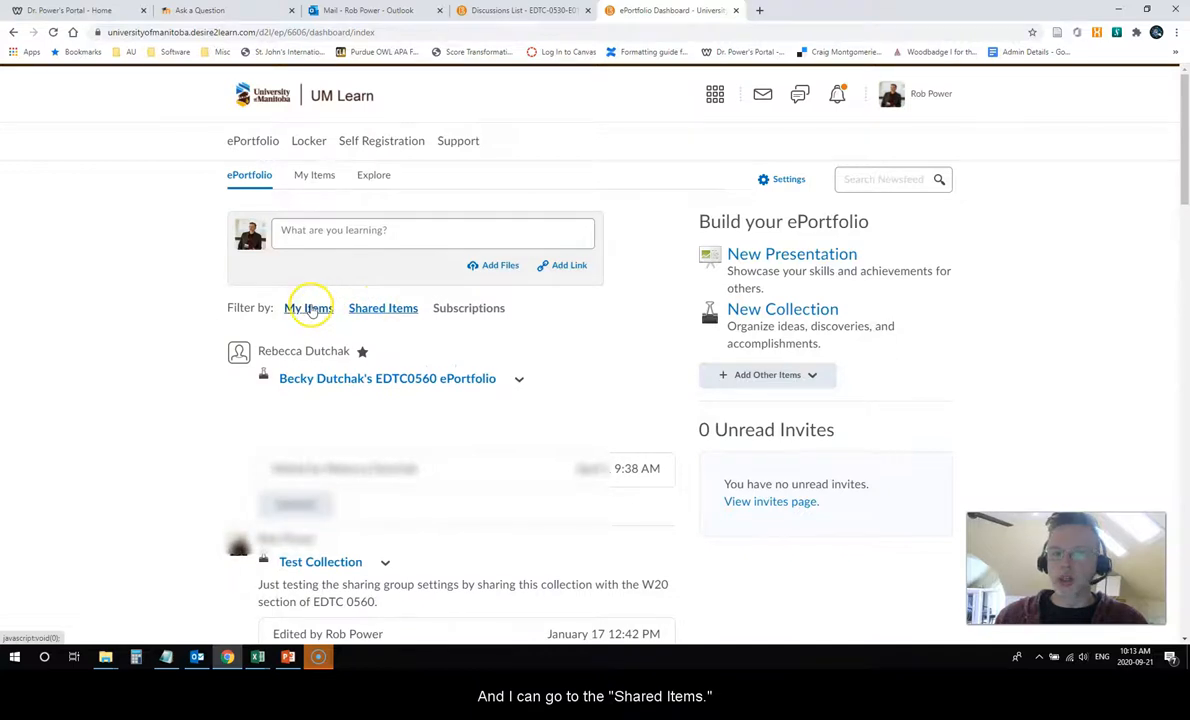
click(384, 308)
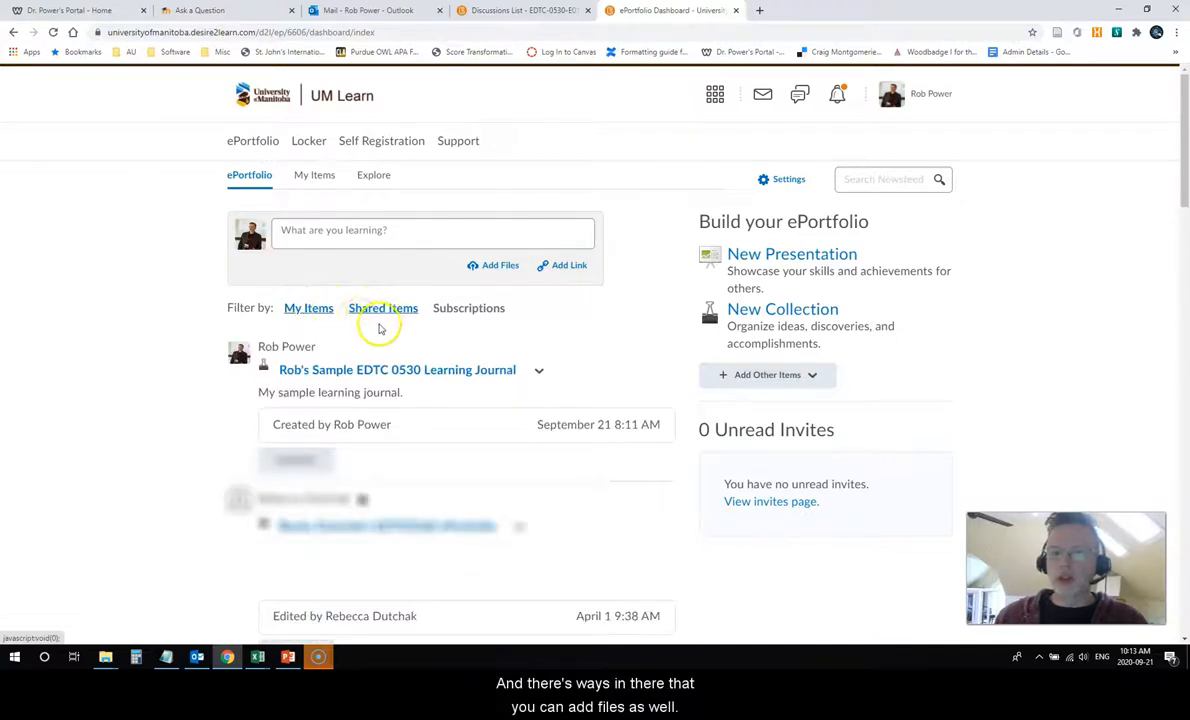
click(500, 264)
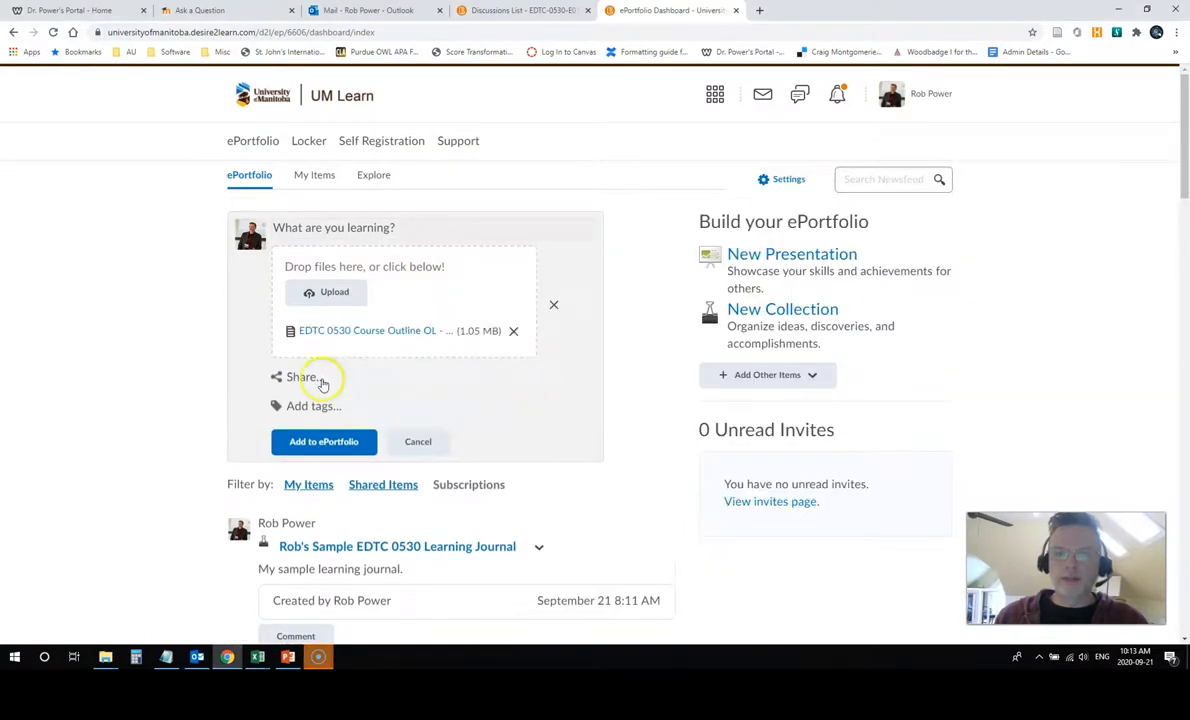
Post the course outline PDF shared with EDTC 0530 (Fall 2020) and tagged edtc0530
click(302, 376)
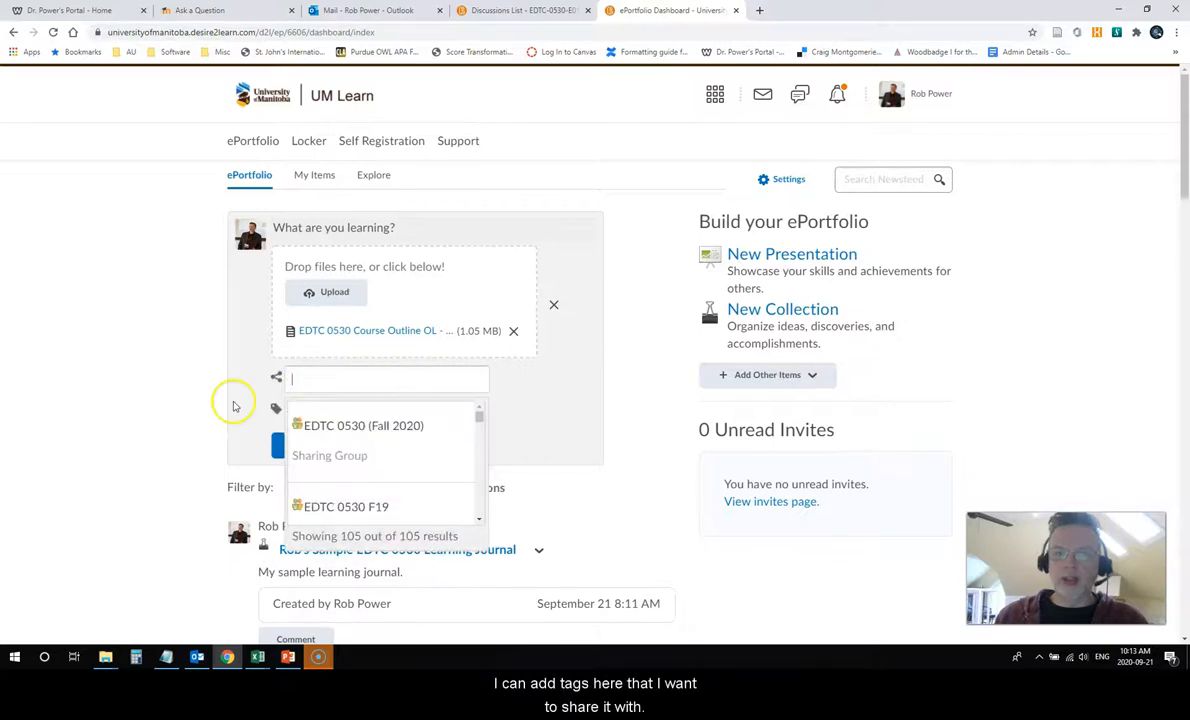
mouse_move(320, 404)
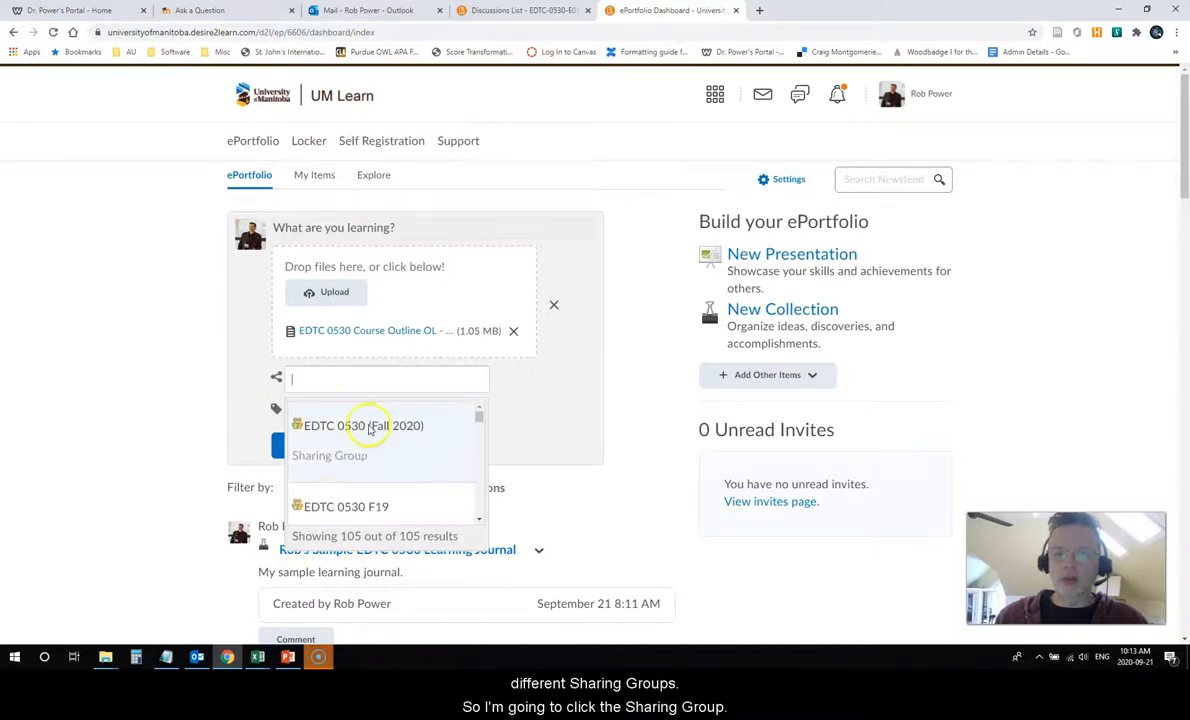
click(362, 424)
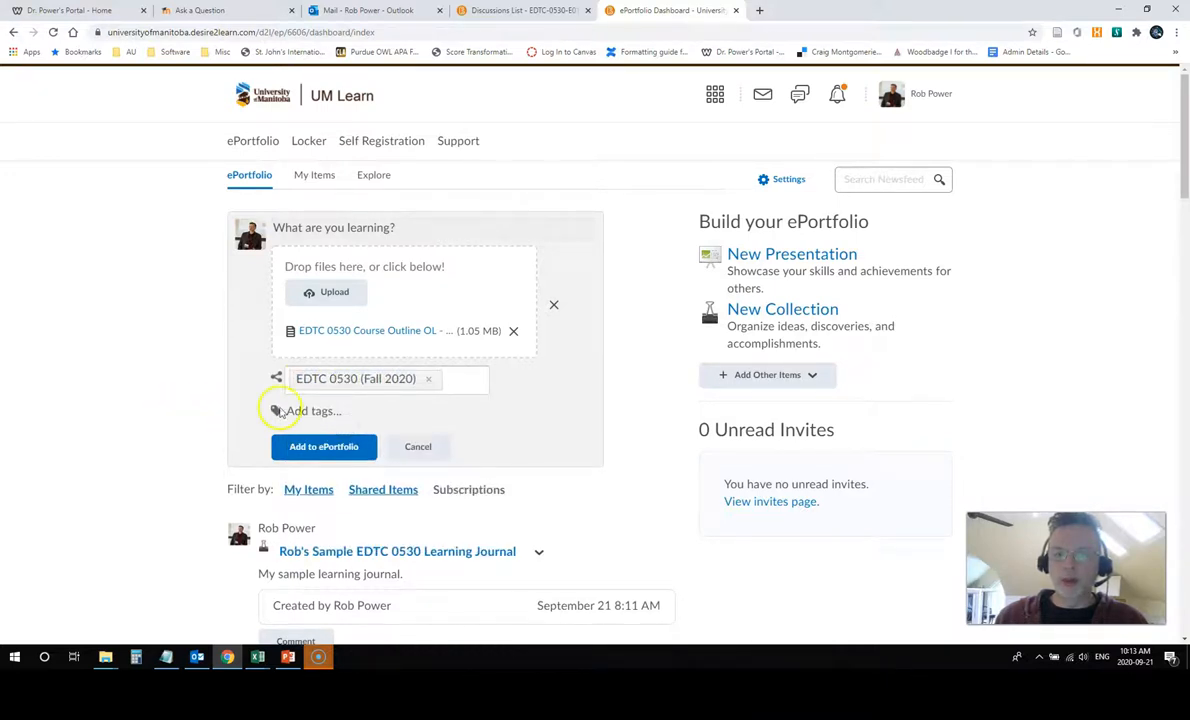
click(388, 412)
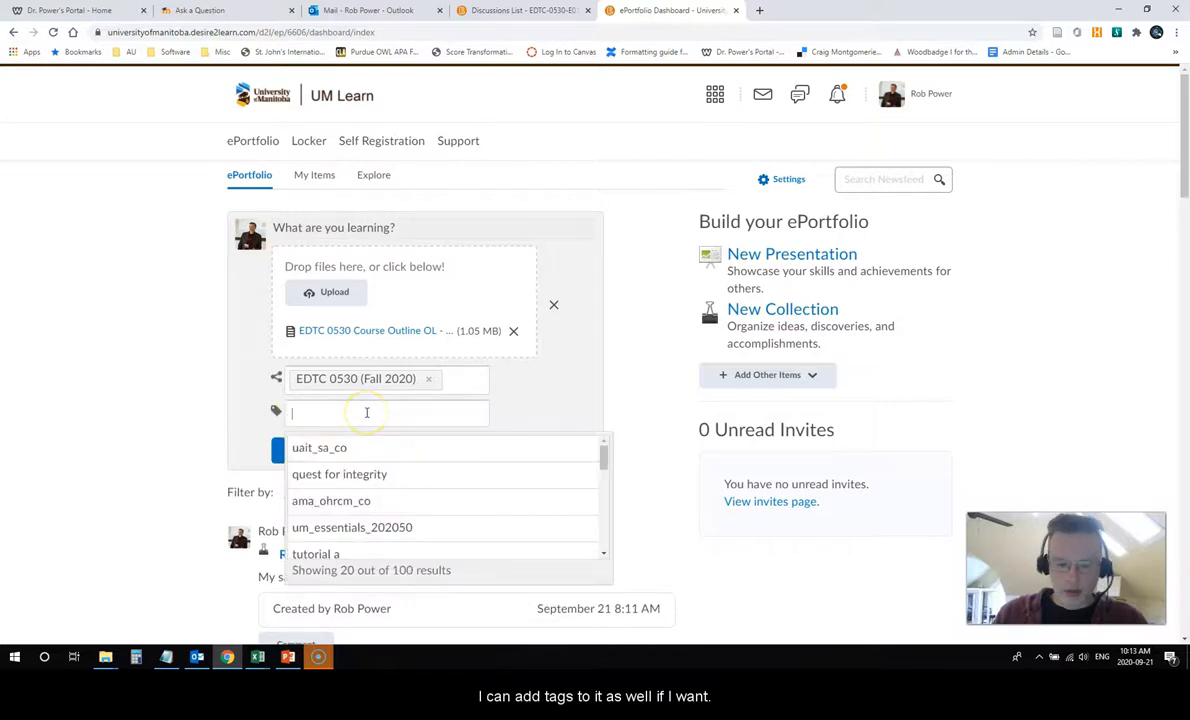
text(edtc0530)
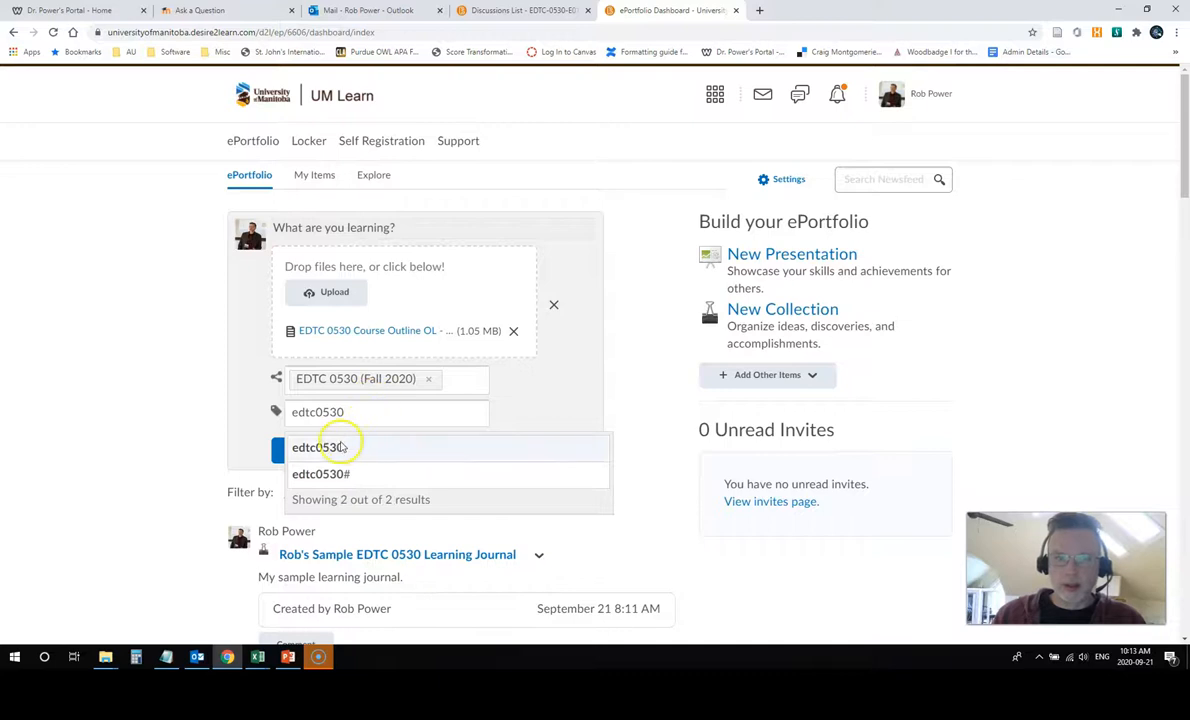
click(318, 448)
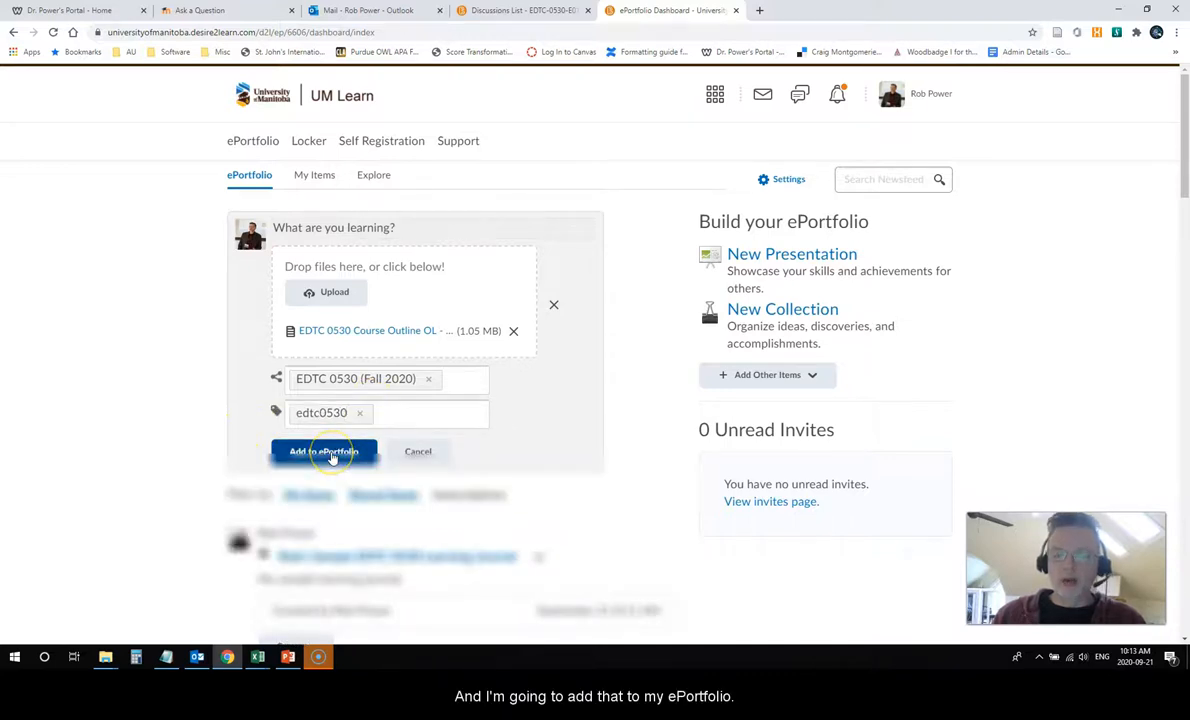
mouse_move(216, 414)
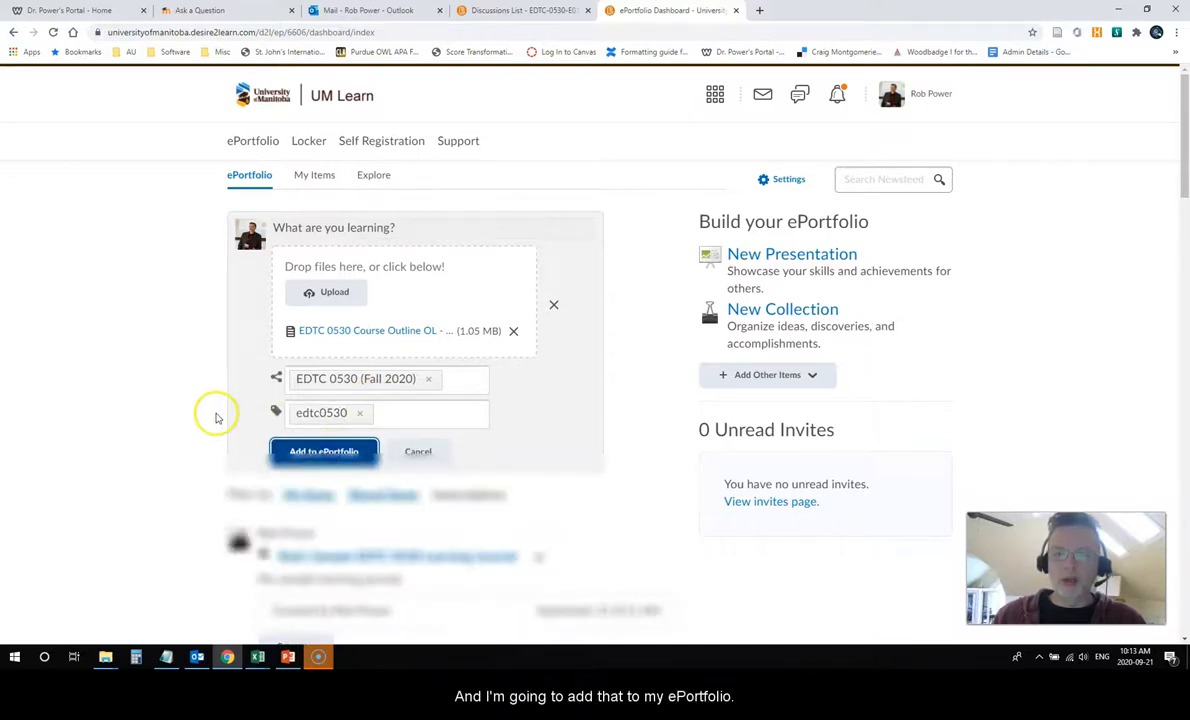
click(324, 452)
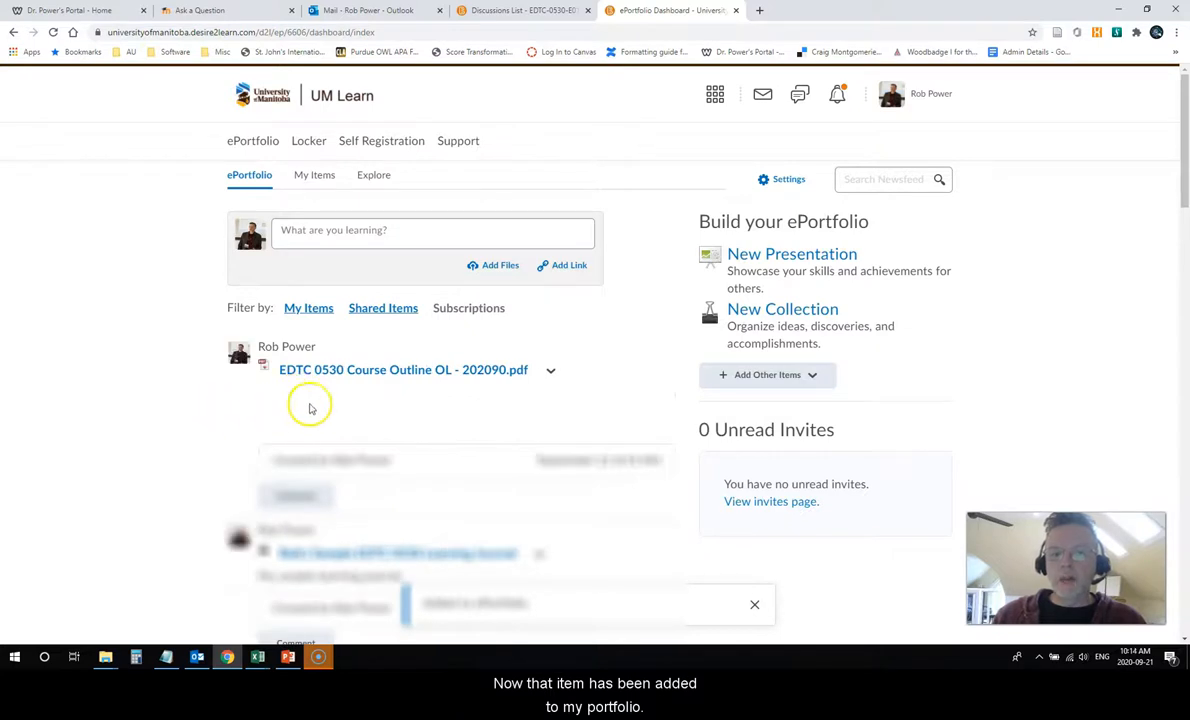
Add the EDTC 0530 Course Outline OL - 202090.pdf to the Learning Journal collection
scroll(down, 3)
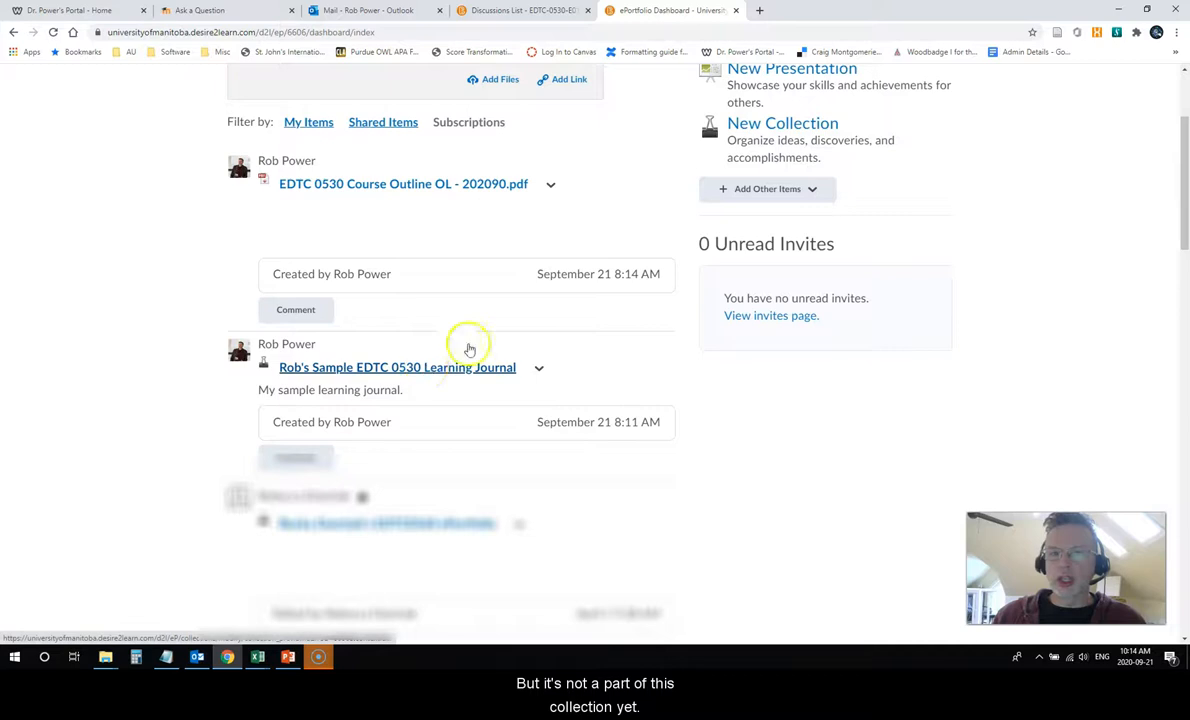
click(550, 184)
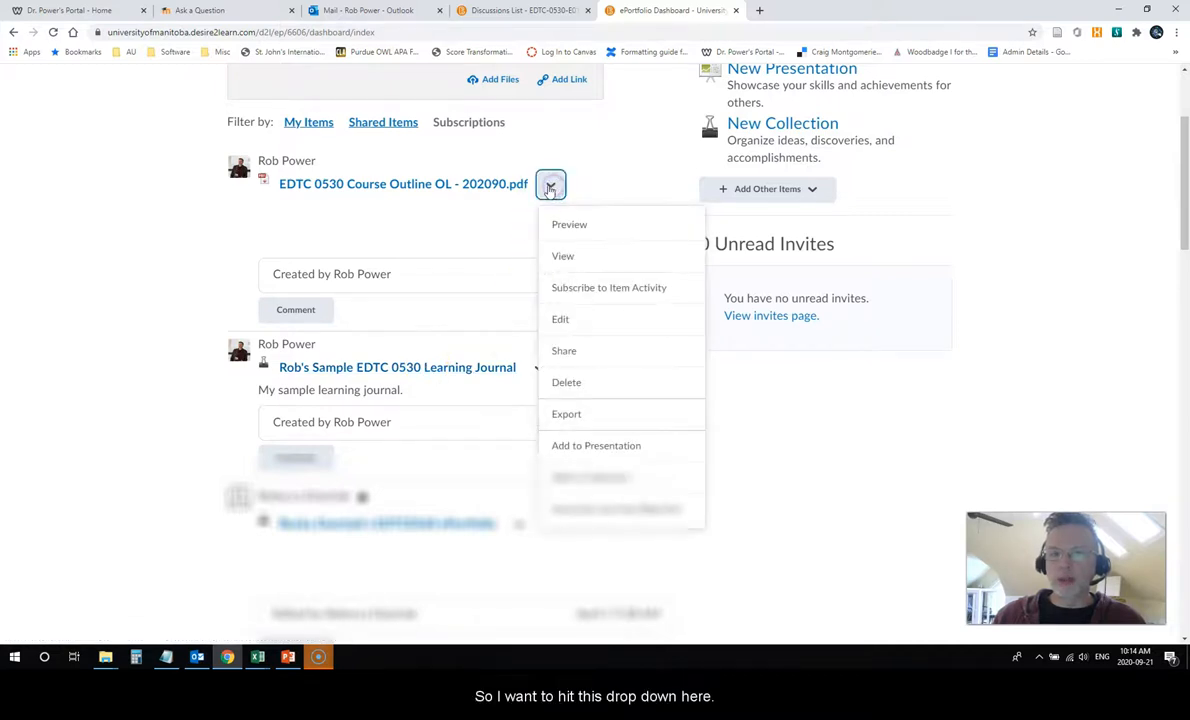
mouse_move(600, 478)
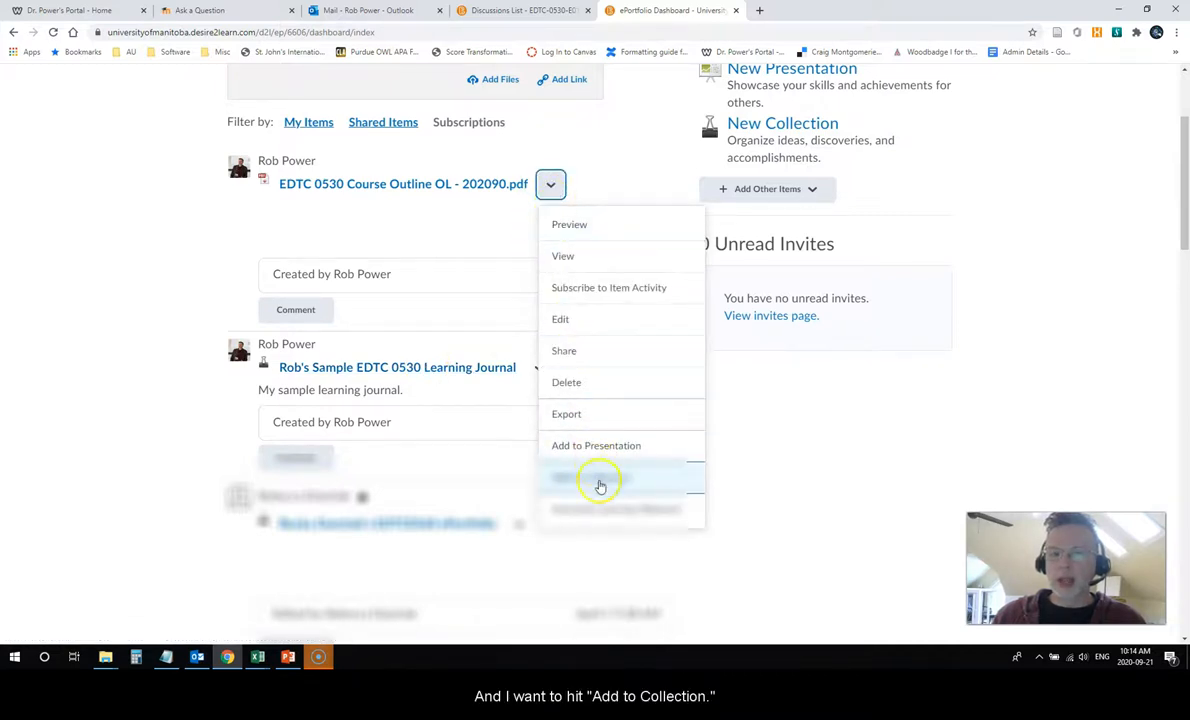
click(600, 478)
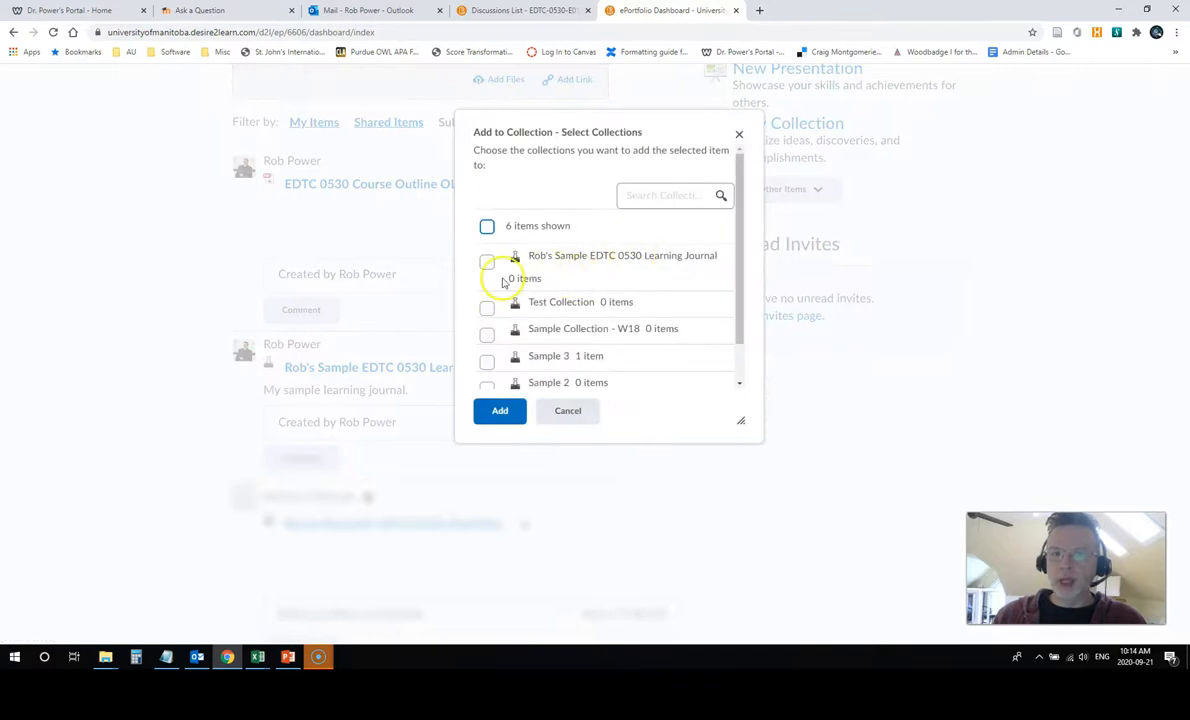
mouse_move(560, 248)
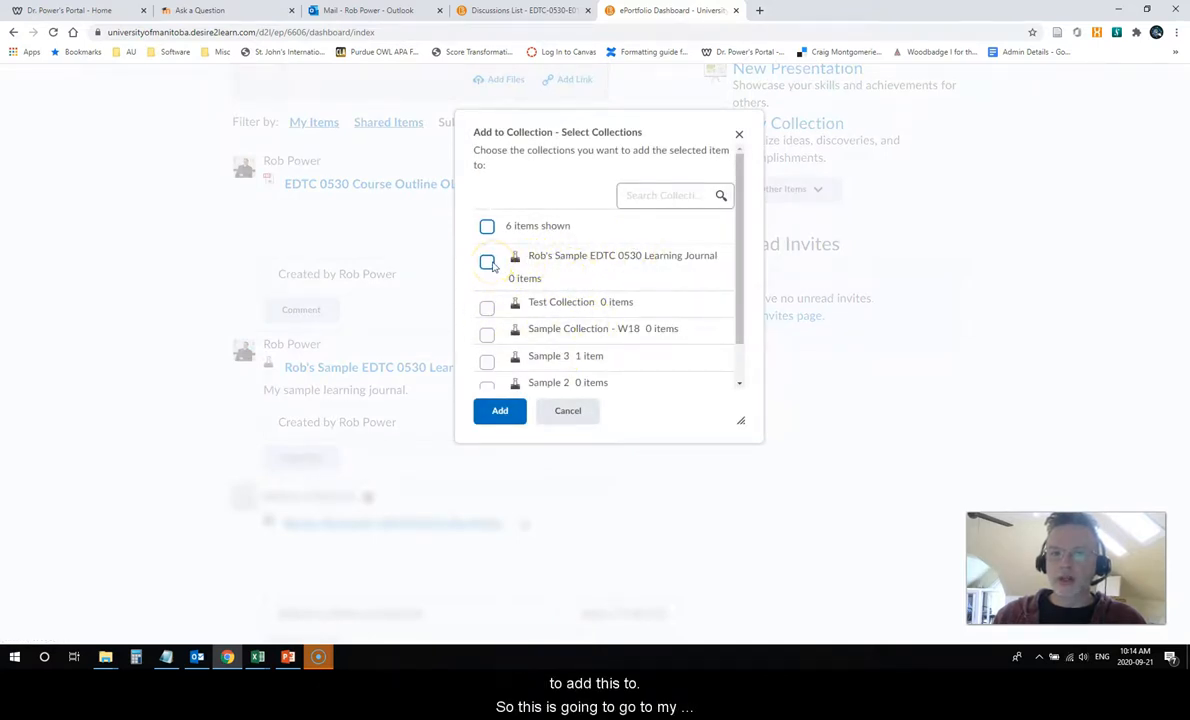
click(488, 260)
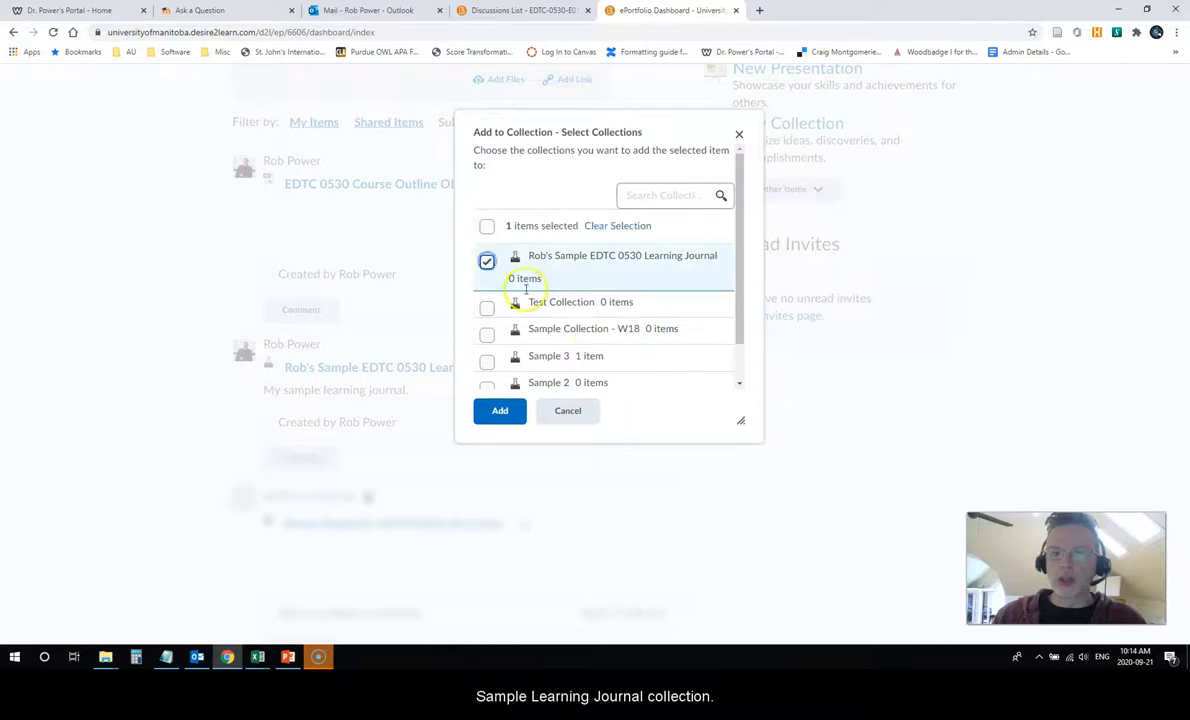
click(500, 410)
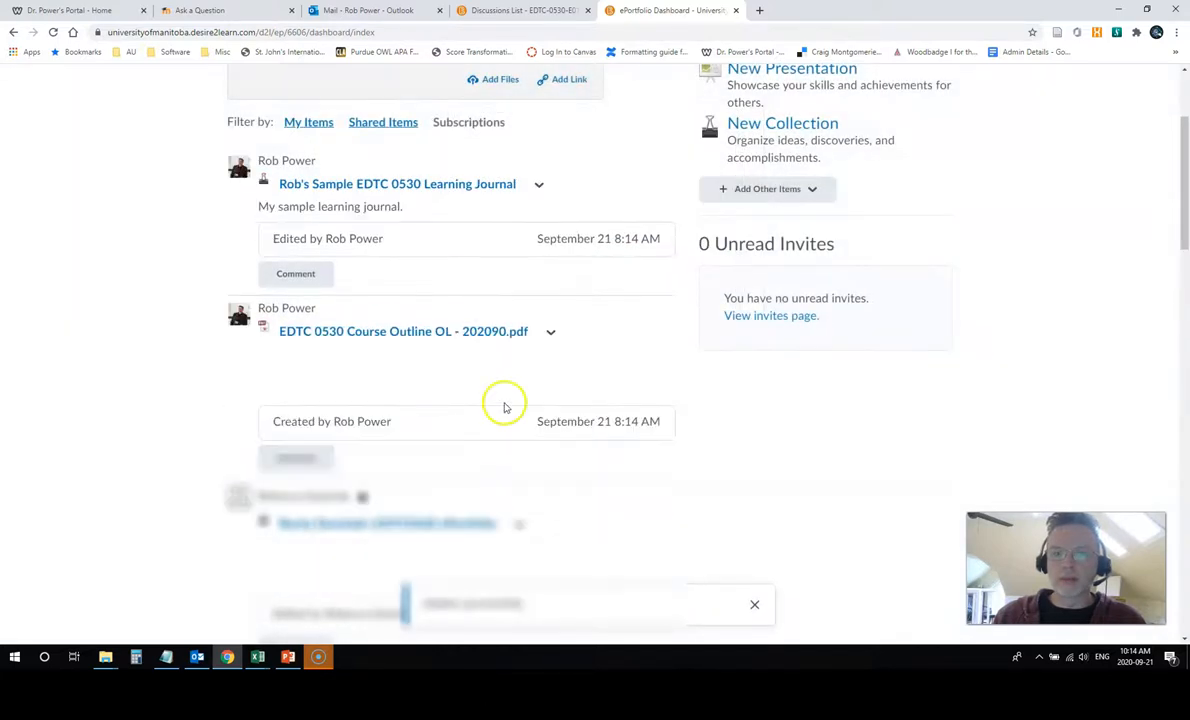
scroll(up, 3)
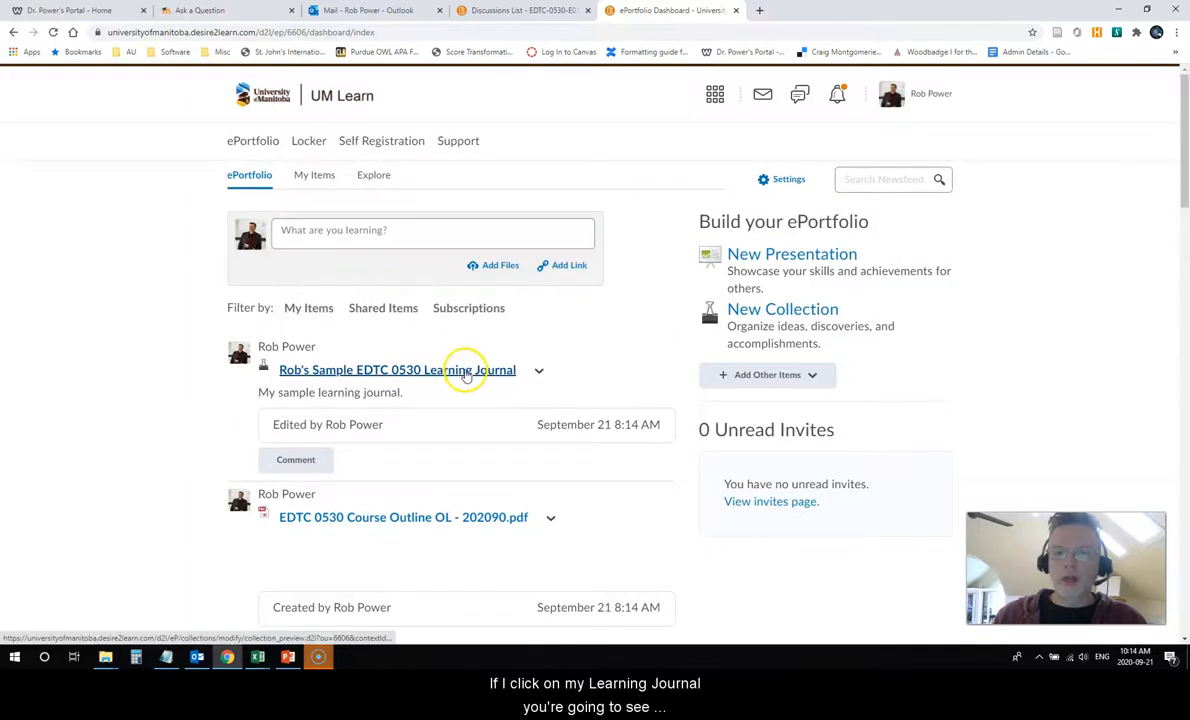
View the Learning Journal collection's items list showing the course outline PDF
click(396, 370)
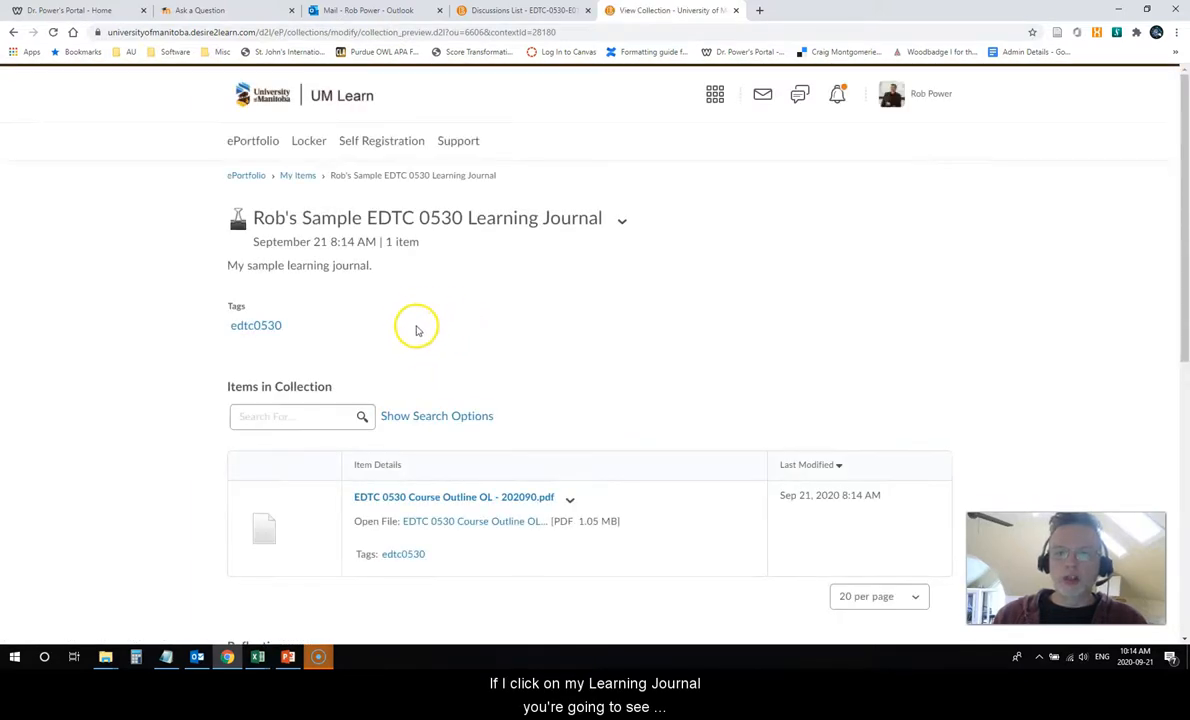
scroll(down, 3)
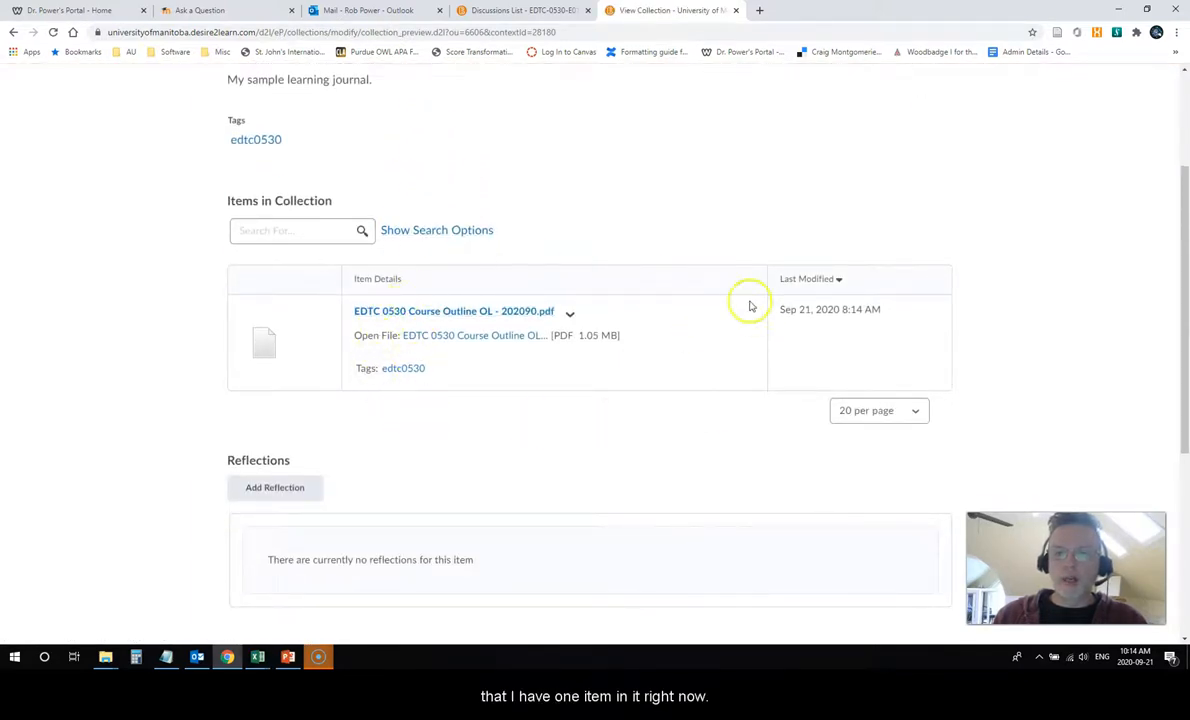
scroll(up, 3)
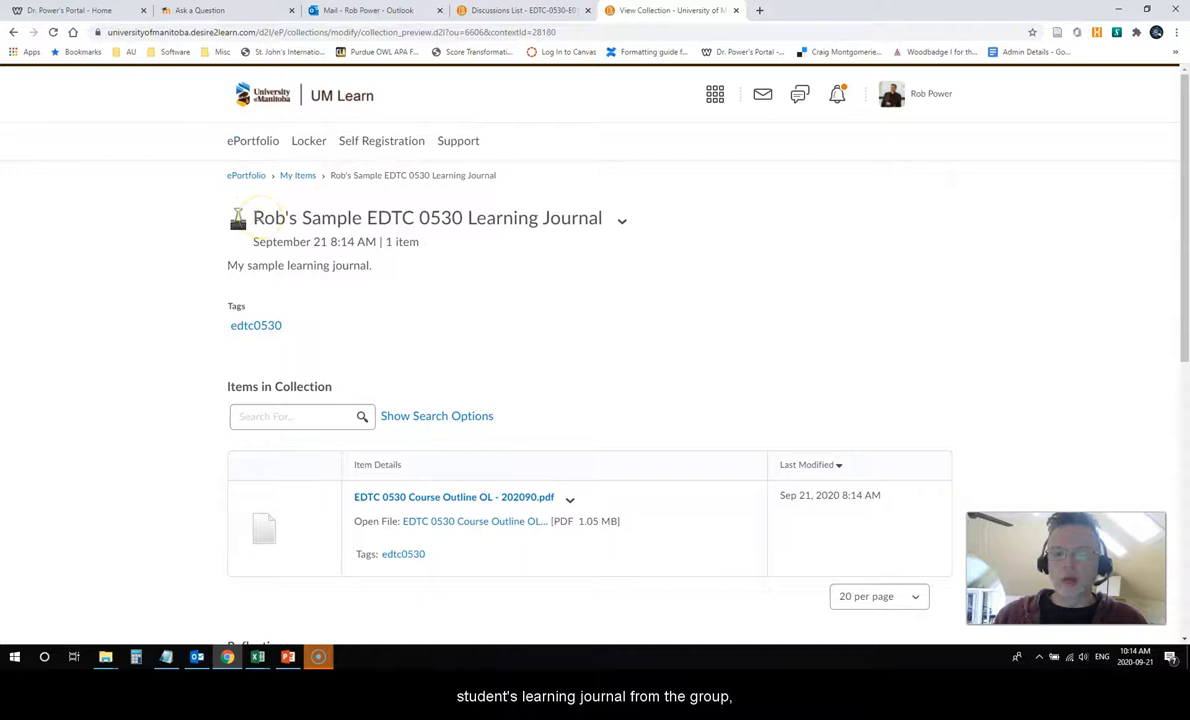
scroll(down, 3)
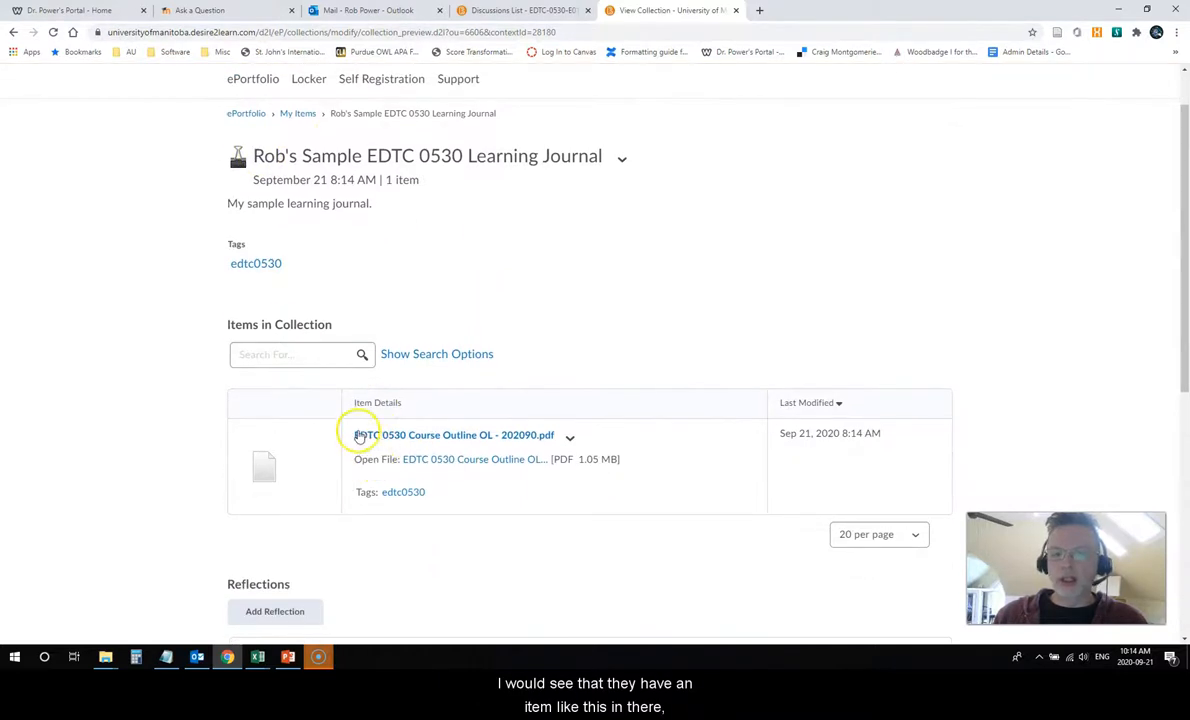
mouse_move(496, 566)
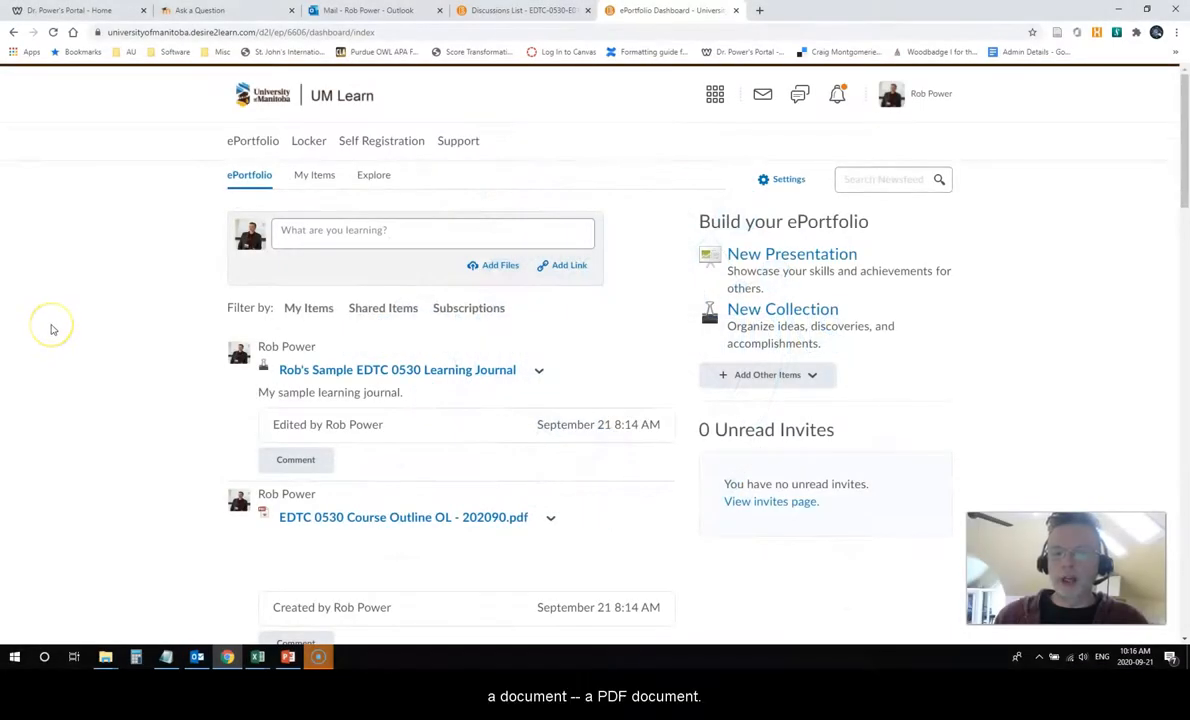
mouse_move(58, 332)
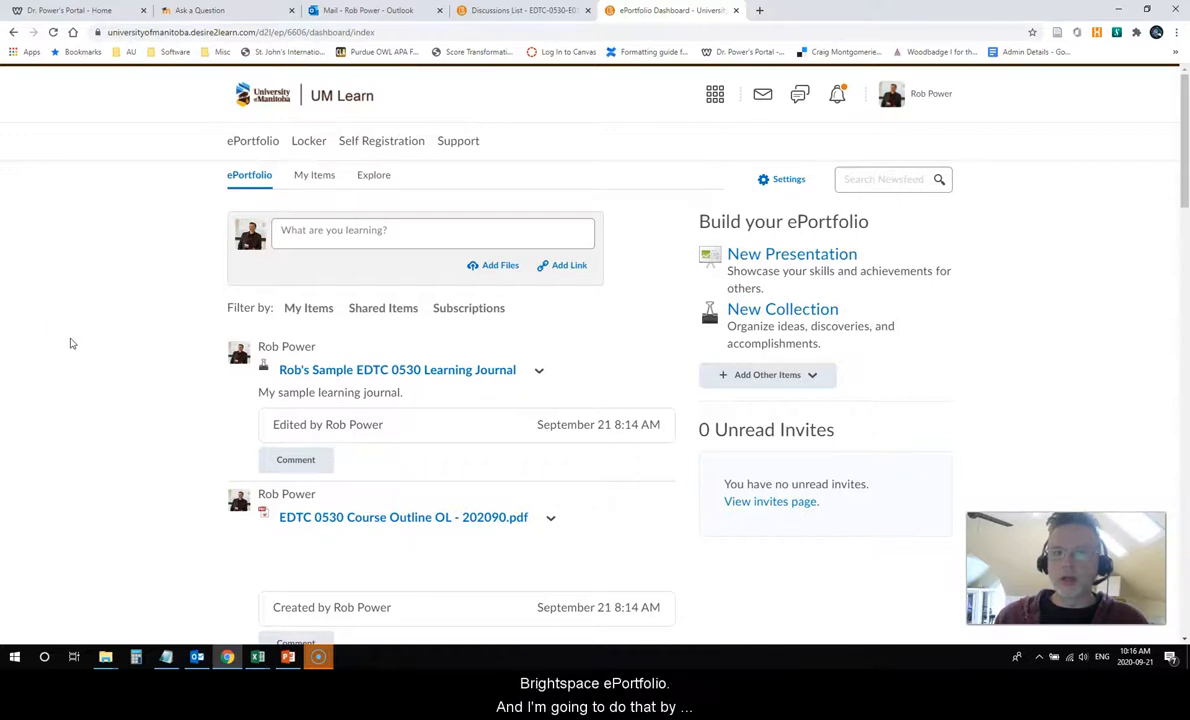
mouse_move(82, 262)
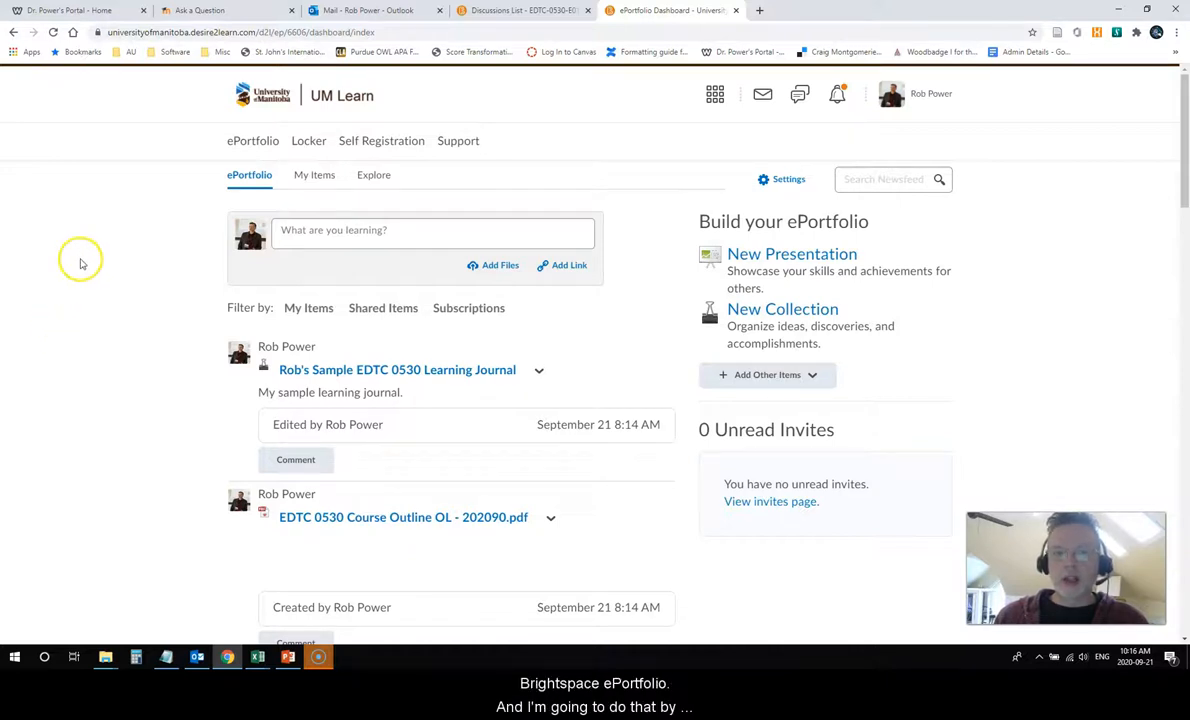
Show the My Items list with all eight ePortfolio items
click(314, 174)
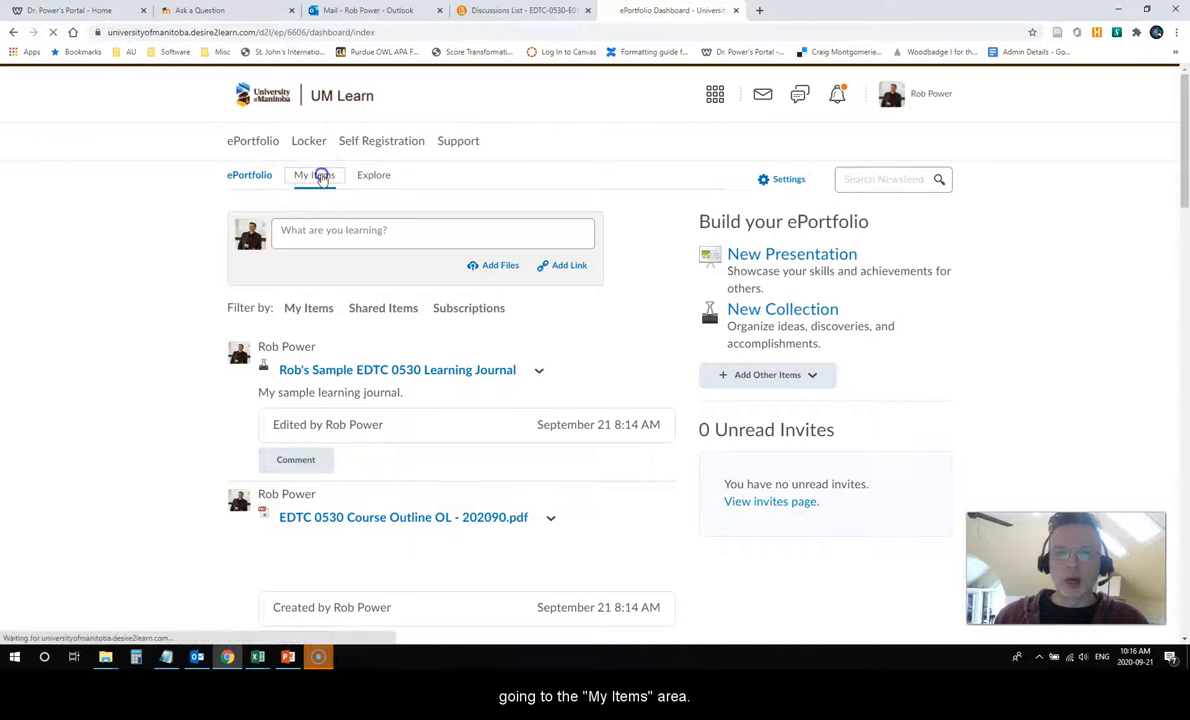
click(314, 174)
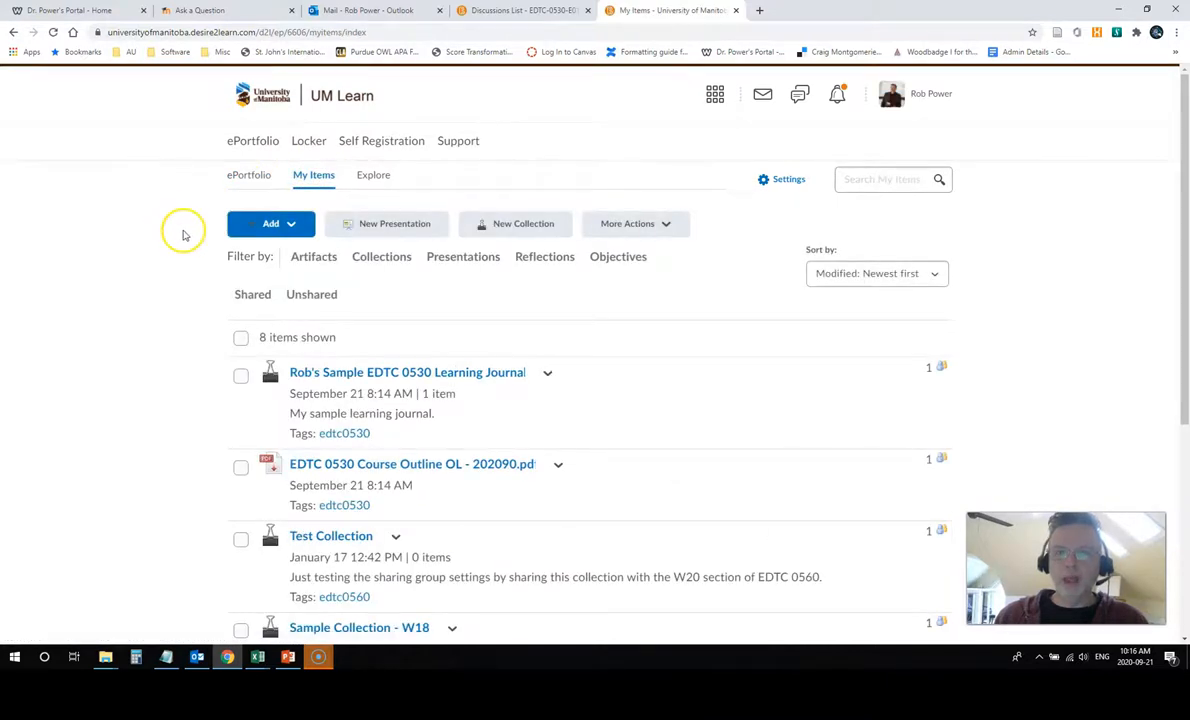
Start a new reflection titled 'My Sample Week 1 Reflection' with body 'My thoughts on Week 1!'
click(270, 224)
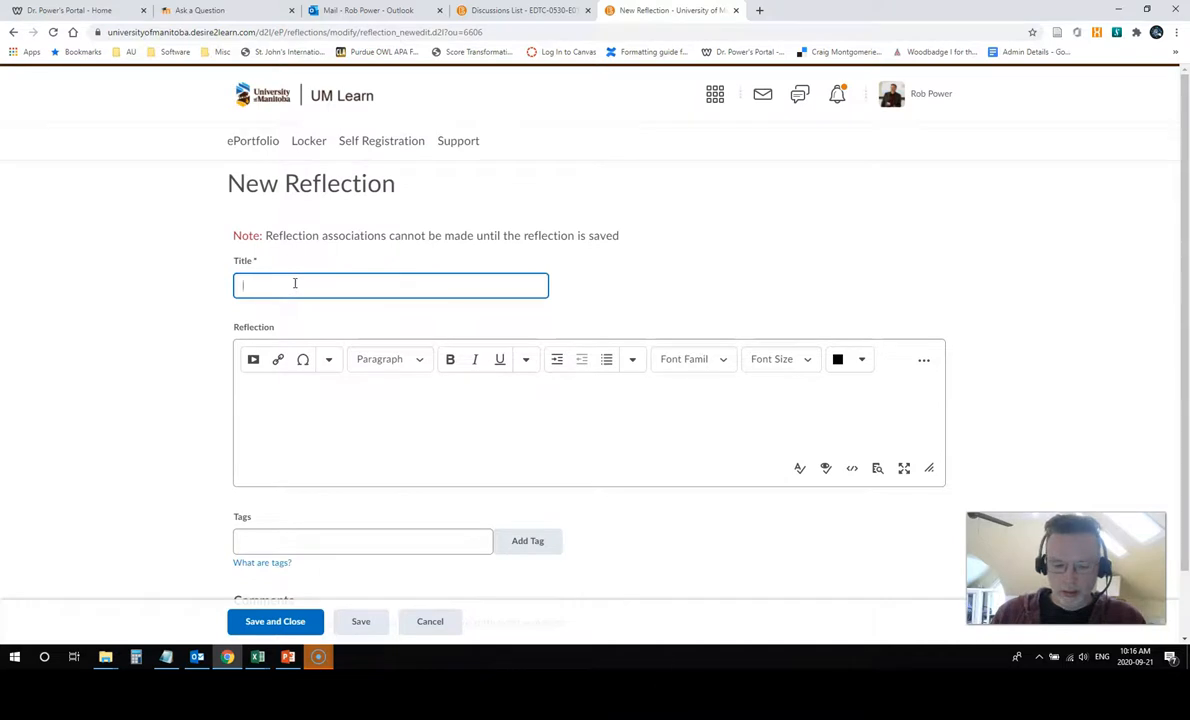
text(My Sample)
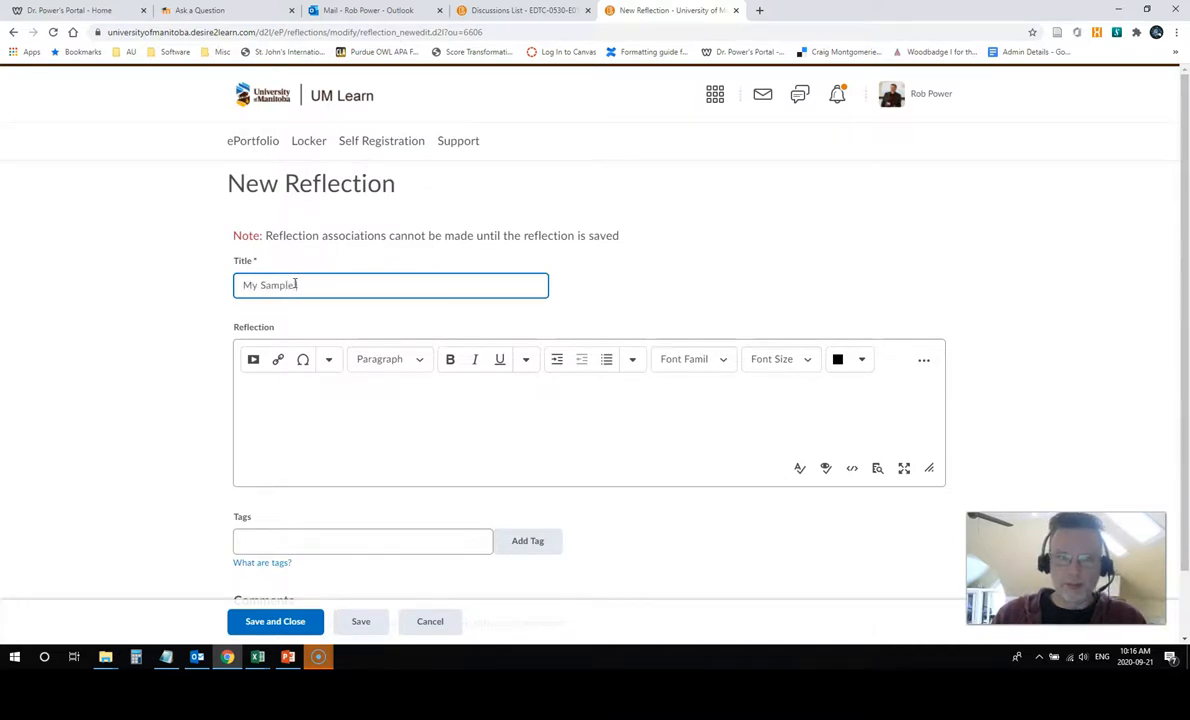
text(Week 1 Reflection)
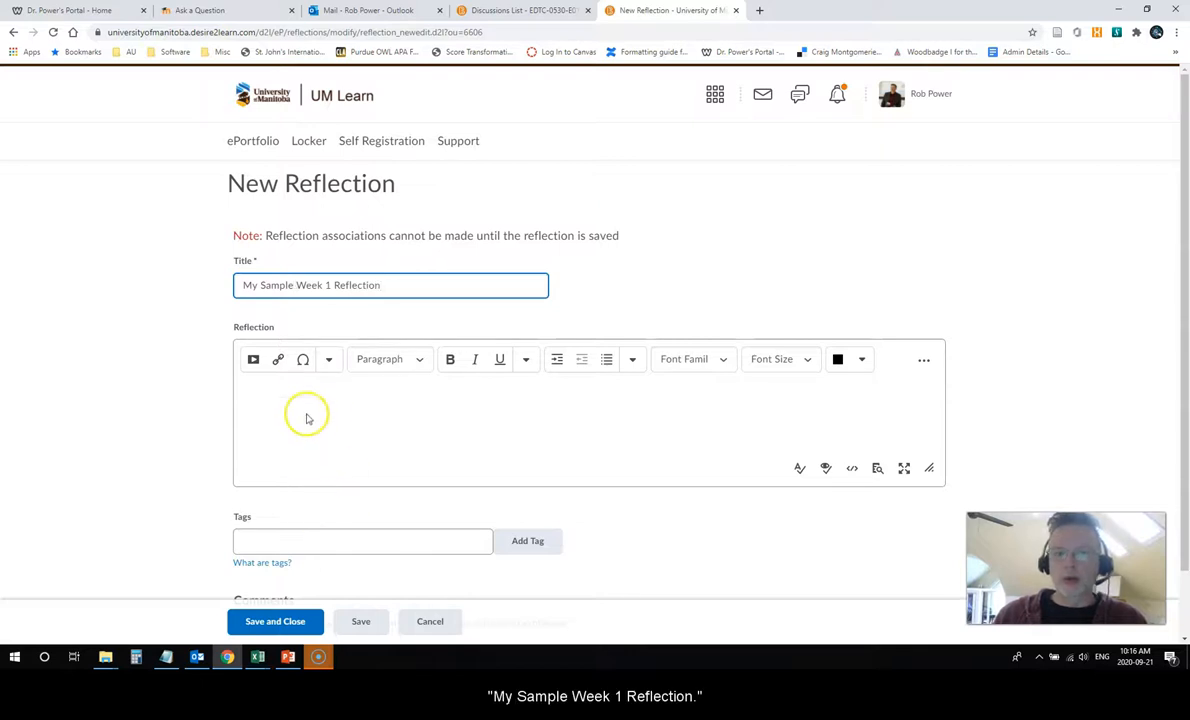
text(M)
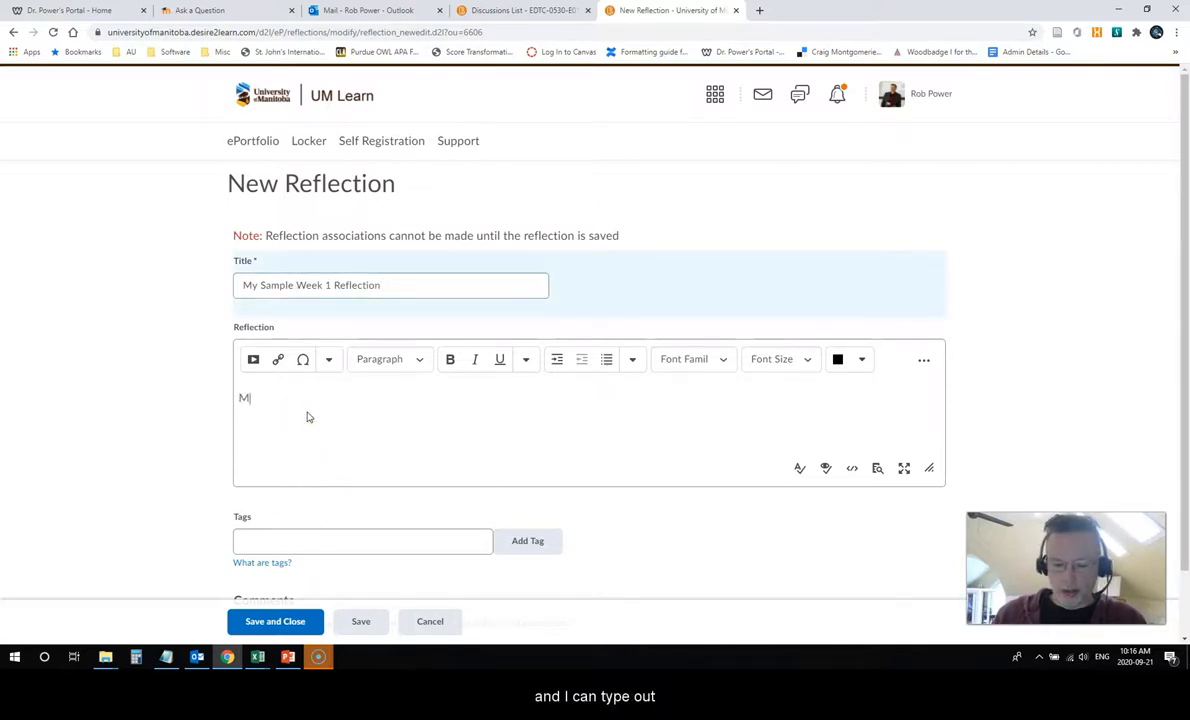
text(y thou)
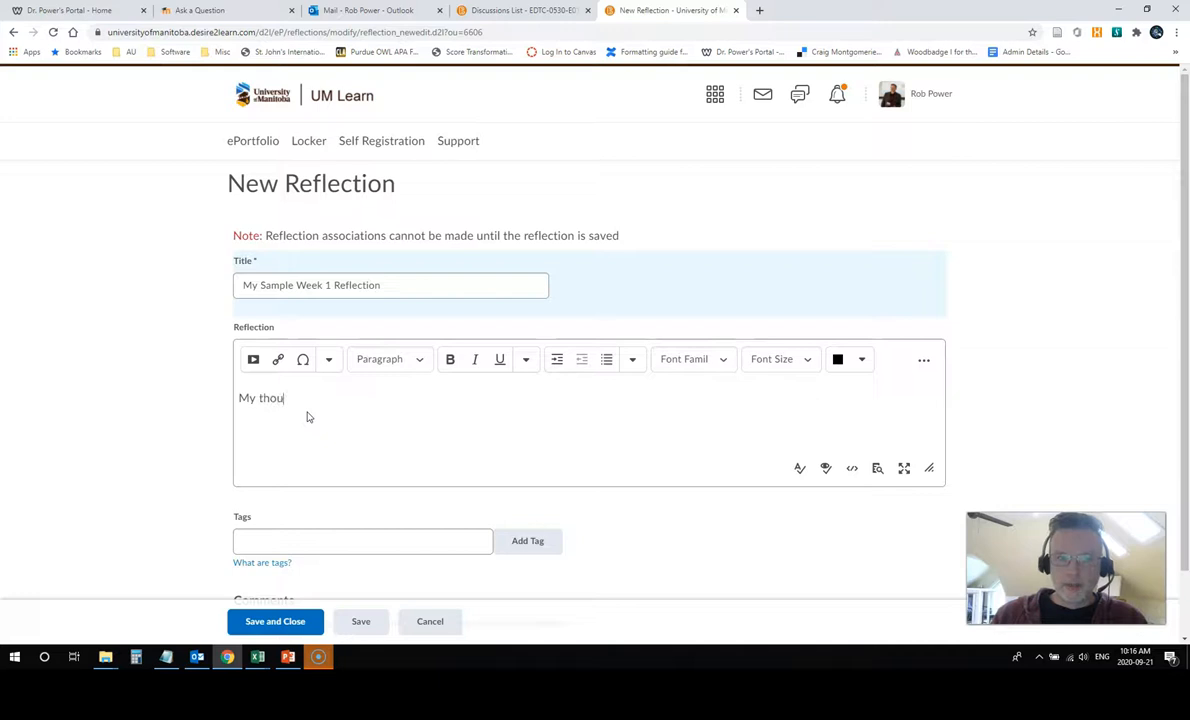
text(ghts on)
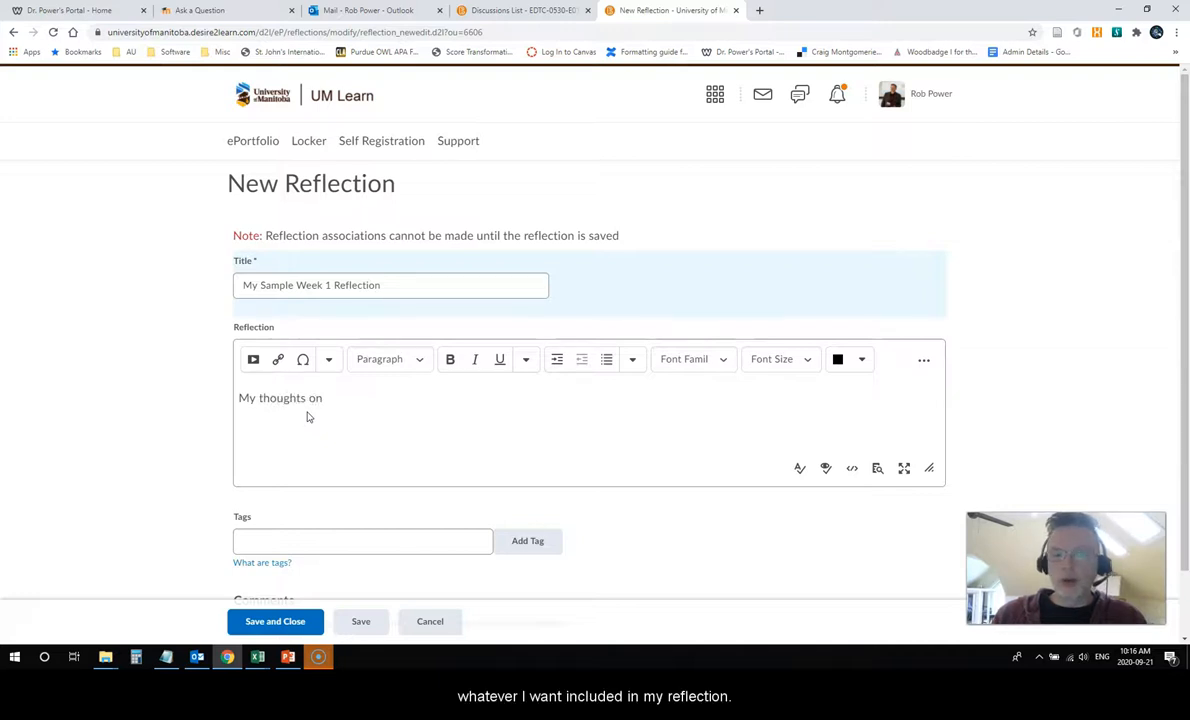
text(W)
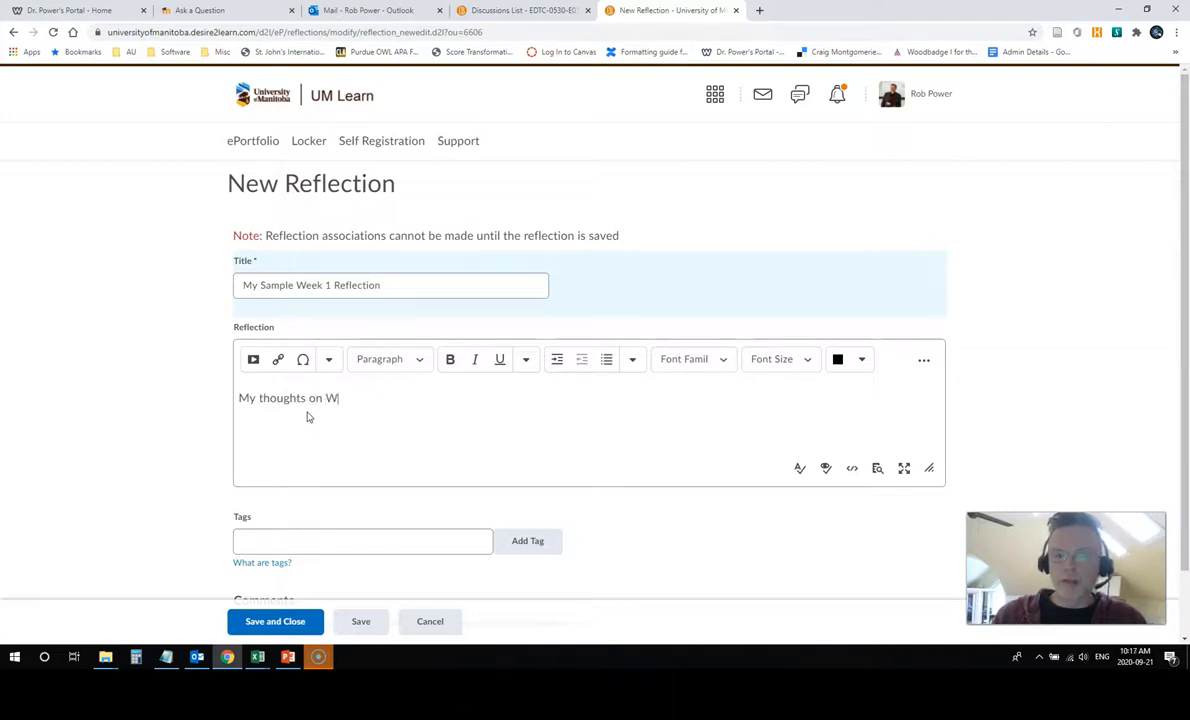
text(eek 1!)
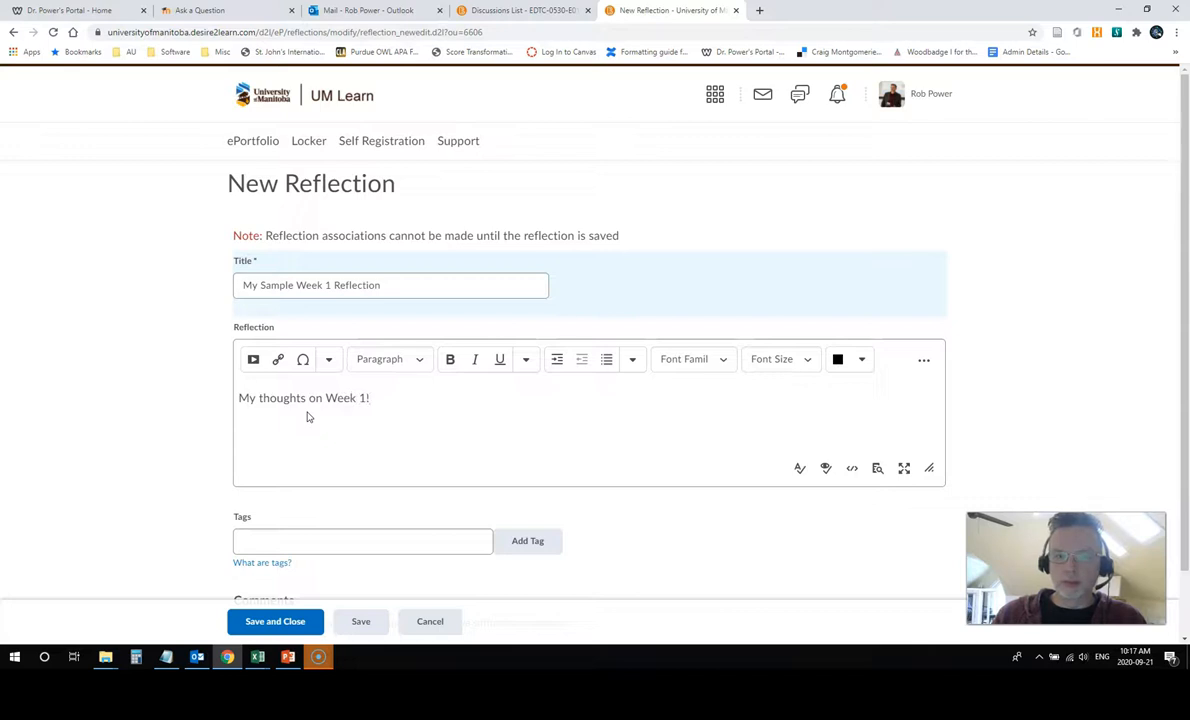
text(Hope you enjoy!)
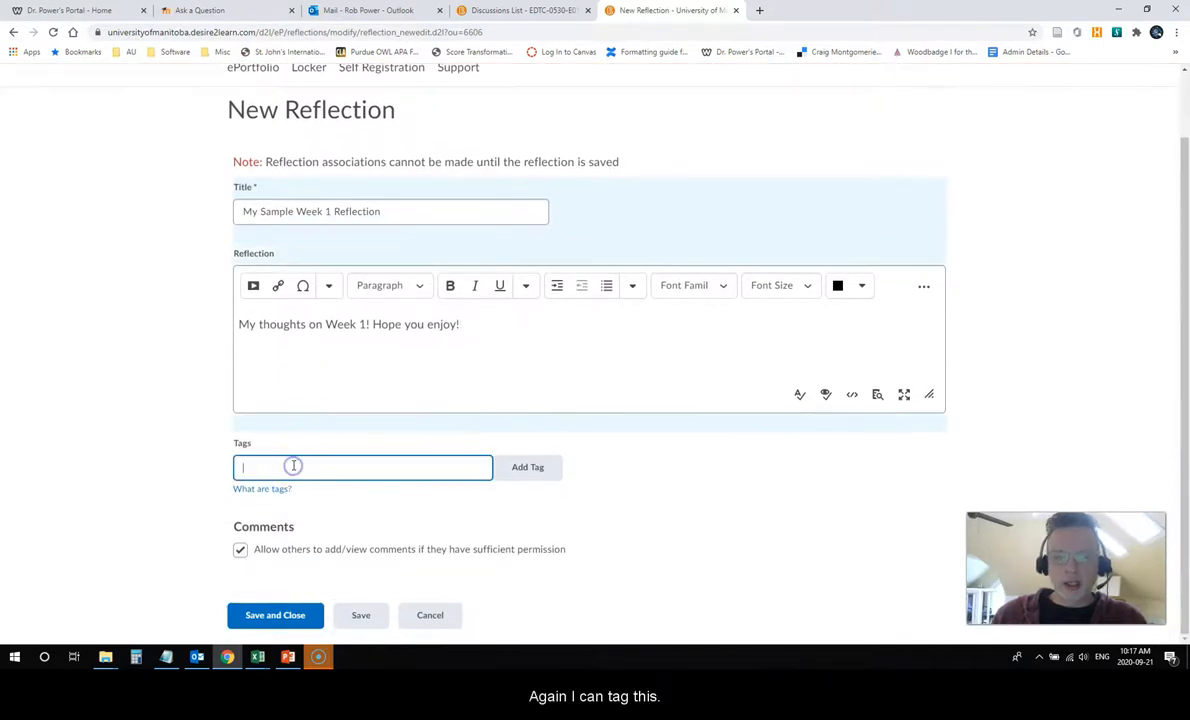
Tag the reflection edtc0530, then save and close it
text(edtc)
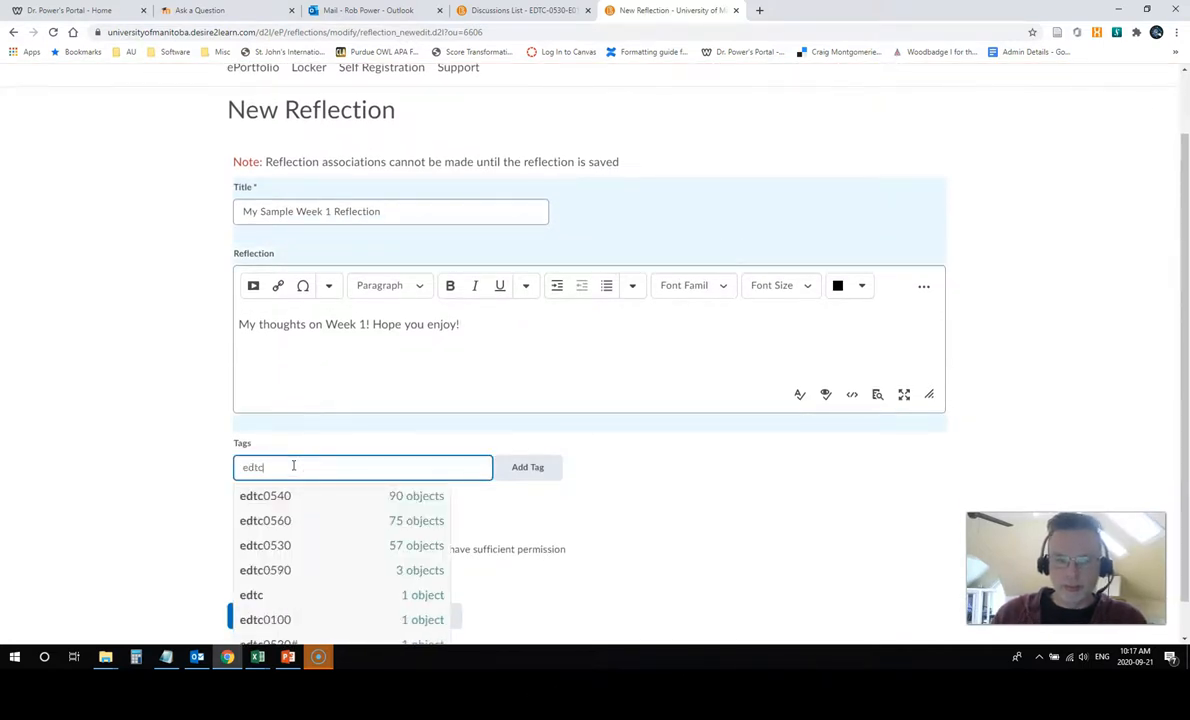
text(0530)
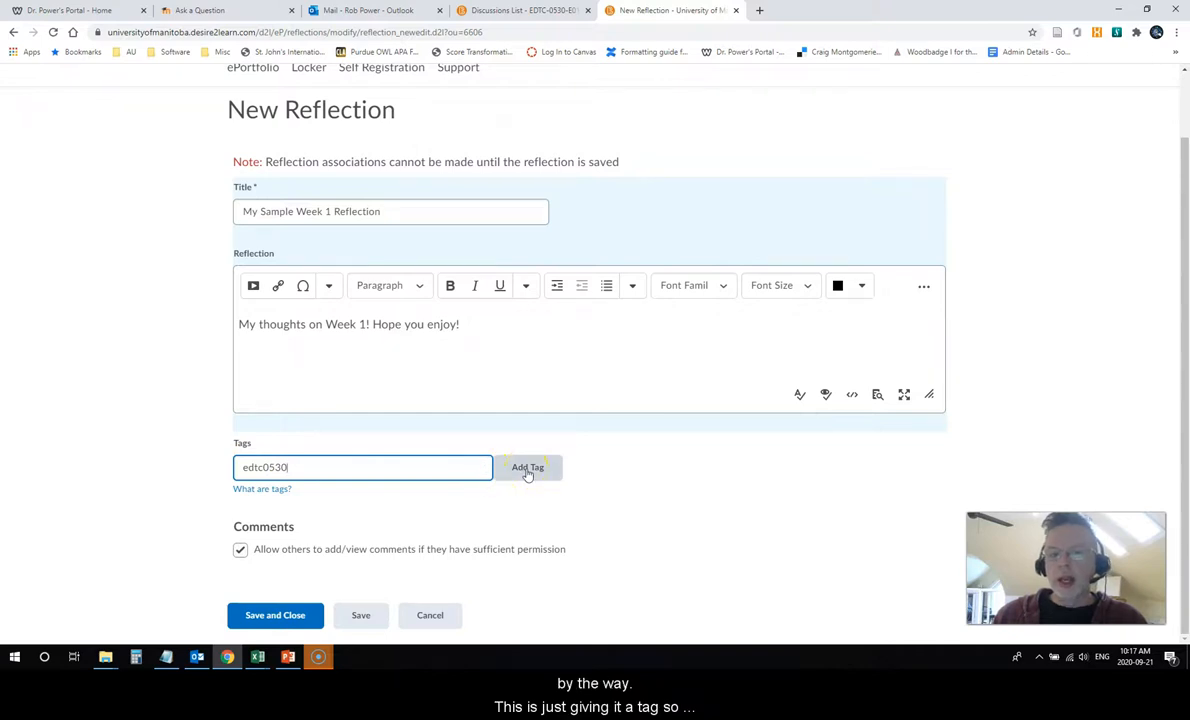
click(528, 468)
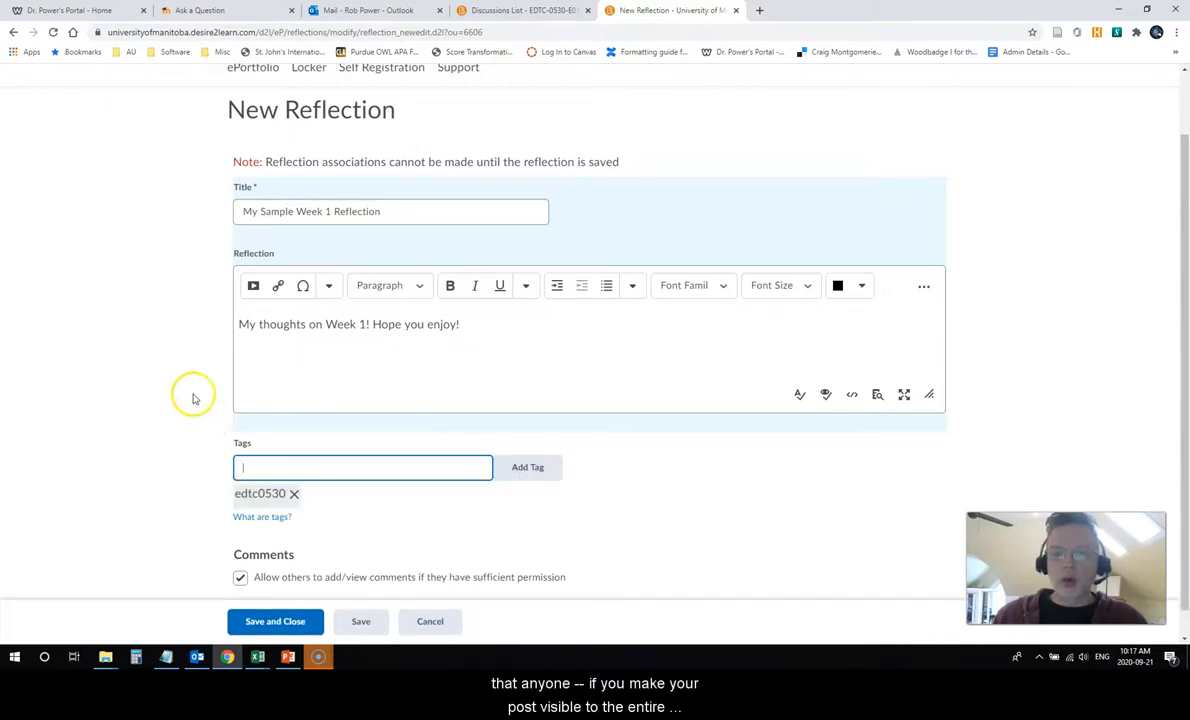
mouse_move(332, 408)
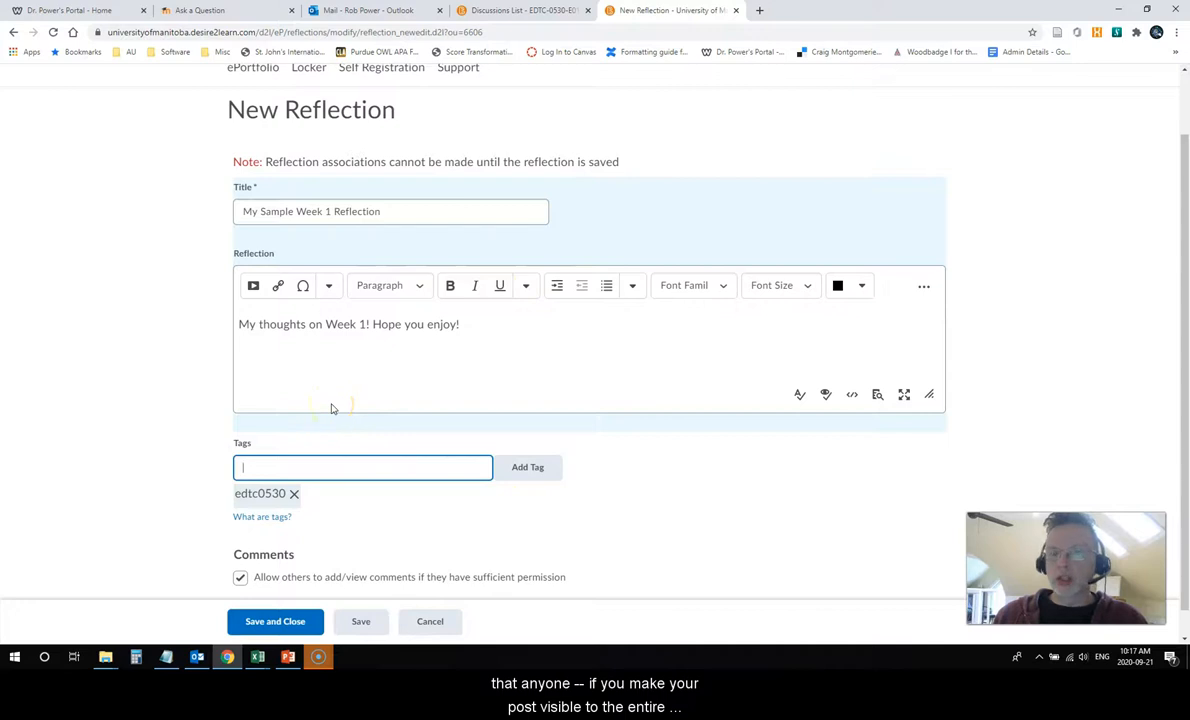
mouse_move(214, 418)
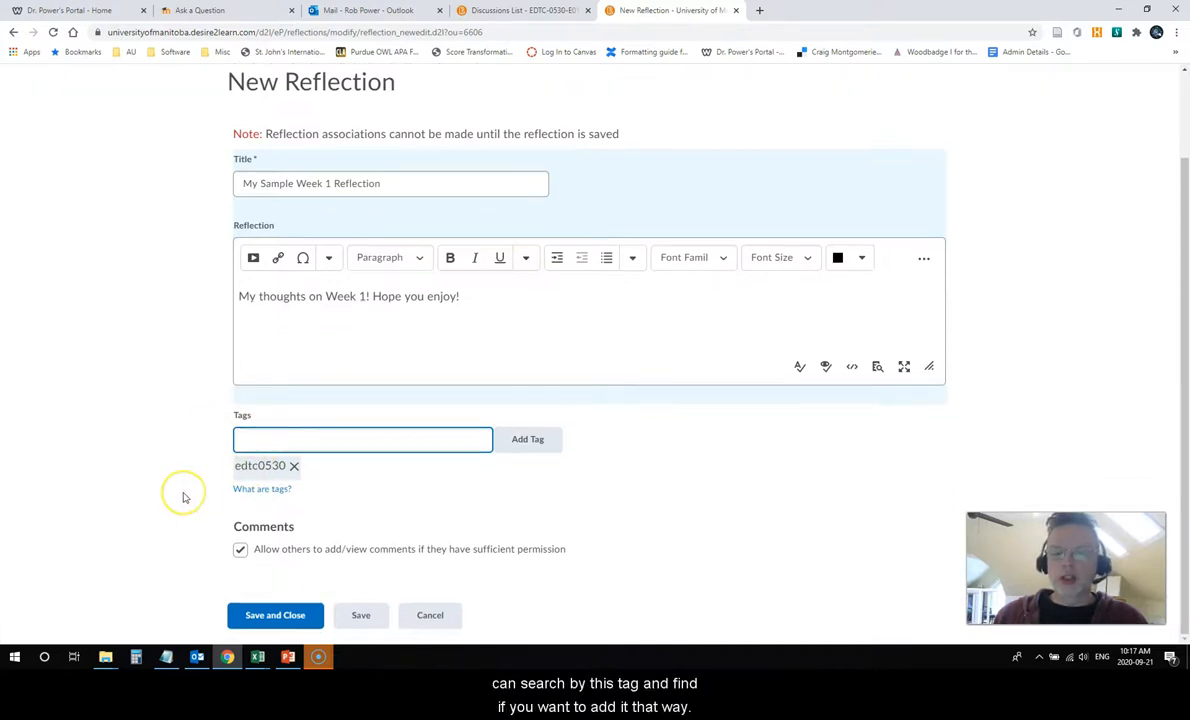
mouse_move(184, 528)
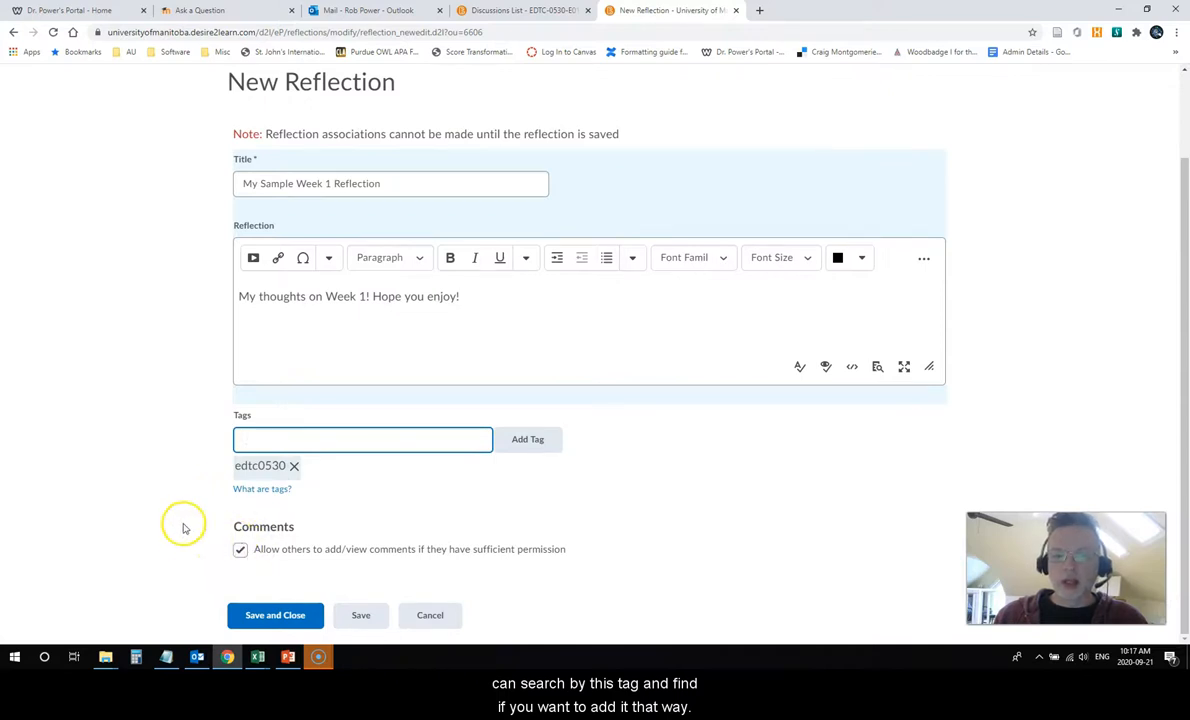
click(276, 616)
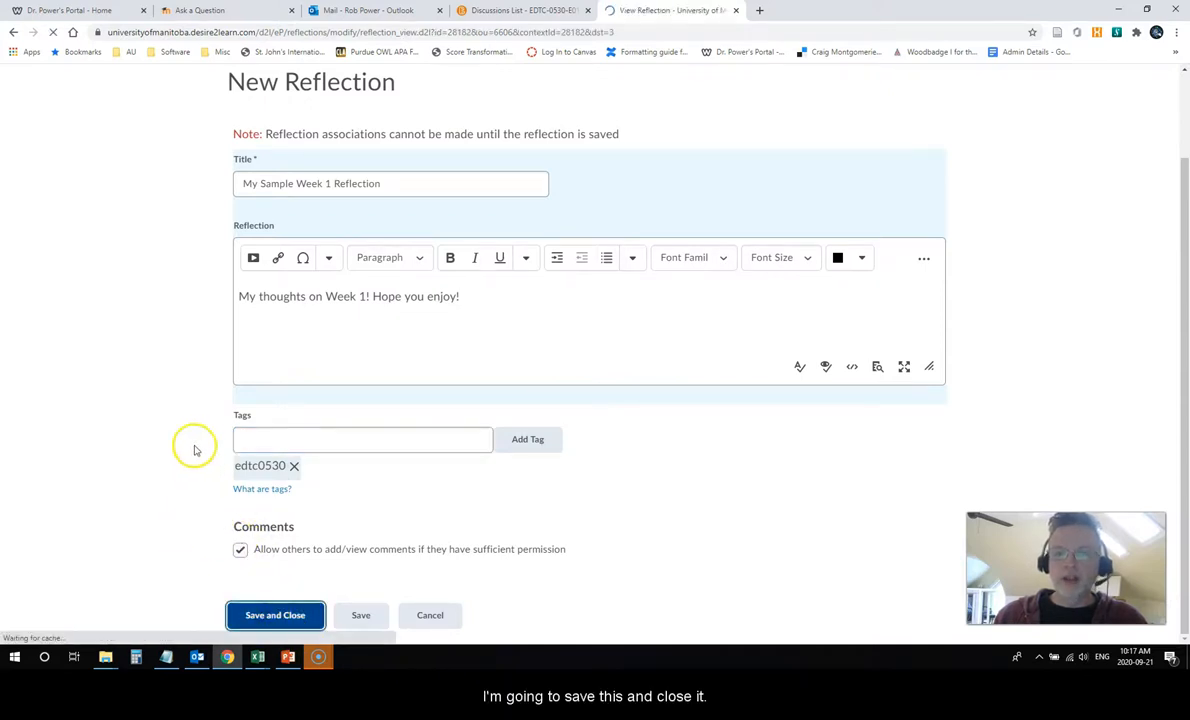
click(276, 616)
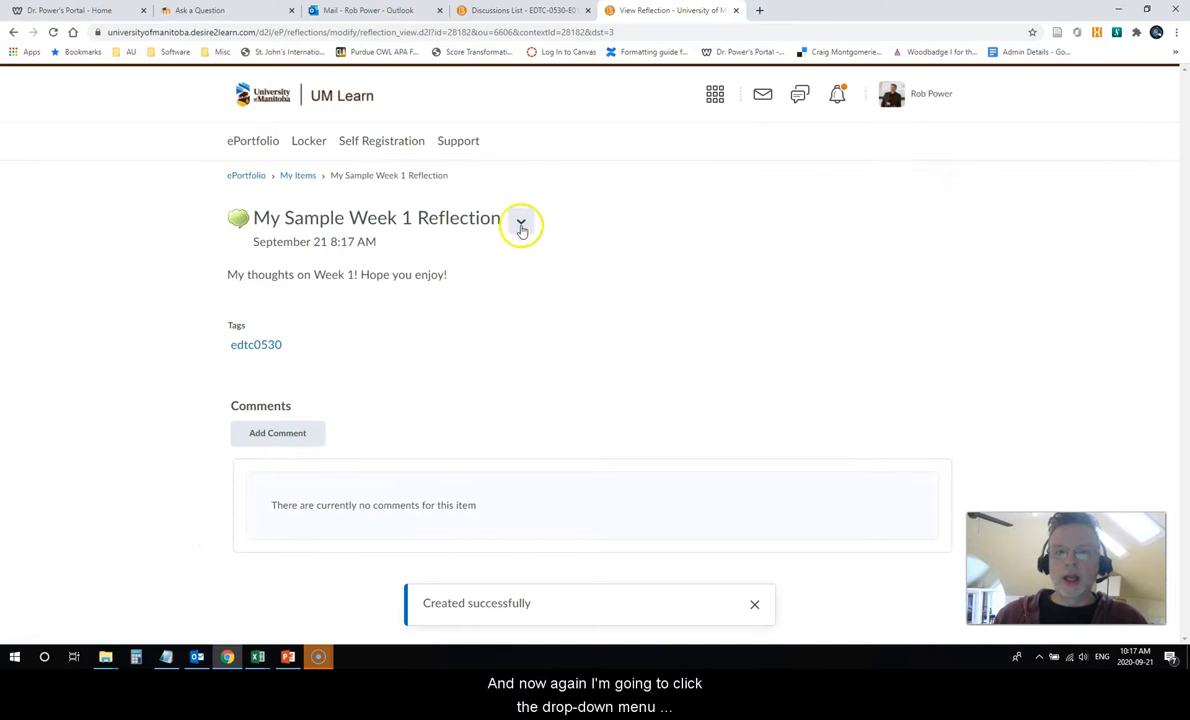
mouse_move(520, 220)
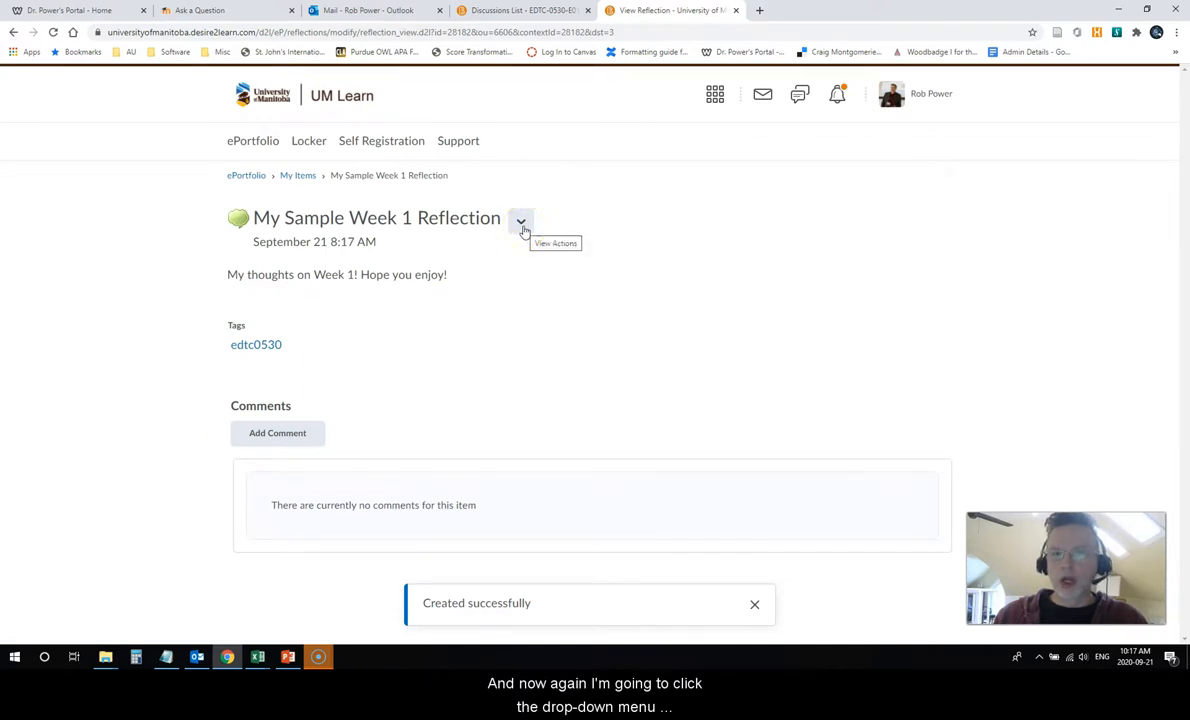
Try Add to Collection from the reflection's actions, dismiss the Page Not Found error and return to My Items
click(520, 220)
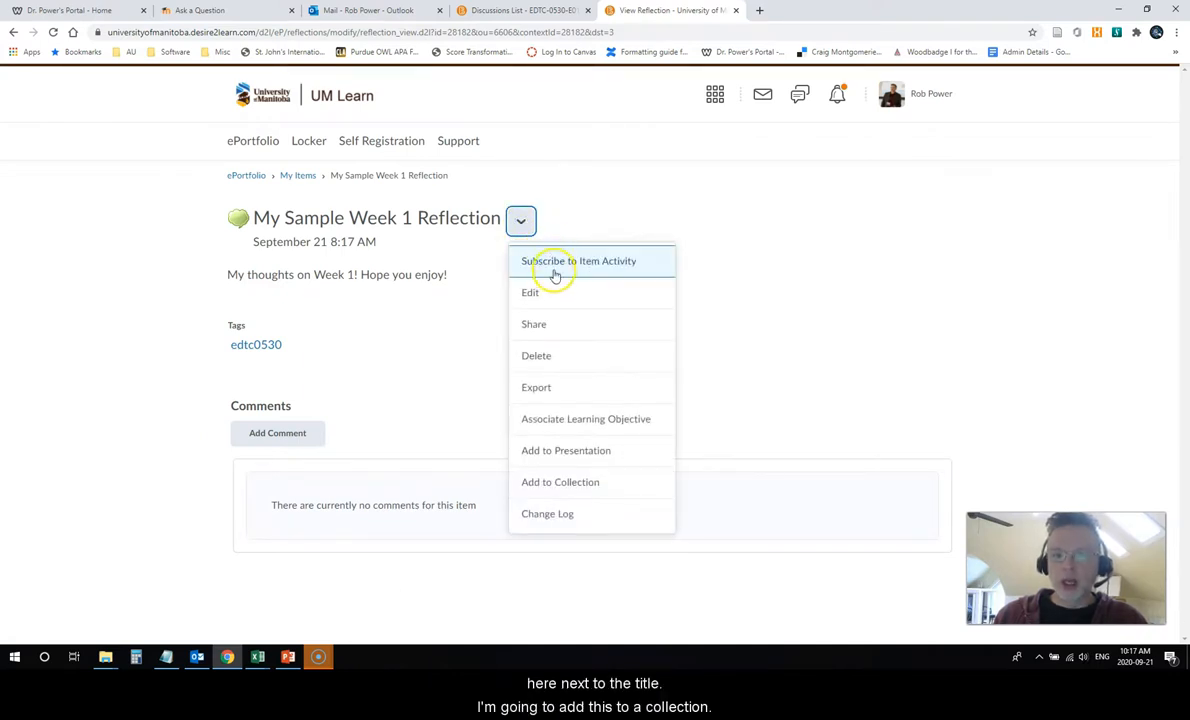
mouse_move(568, 408)
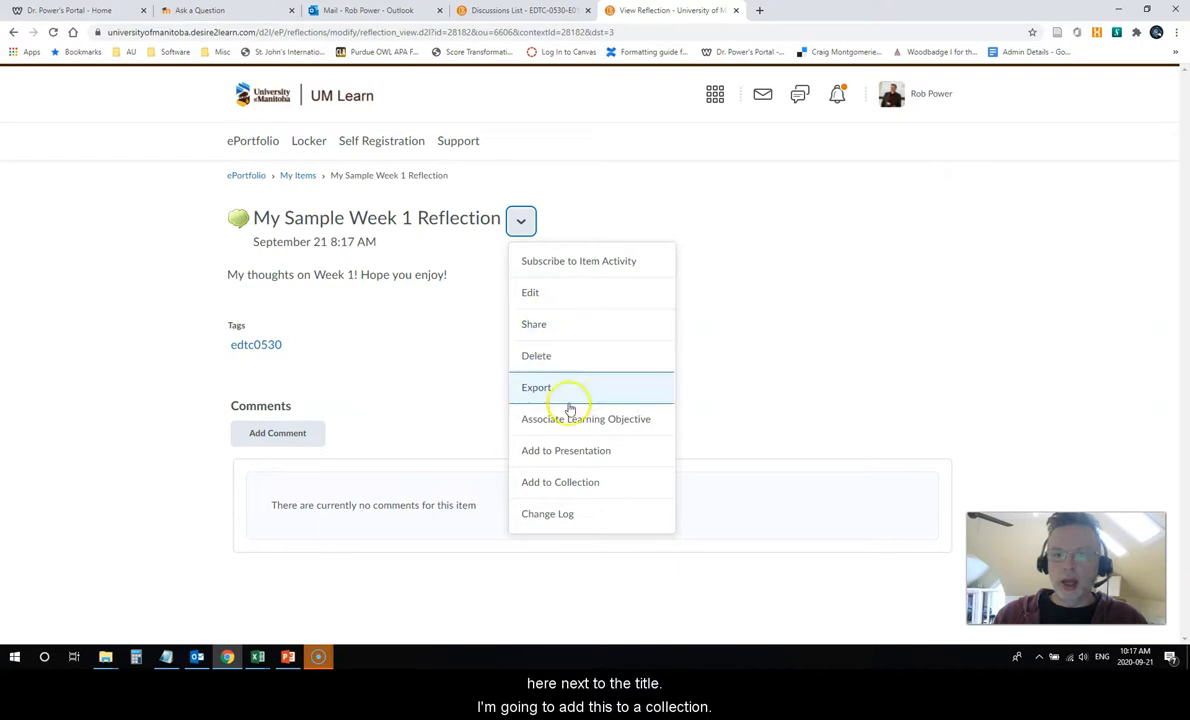
click(560, 482)
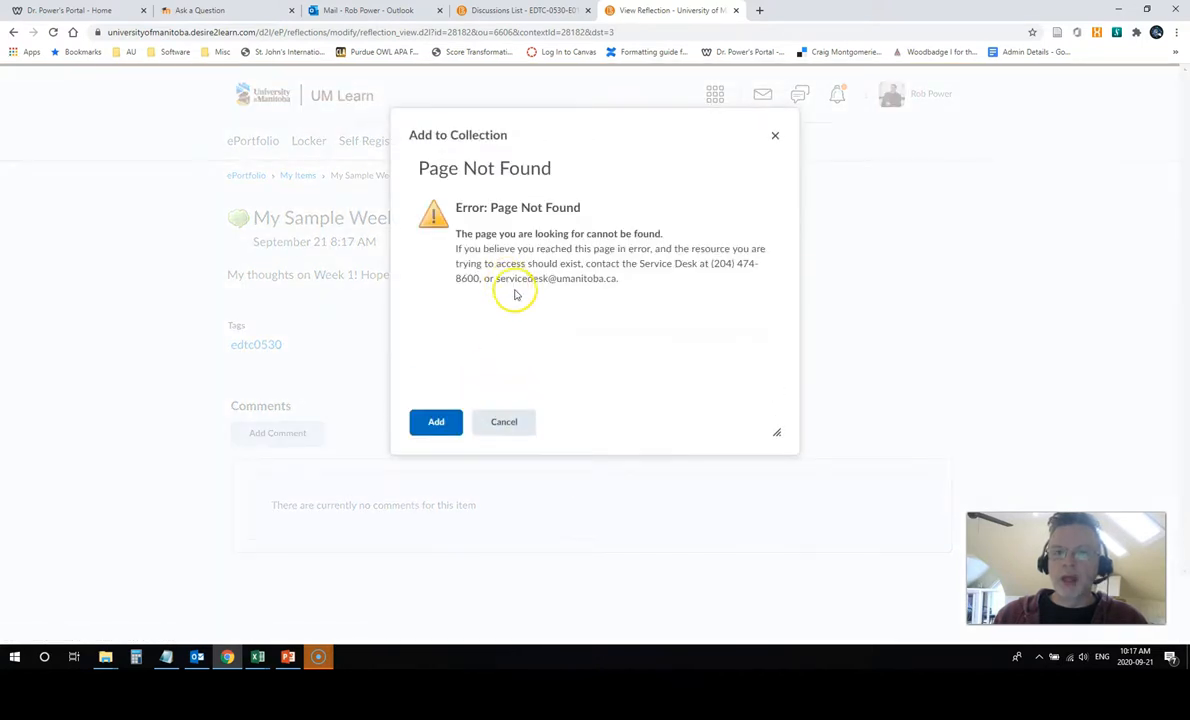
click(504, 420)
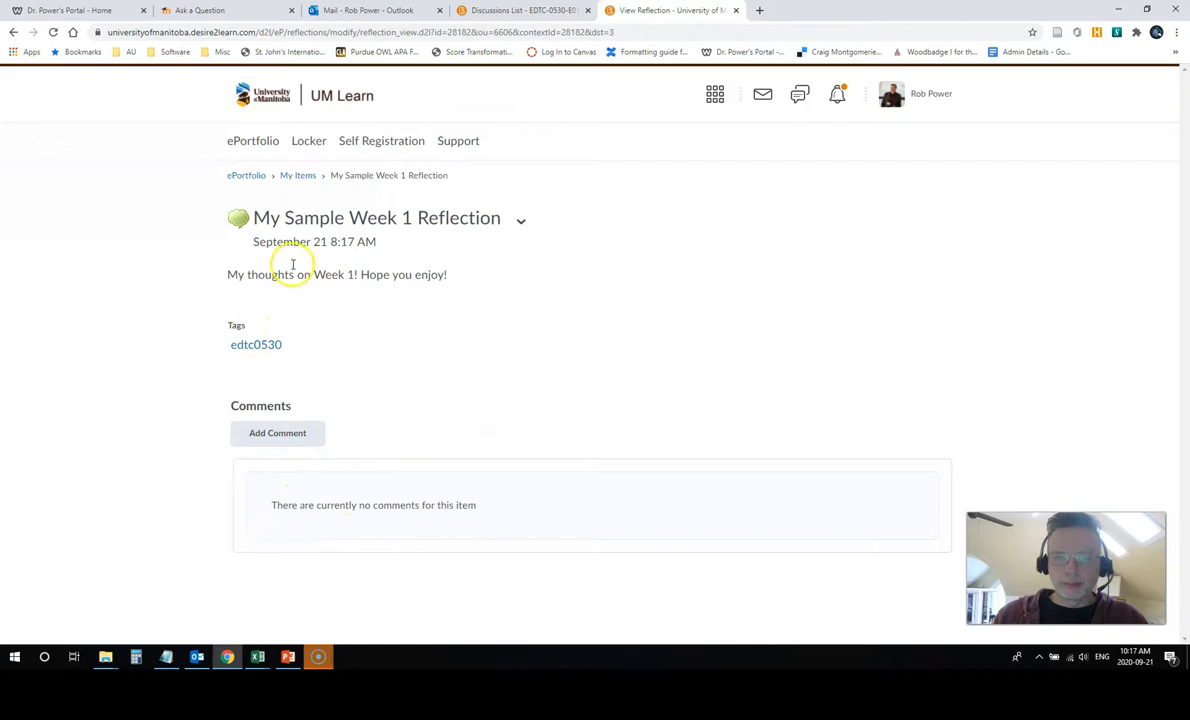
click(296, 176)
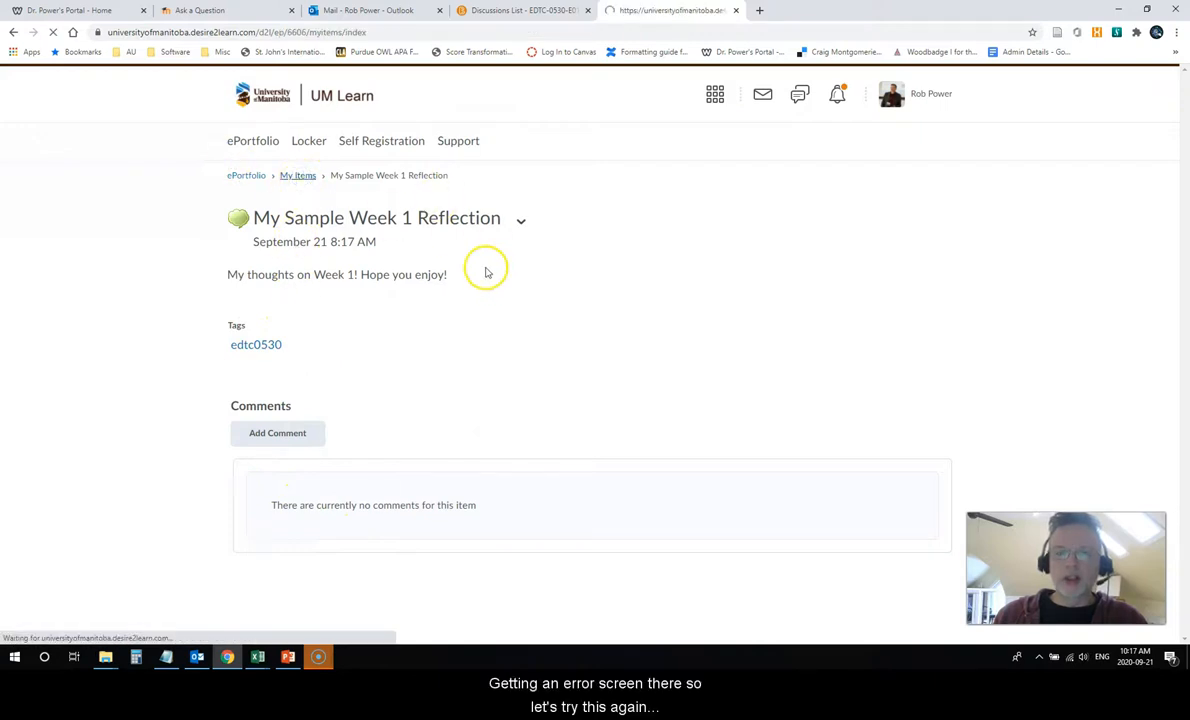
From My Items, add the Week 1 reflection to the EDTC 0530 Learning Journal collection and confirm
click(480, 374)
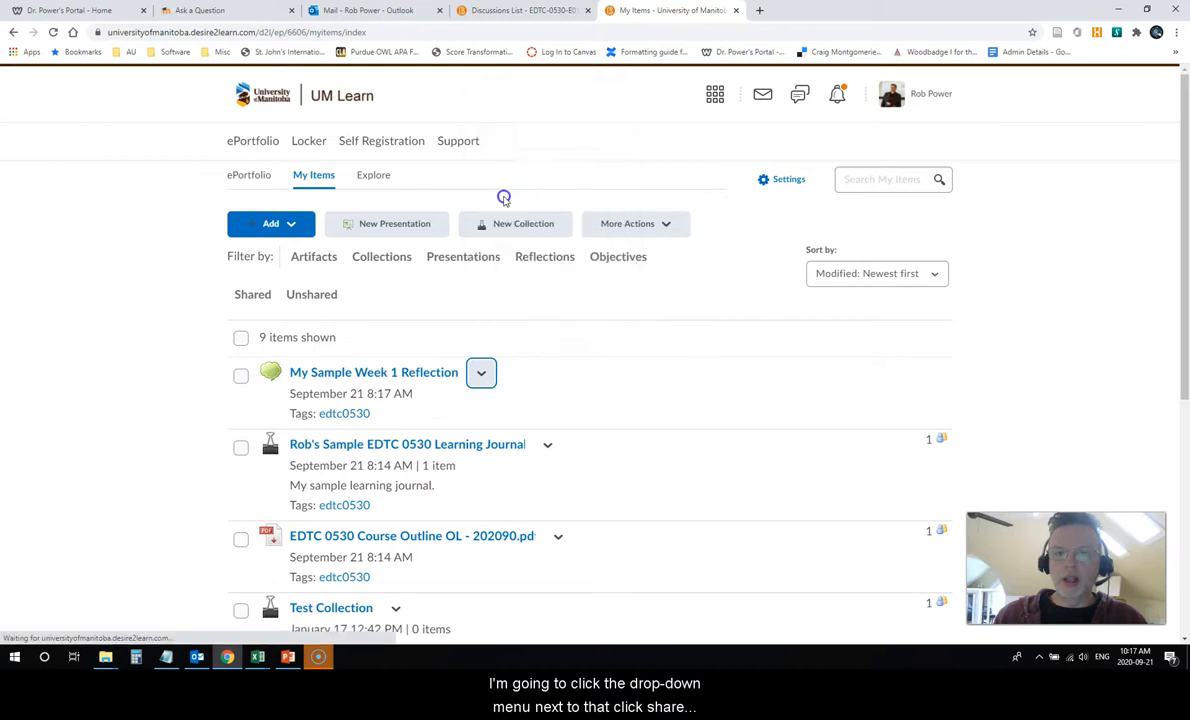
click(480, 372)
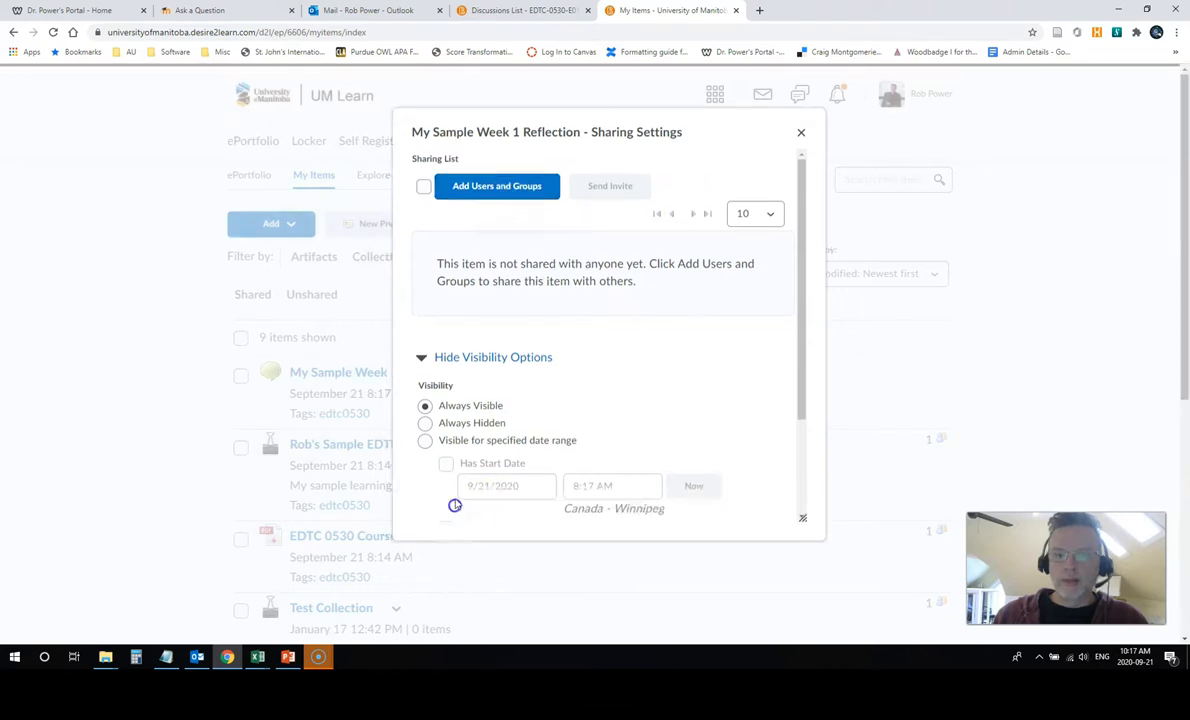
click(480, 372)
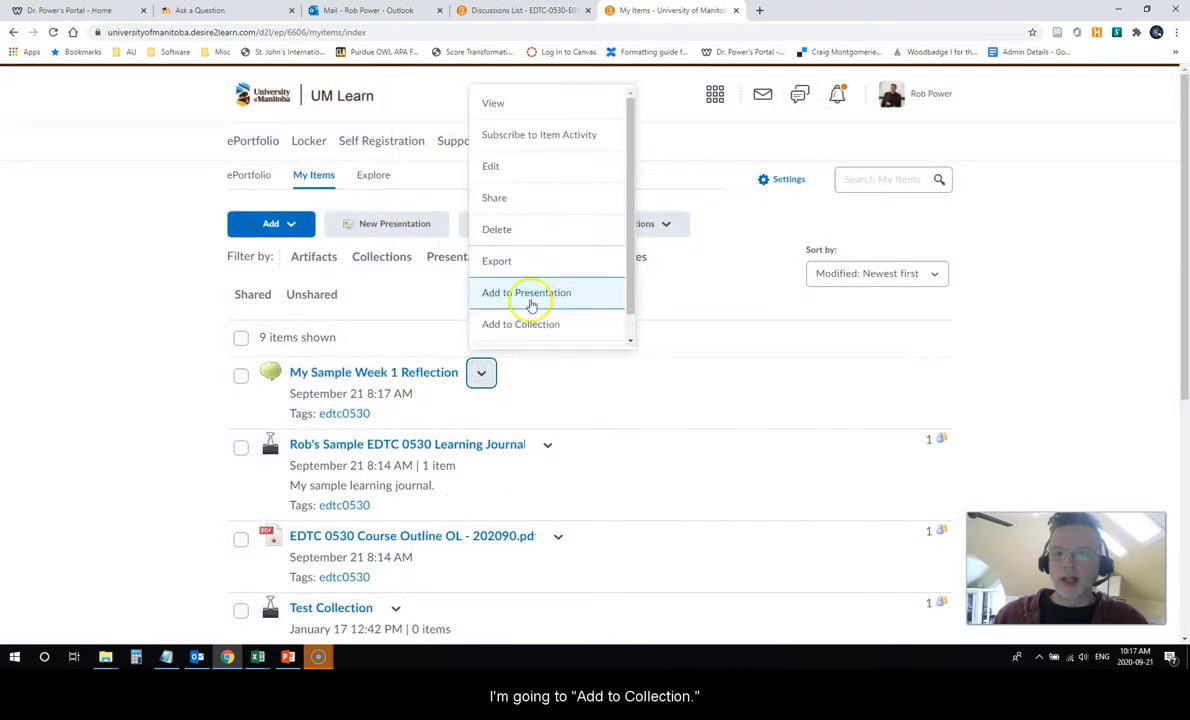
click(520, 324)
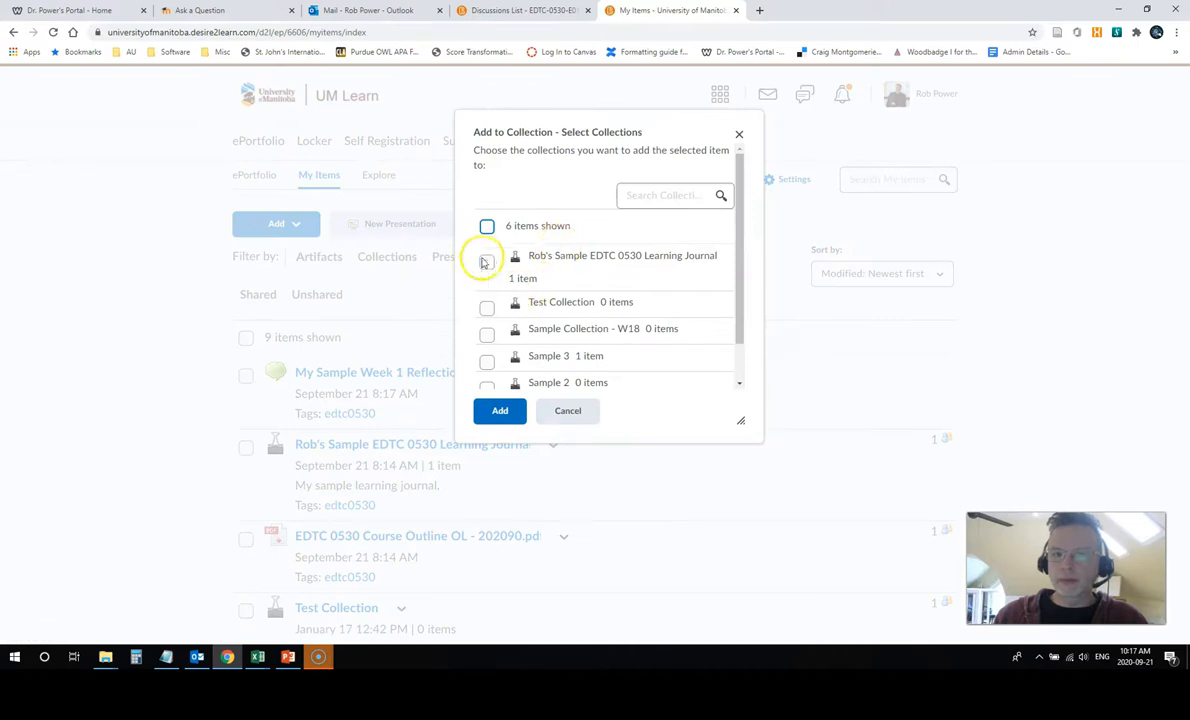
click(488, 260)
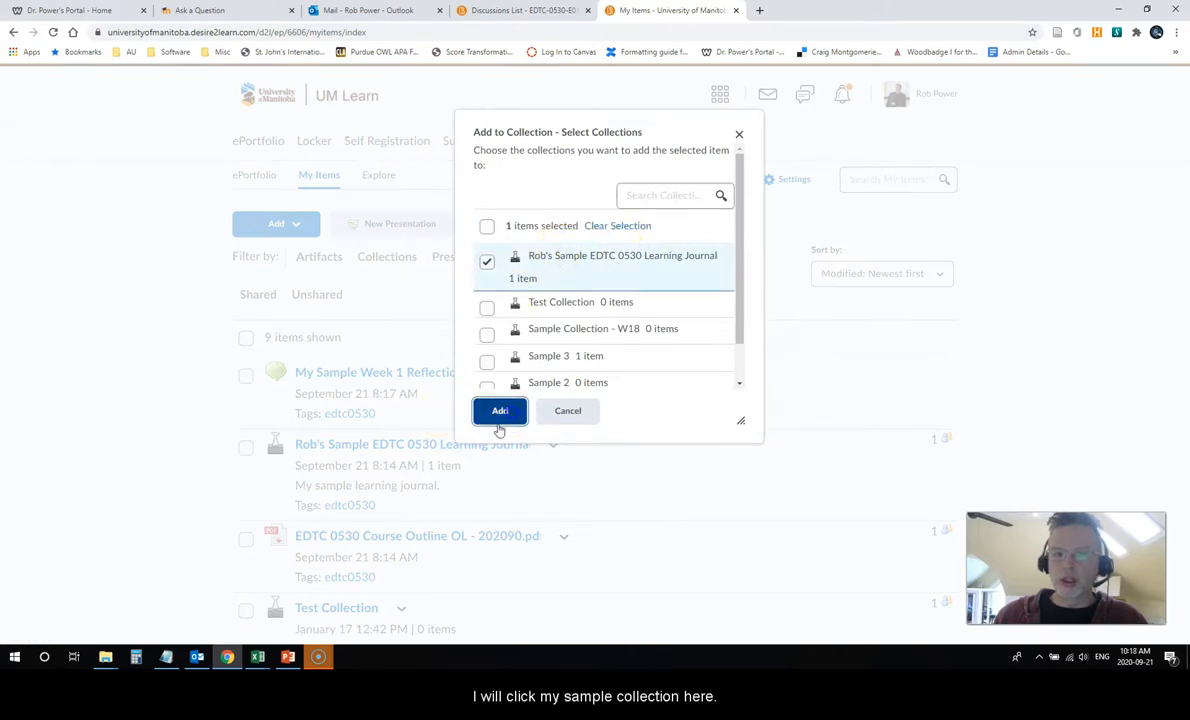
click(500, 410)
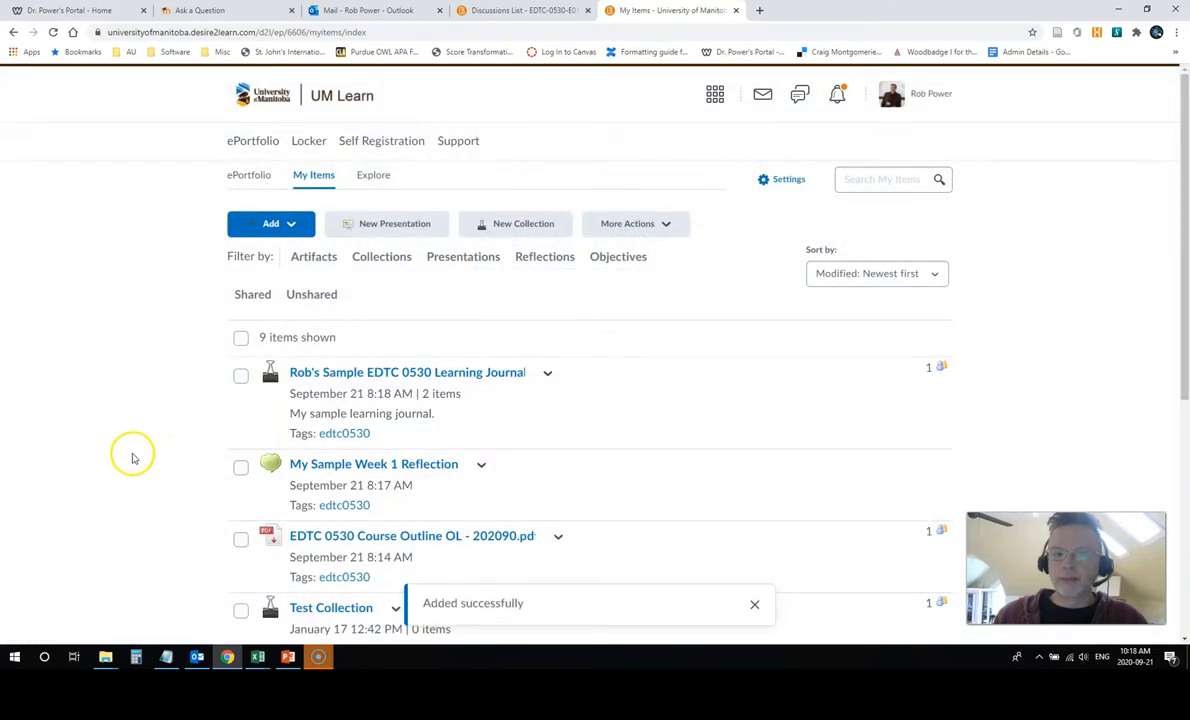
mouse_move(120, 480)
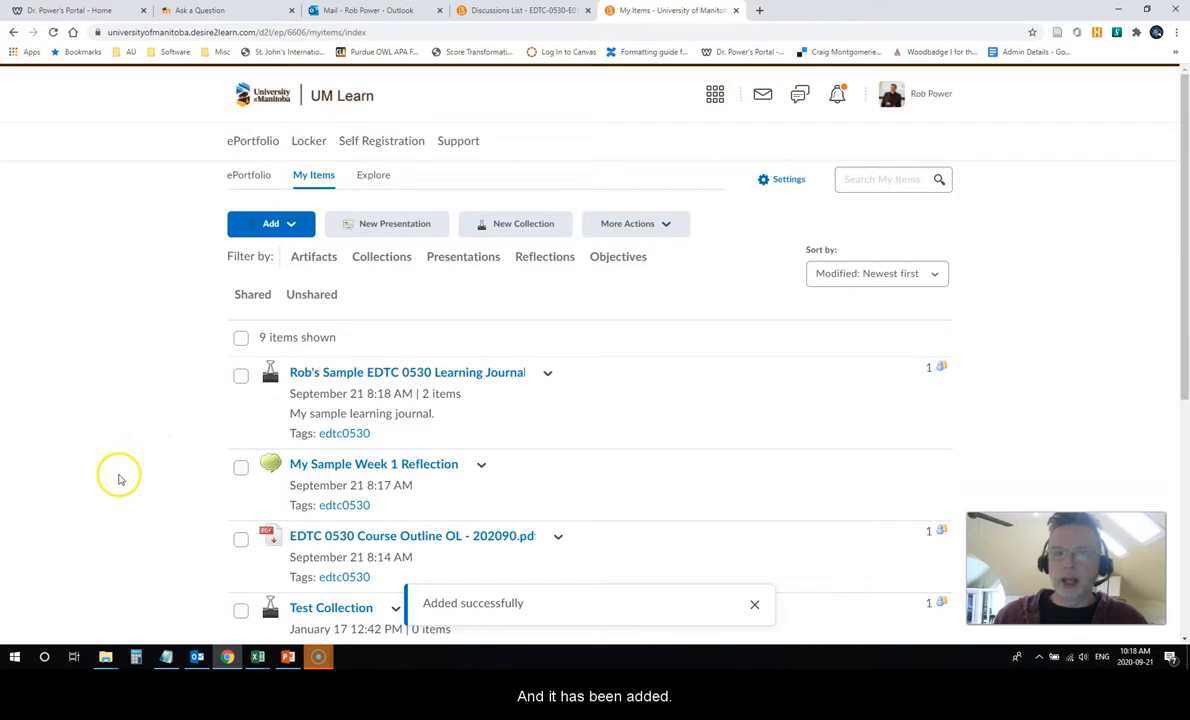
click(248, 174)
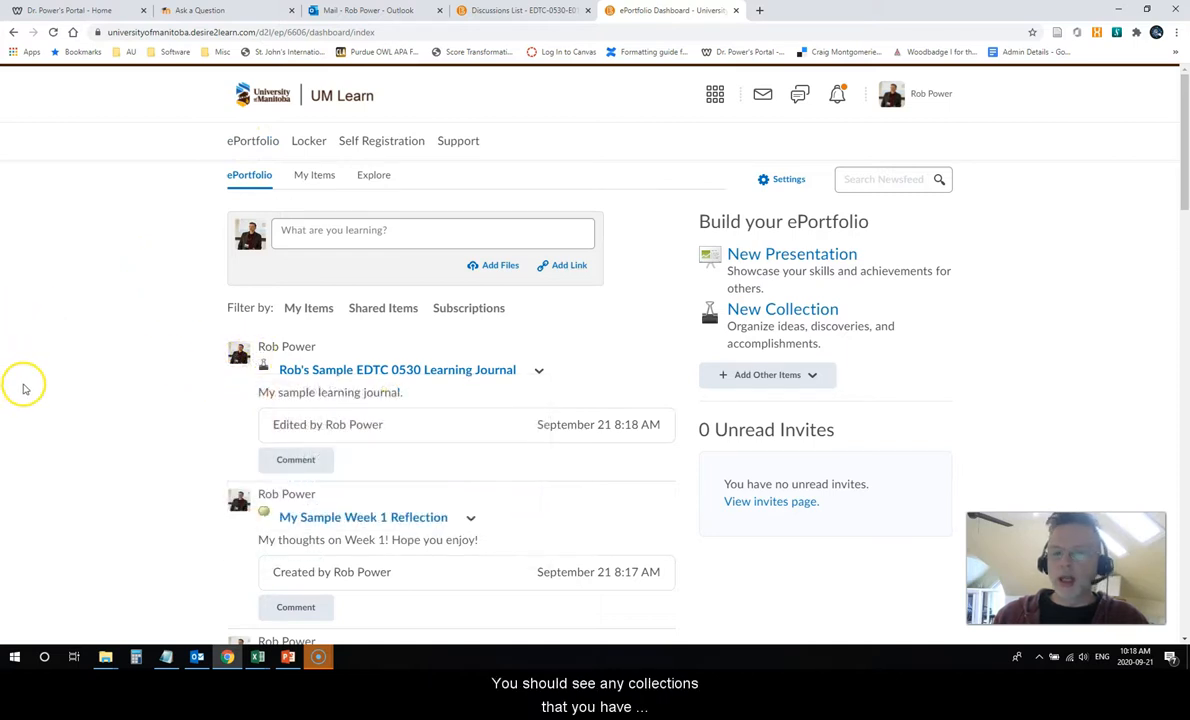
Scroll through the ePortfolio stream showing the Learning Journal, Week 1 reflection and course outline PDF
scroll(down, 3)
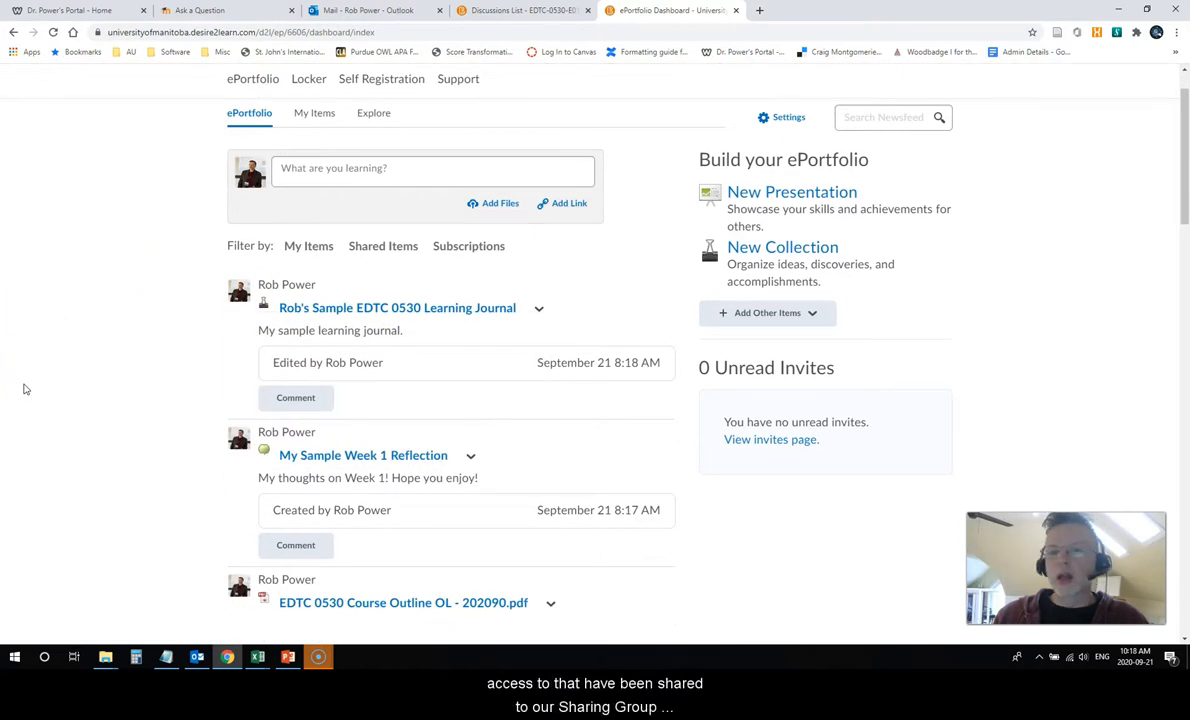
mouse_move(68, 414)
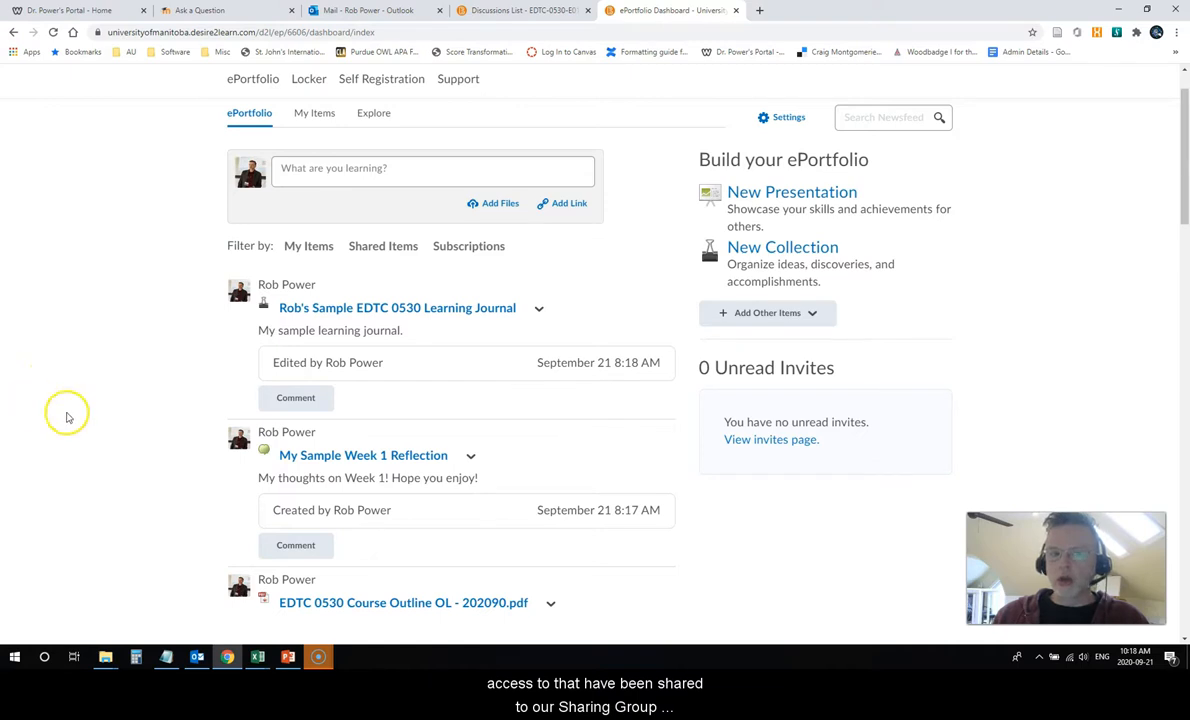
scroll(down, 3)
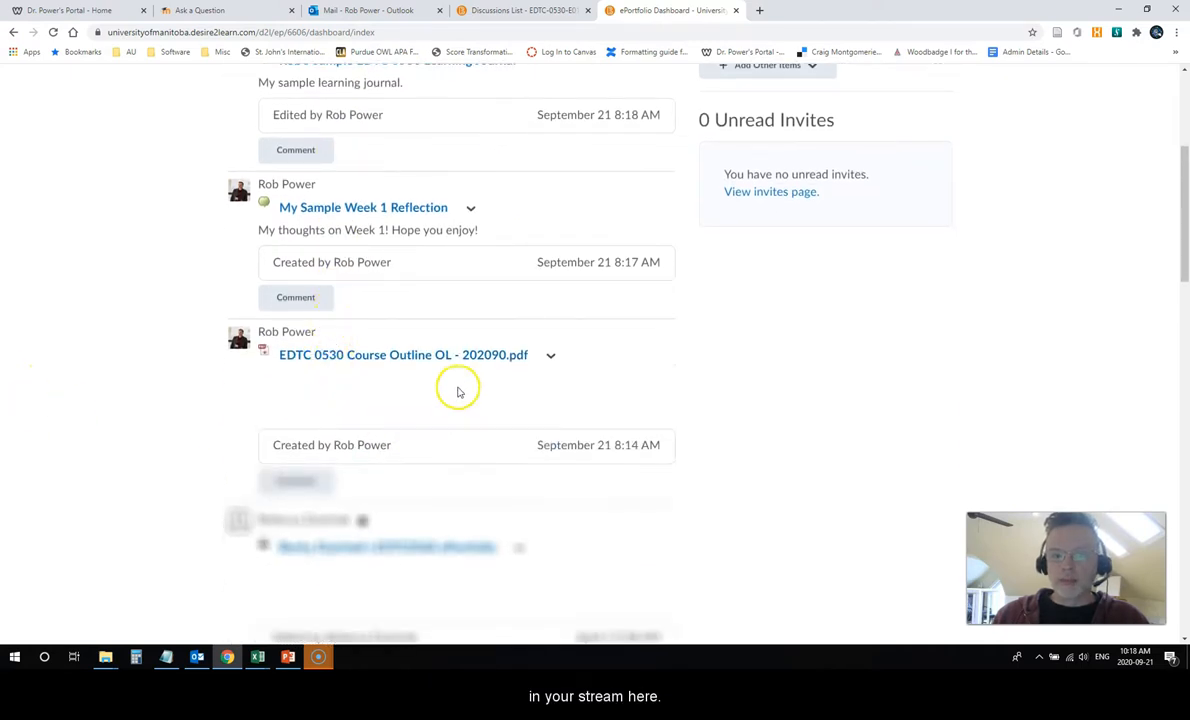
scroll(up, 3)
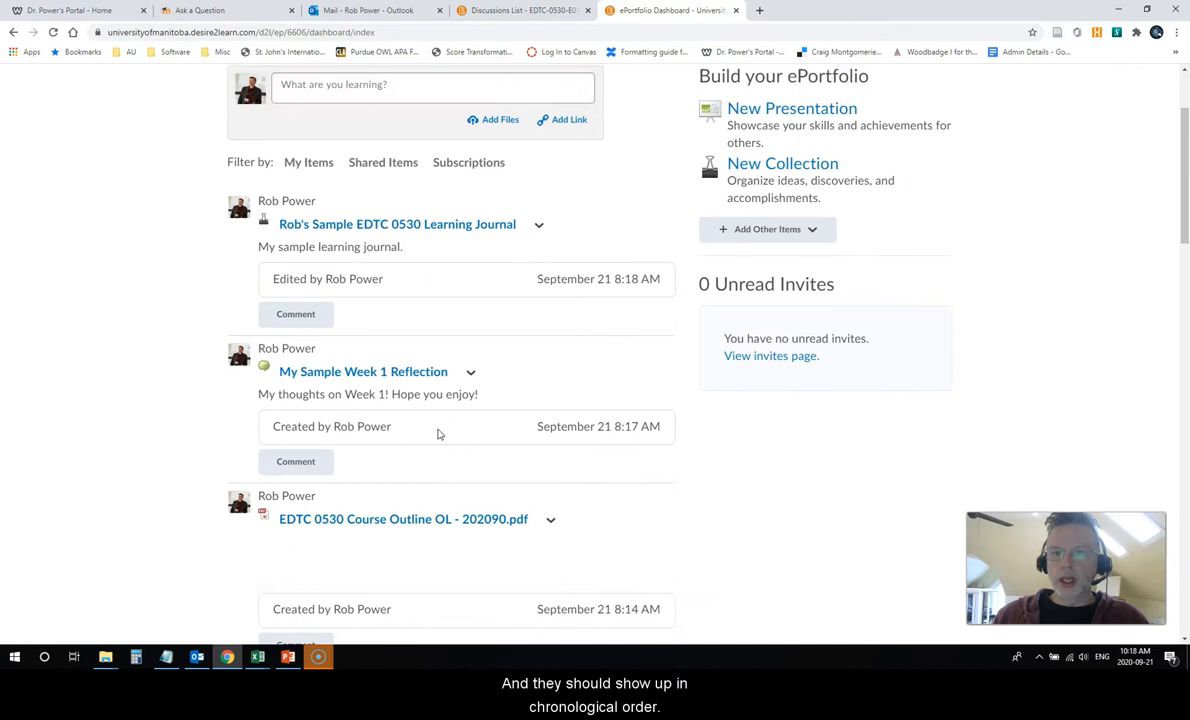
scroll(up, 3)
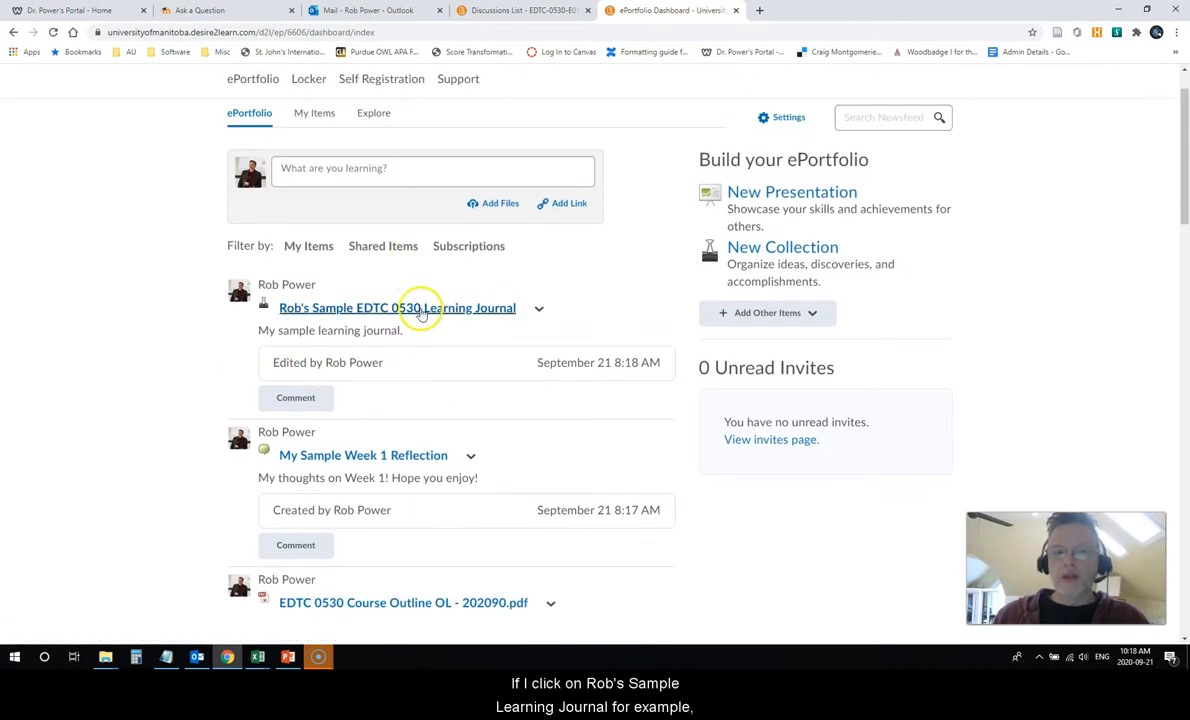
click(396, 308)
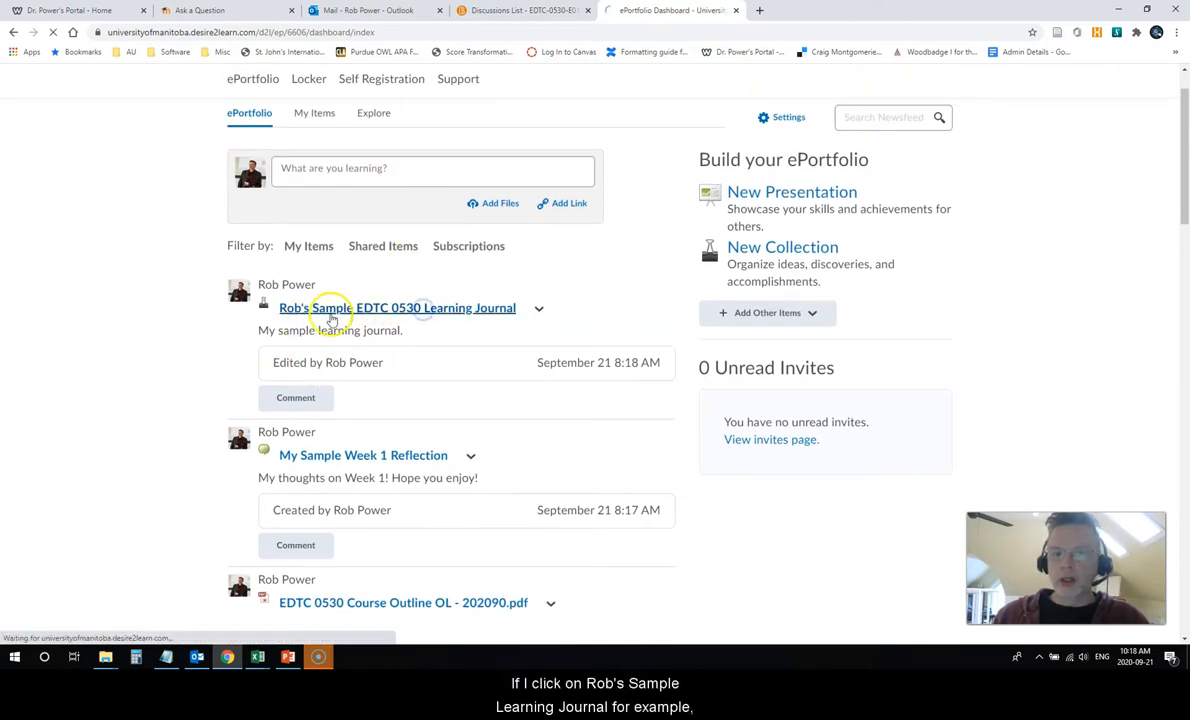
View the Learning Journal collection's two items, then return to the ePortfolio stream
click(396, 308)
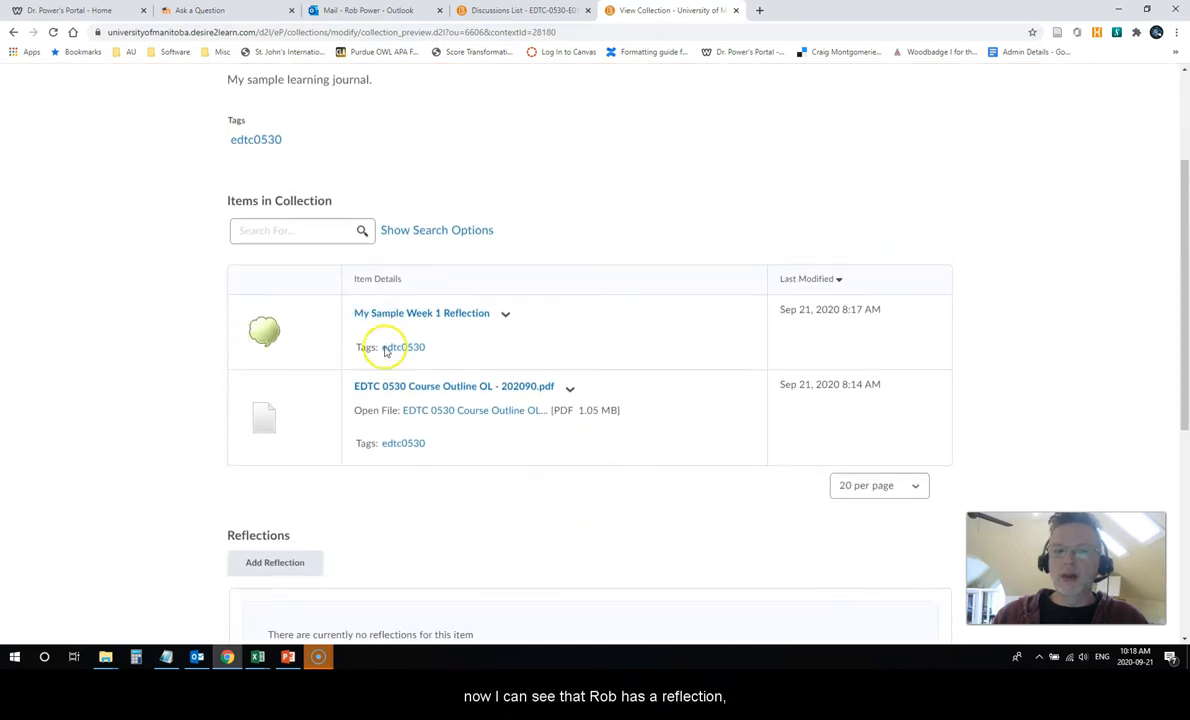
mouse_move(482, 320)
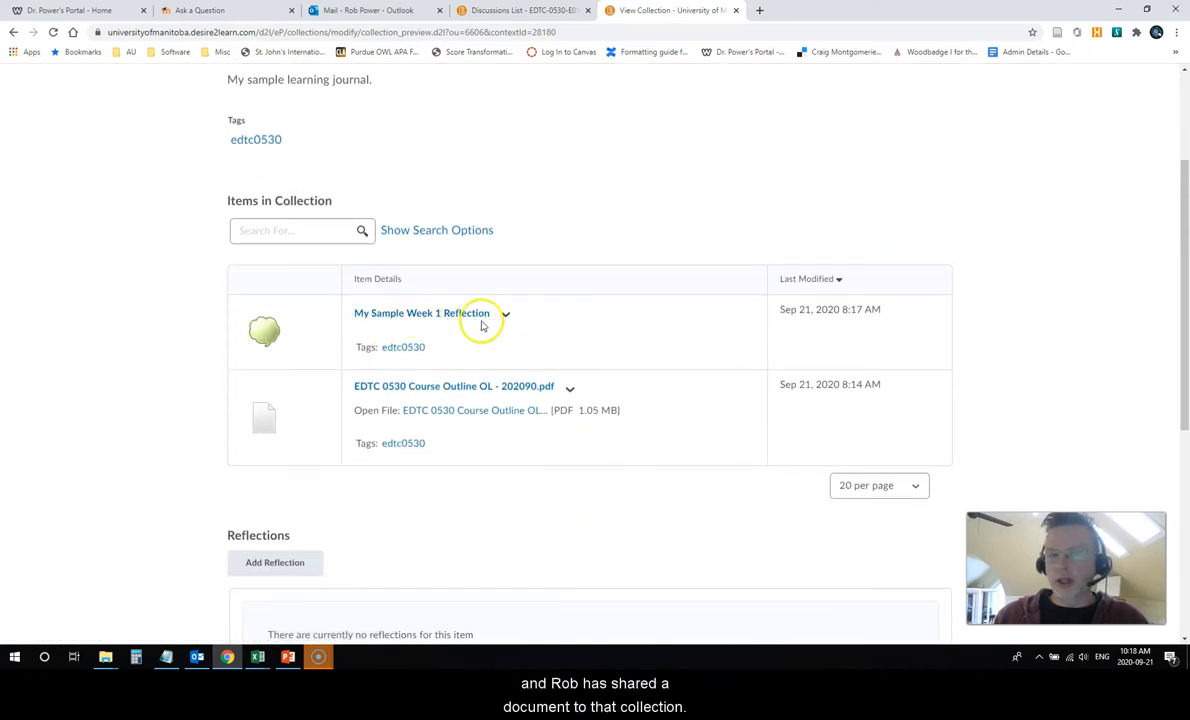
scroll(up, 3)
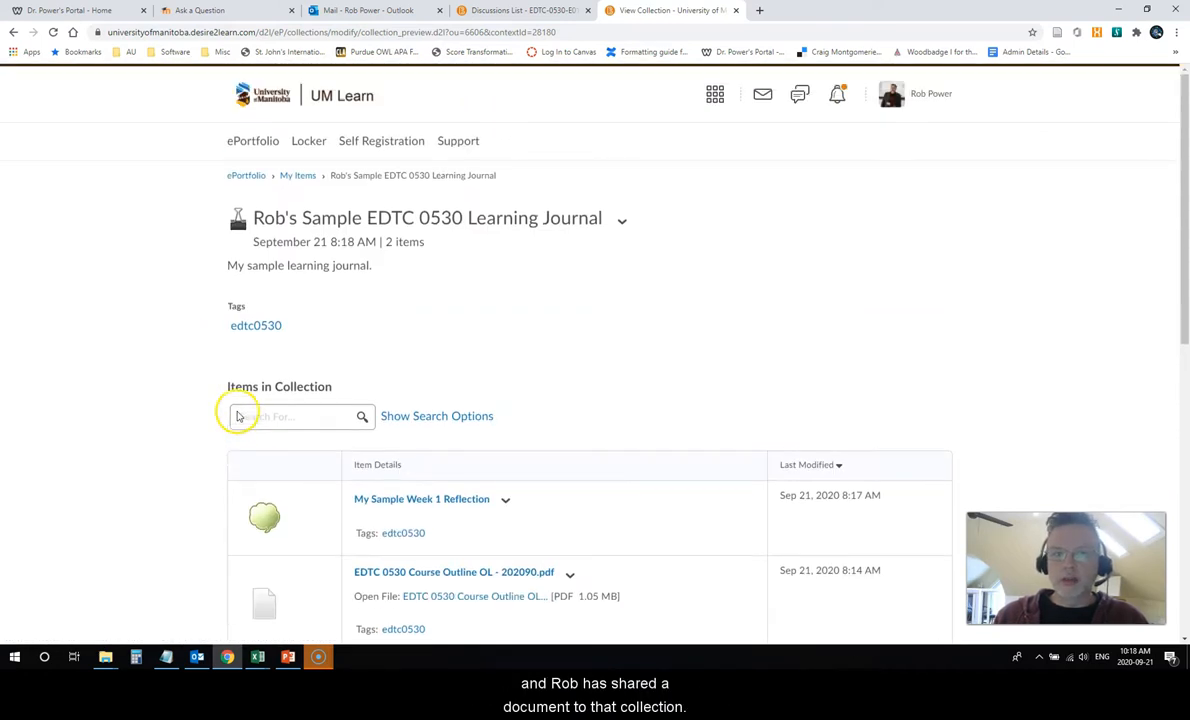
click(246, 176)
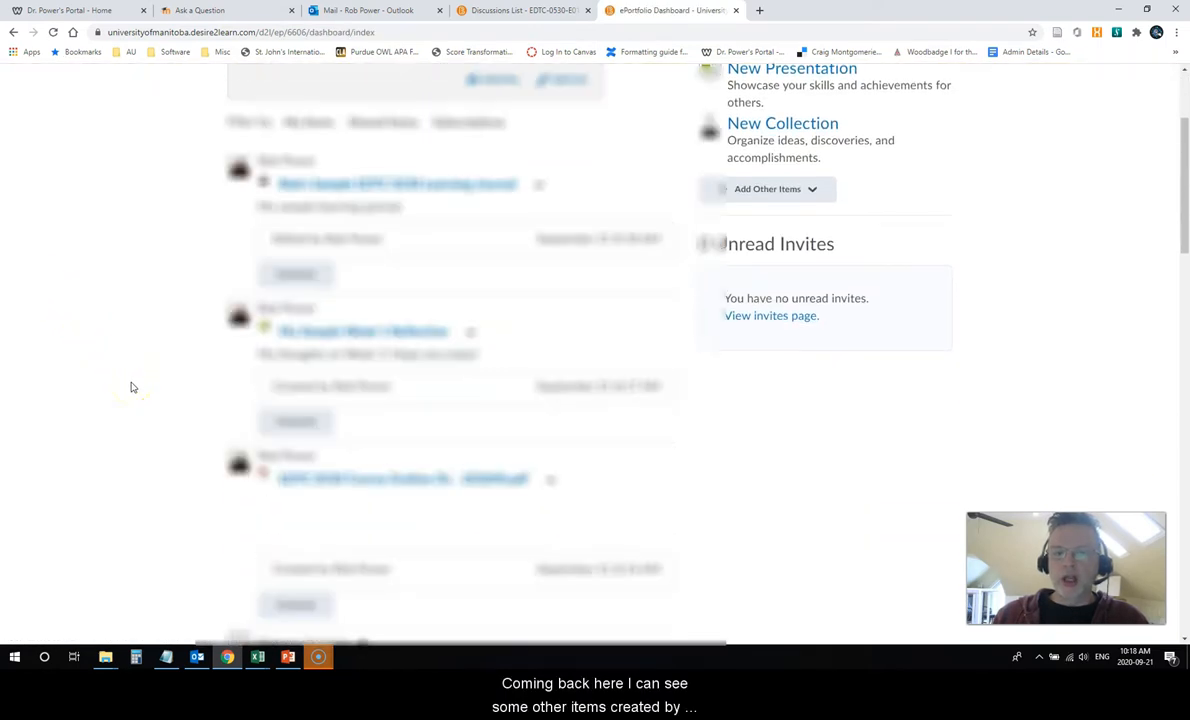
Browse down through others' shared reflections in the stream and back to the top
scroll(down, 3)
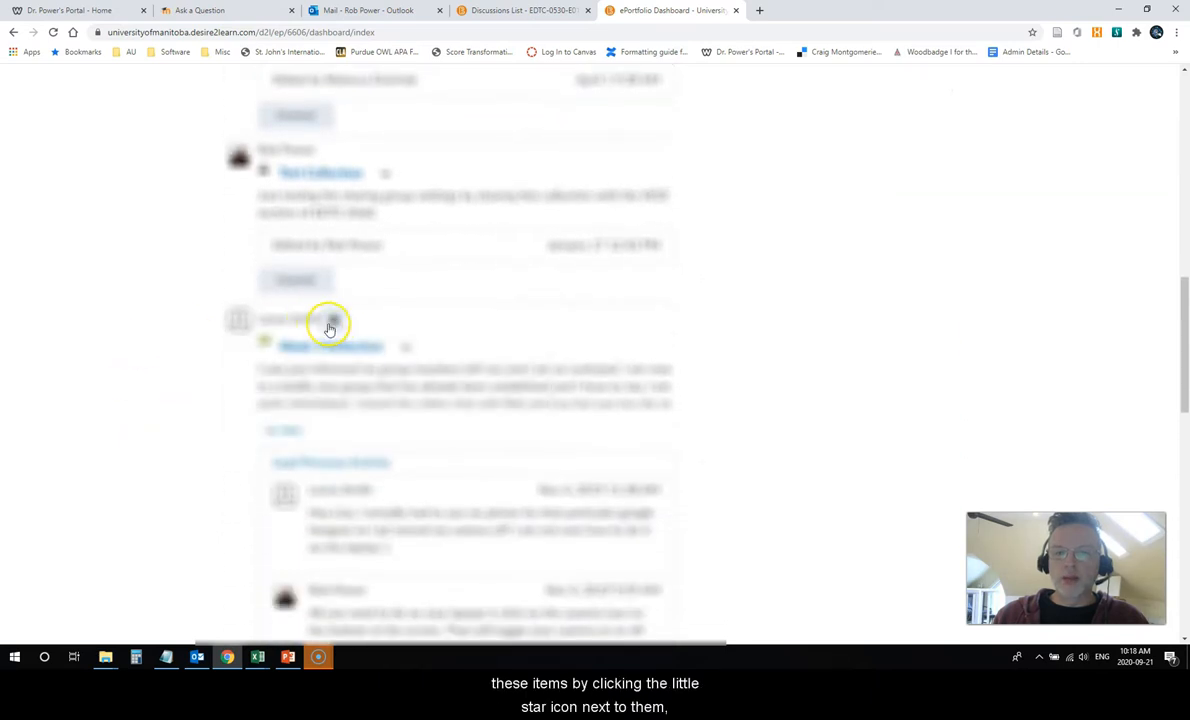
scroll(down, 3)
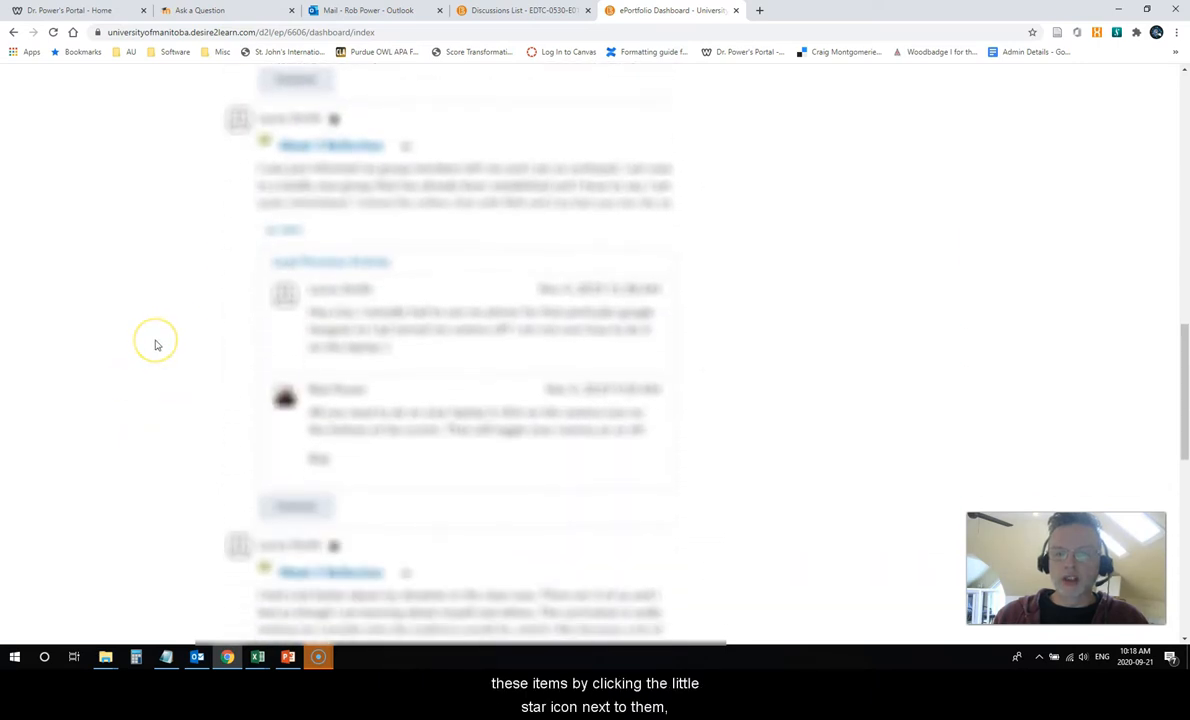
scroll(down, 3)
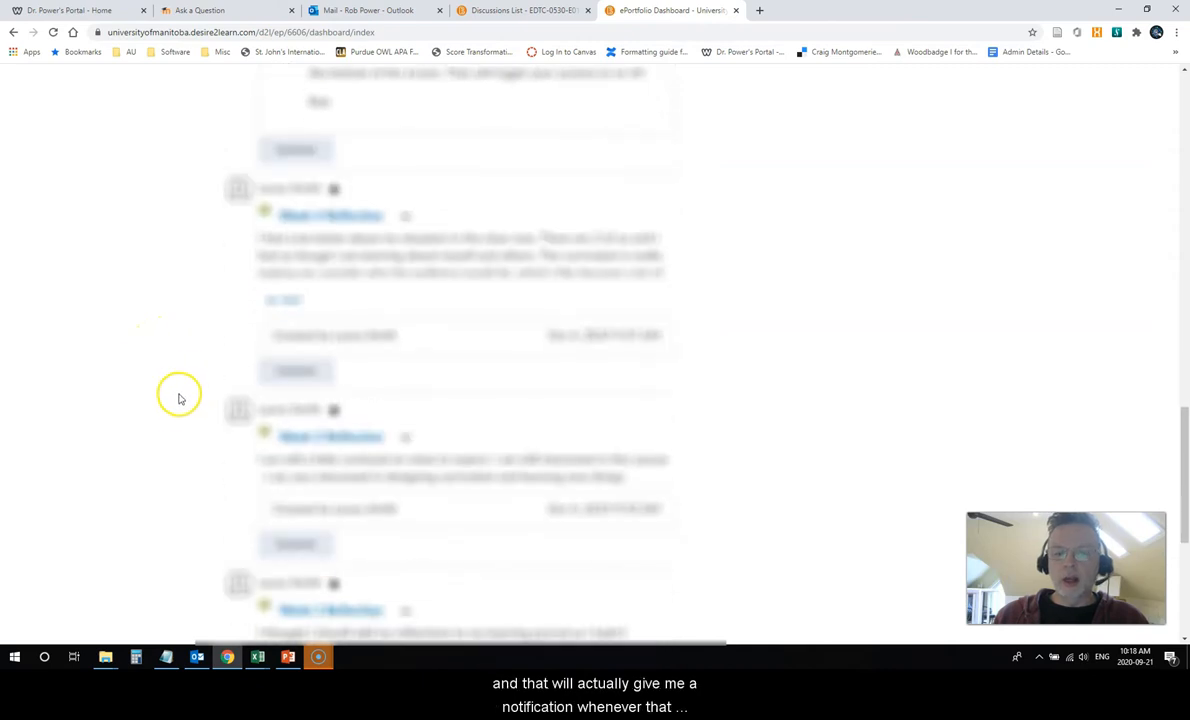
scroll(up, 3)
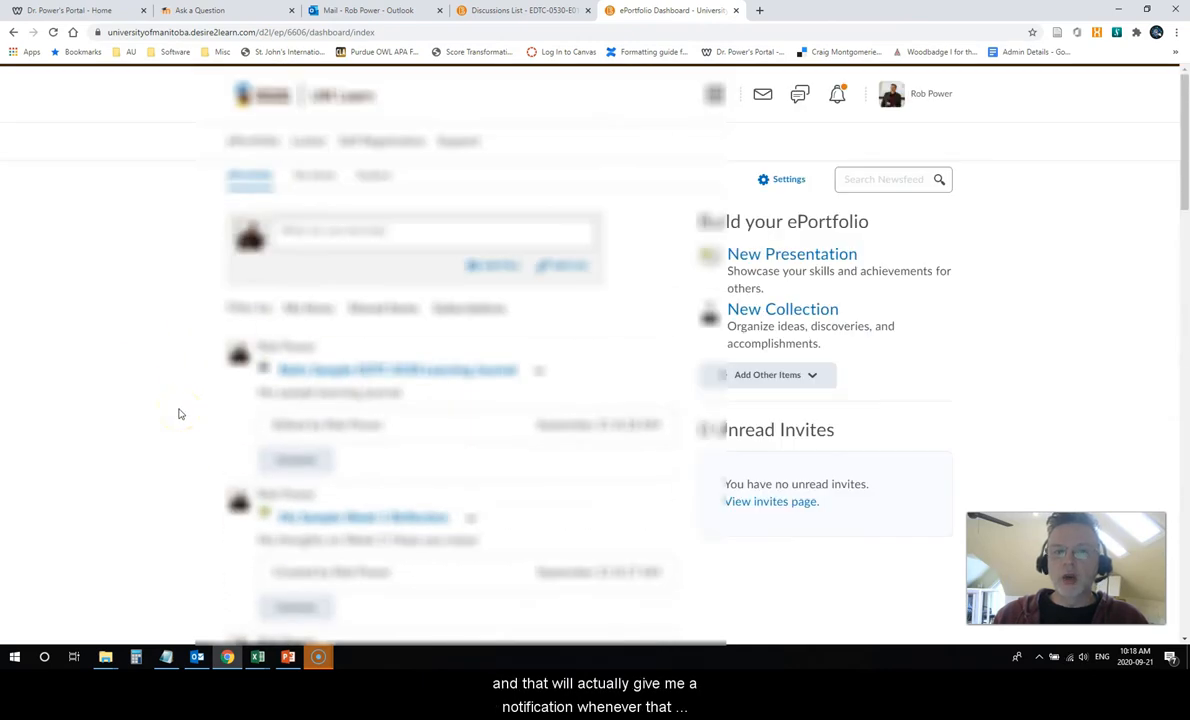
mouse_move(164, 418)
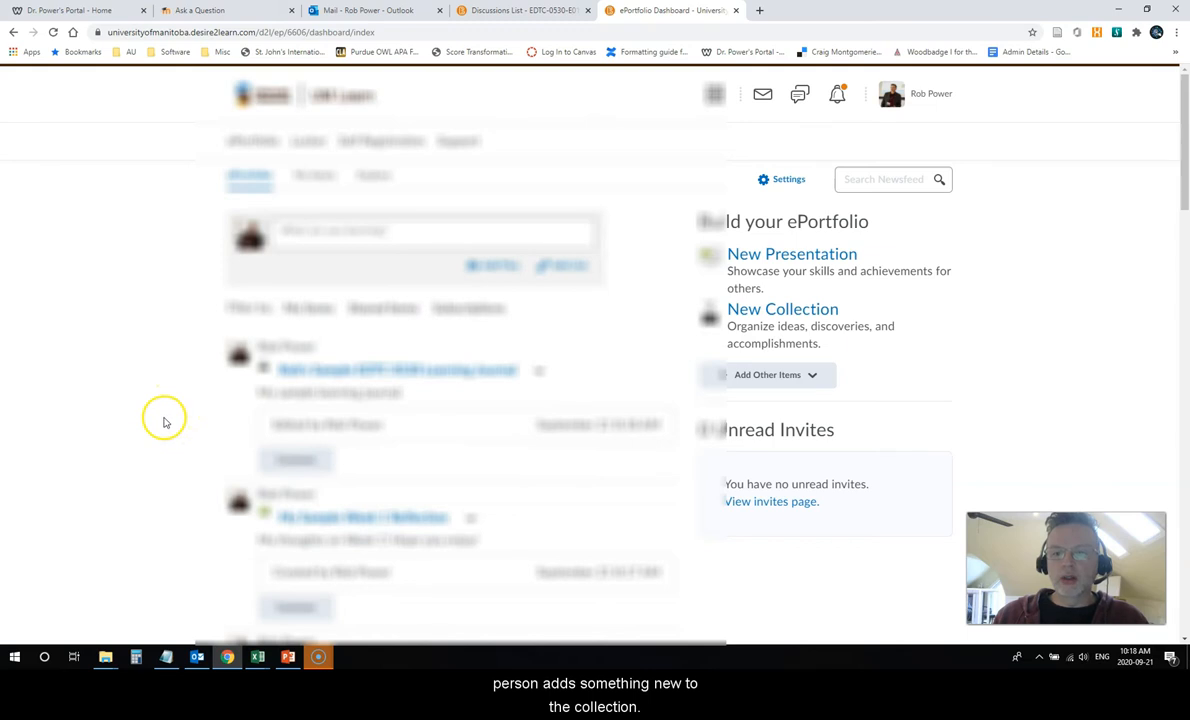